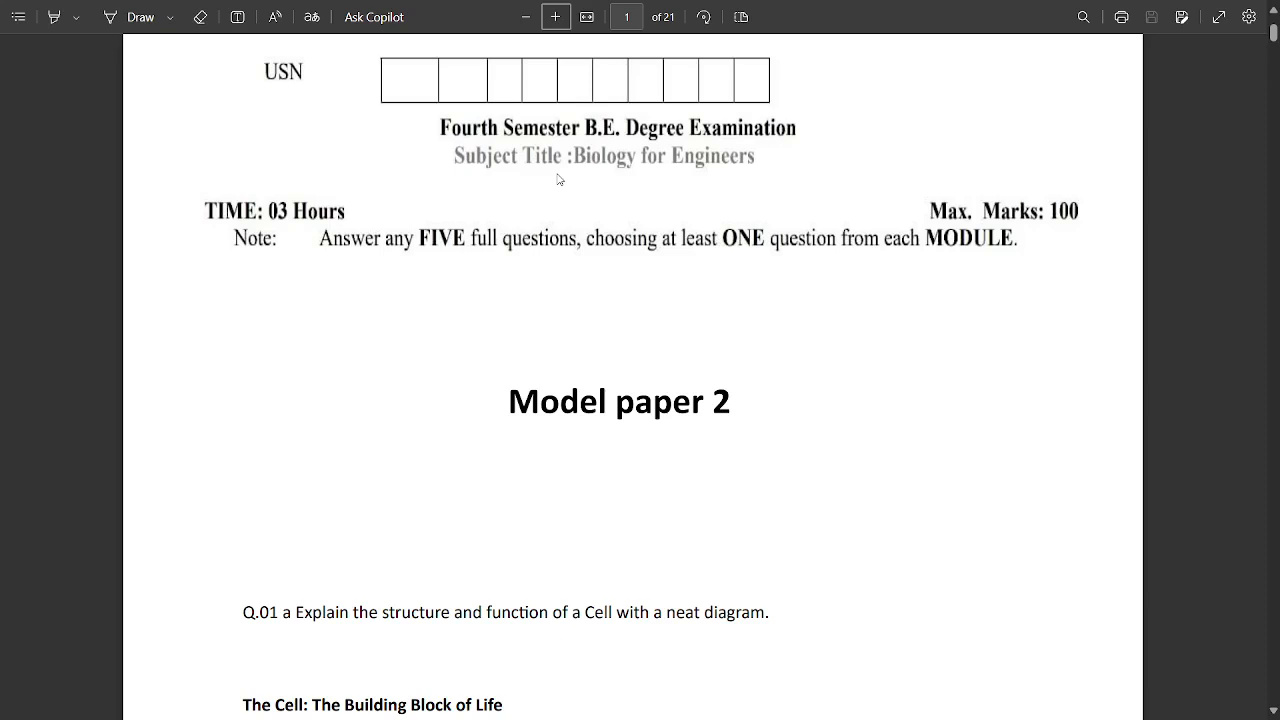
{"action": "mouse_move", "coordinate": [765, 313]}
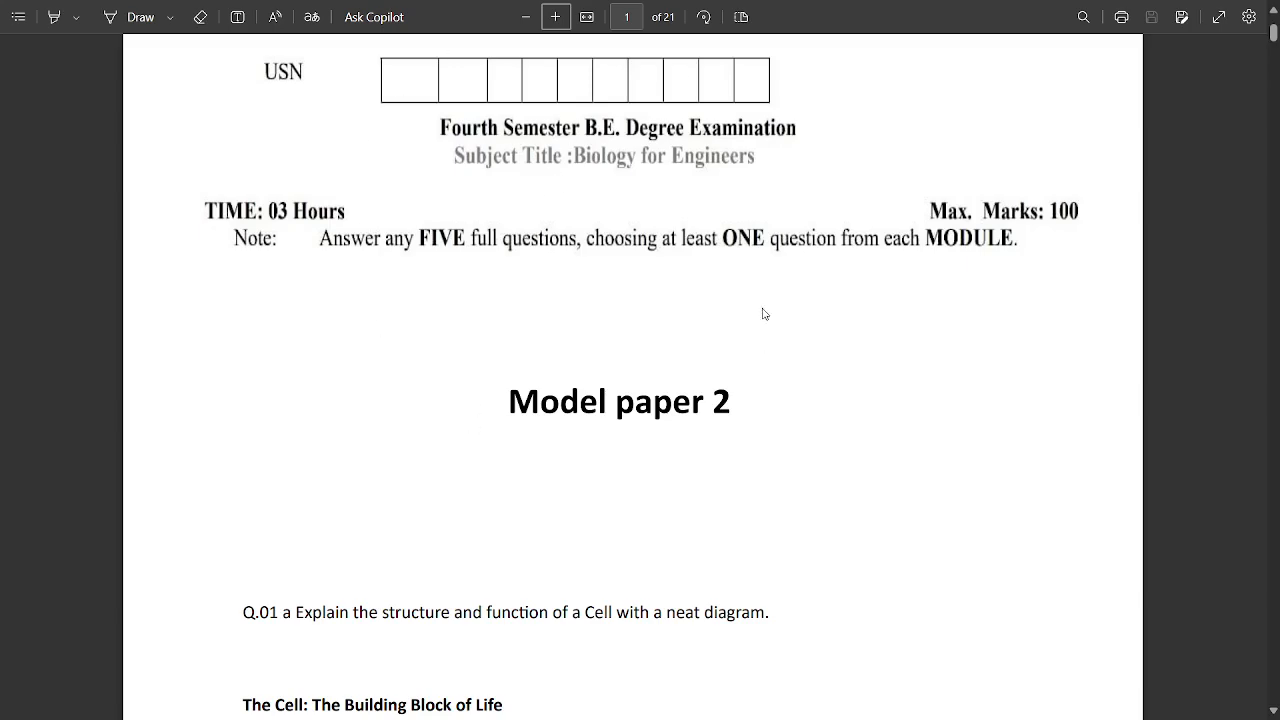
{"action": "mouse_move", "coordinate": [803, 467]}
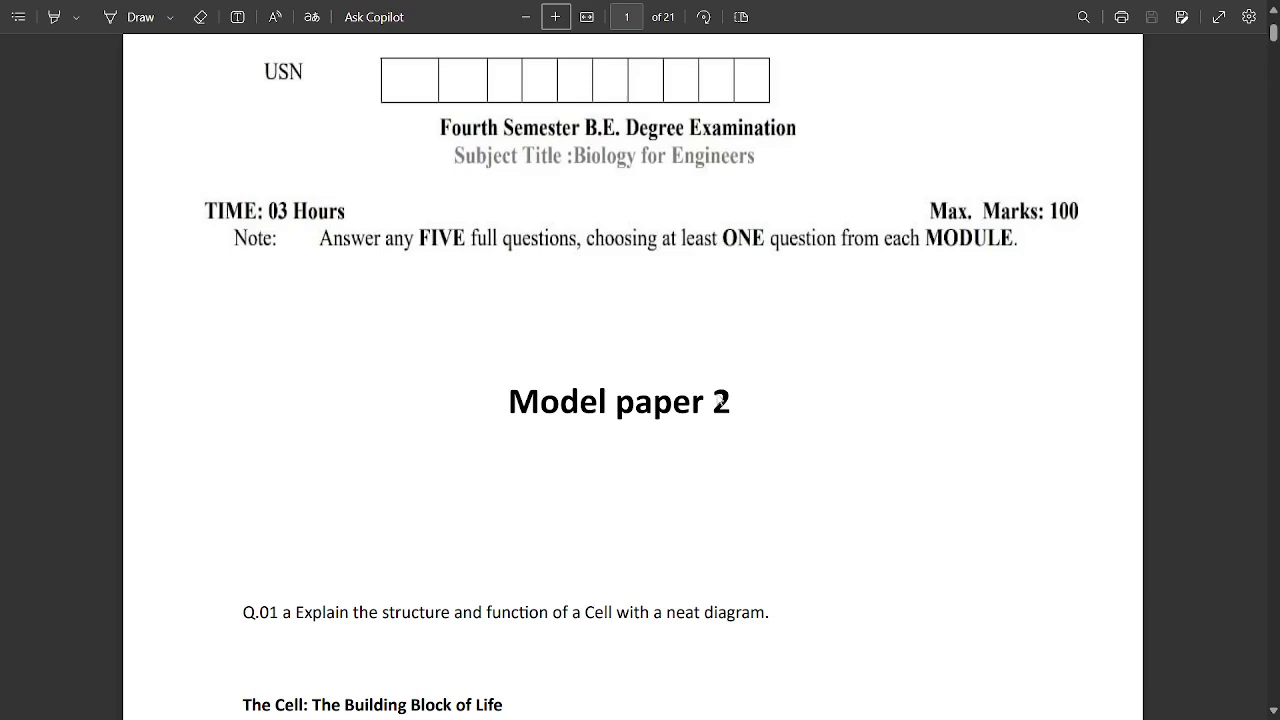
{"action": "mouse_move", "coordinate": [584, 309]}
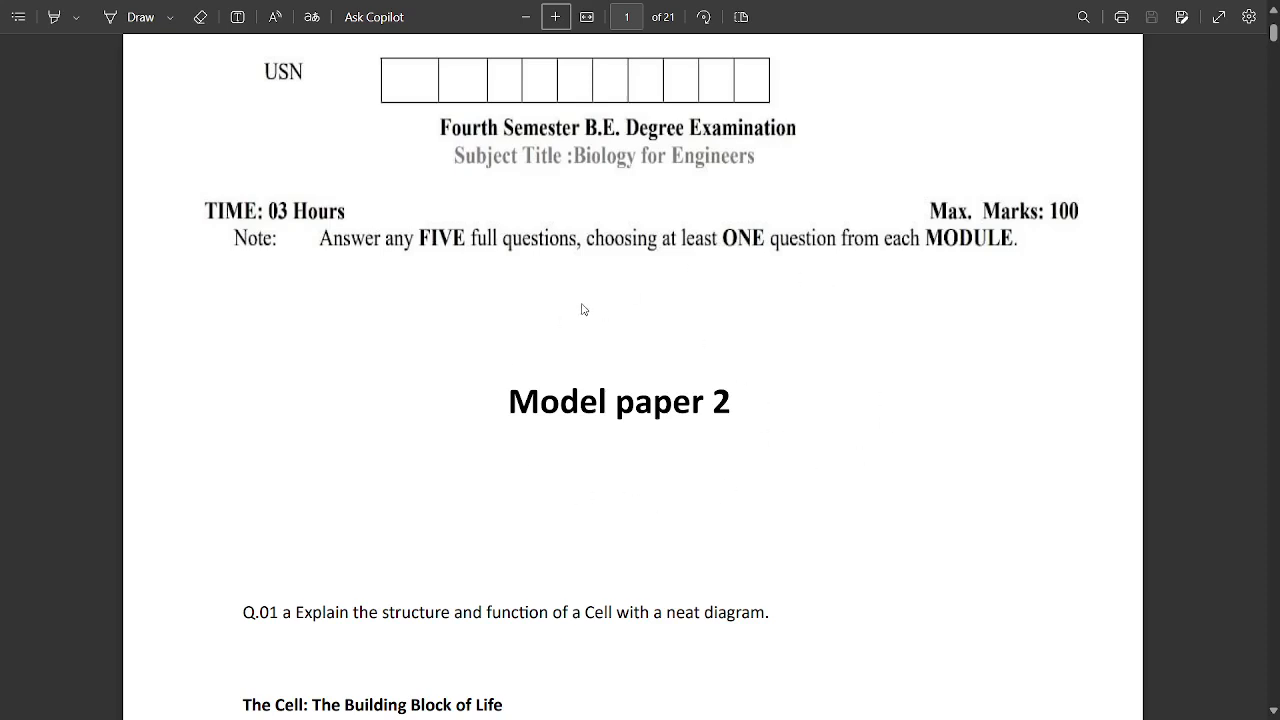
{"action": "mouse_move", "coordinate": [619, 357]}
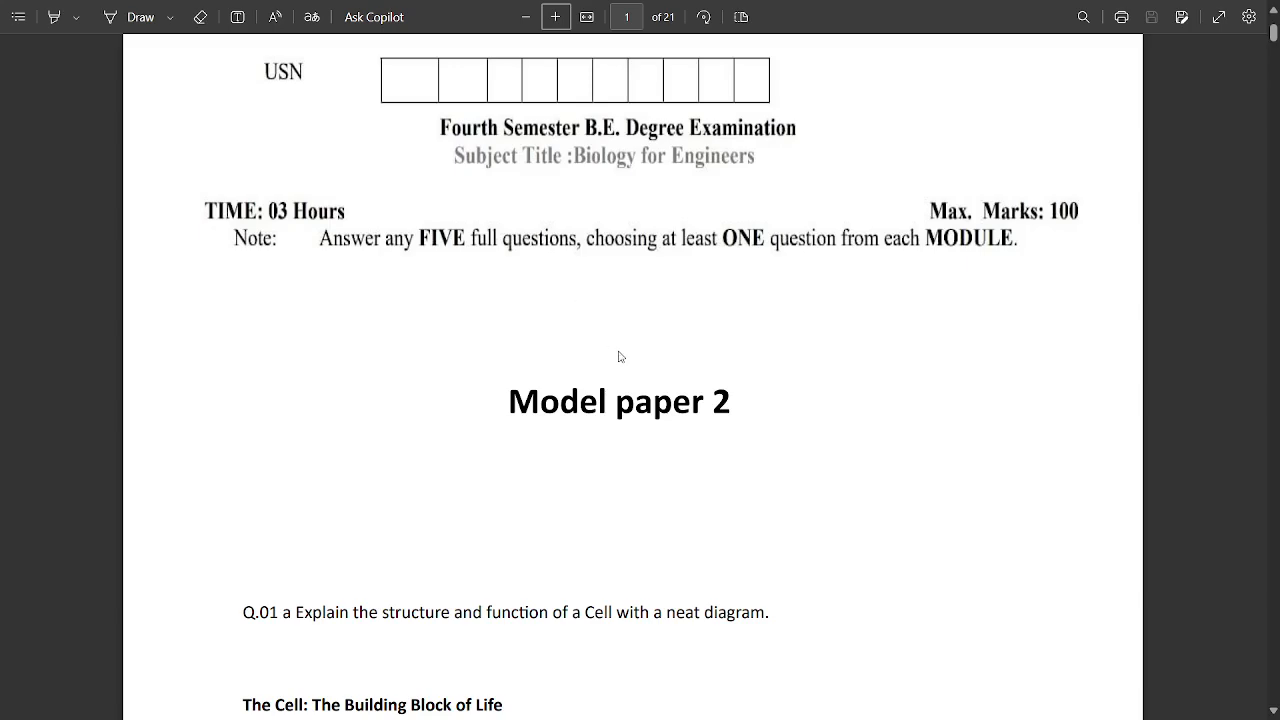
Step: Scroll down, adding blue ticks to Q.01 a, cell headings, parts and function bullets
{"action": "scroll", "scroll_direction": "down", "scroll_amount": 3}
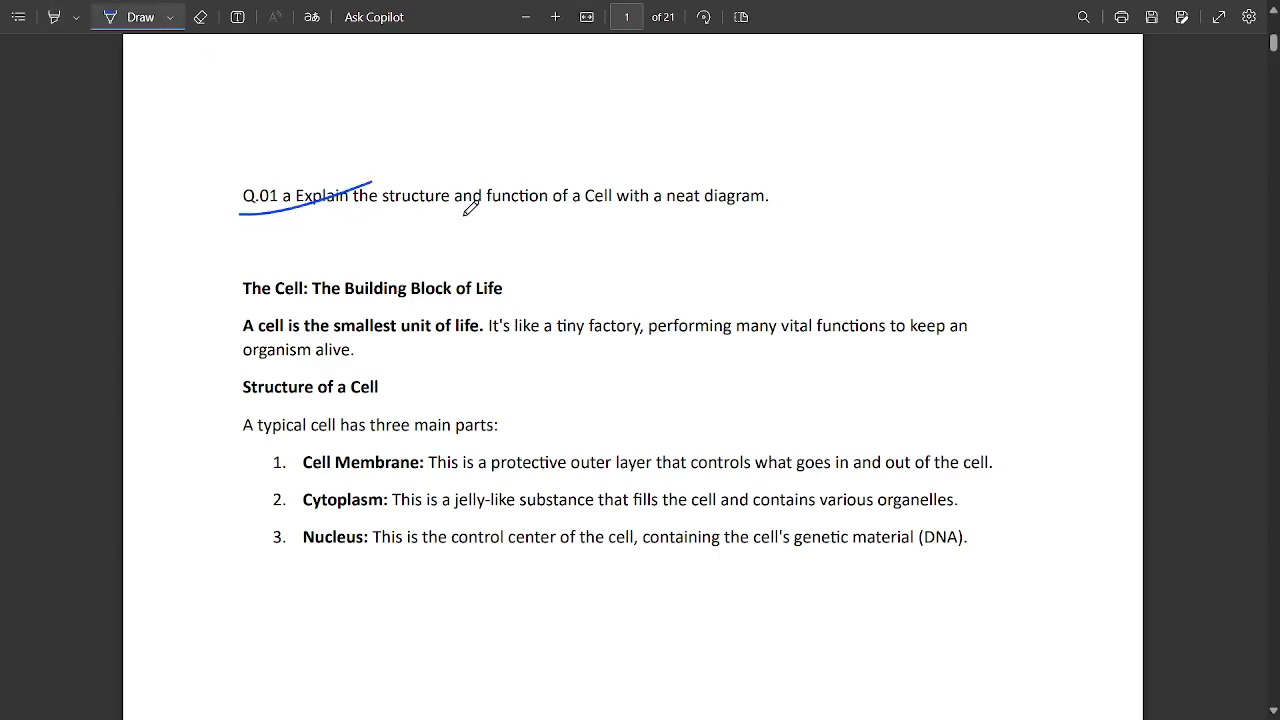
{"action": "scroll", "scroll_direction": "down", "scroll_amount": 3}
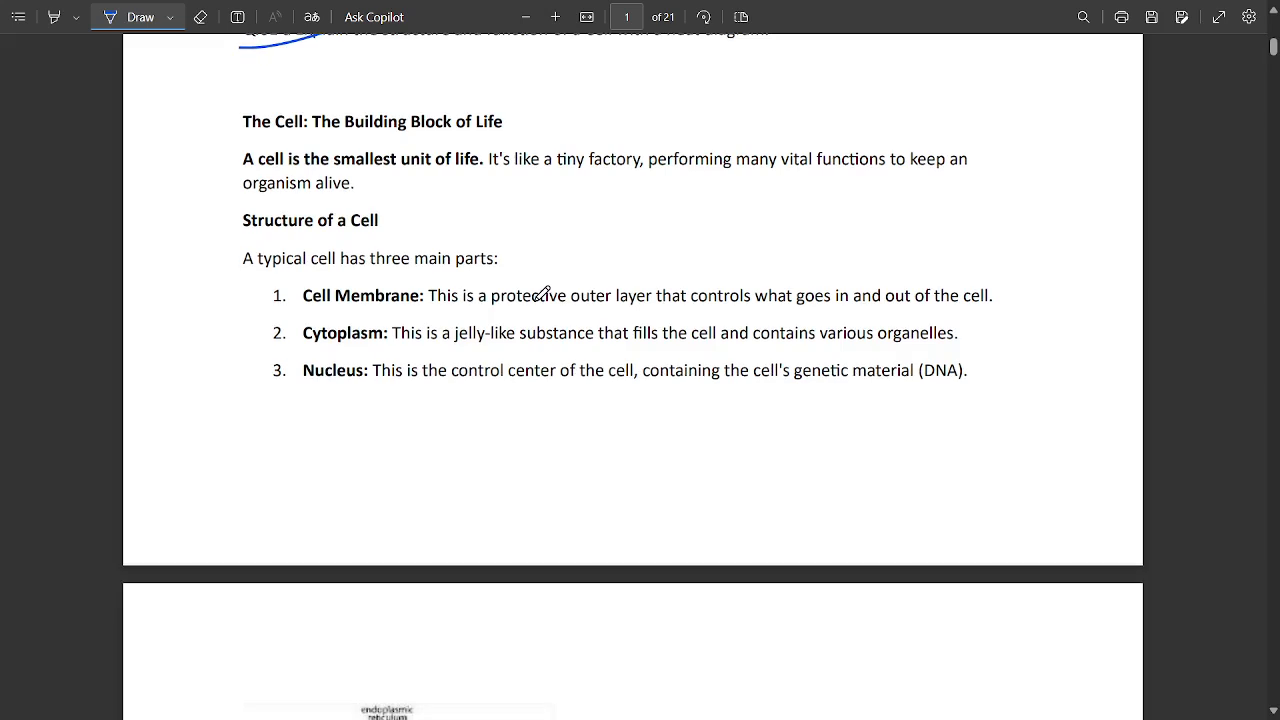
{"action": "mouse_move", "coordinate": [362, 236]}
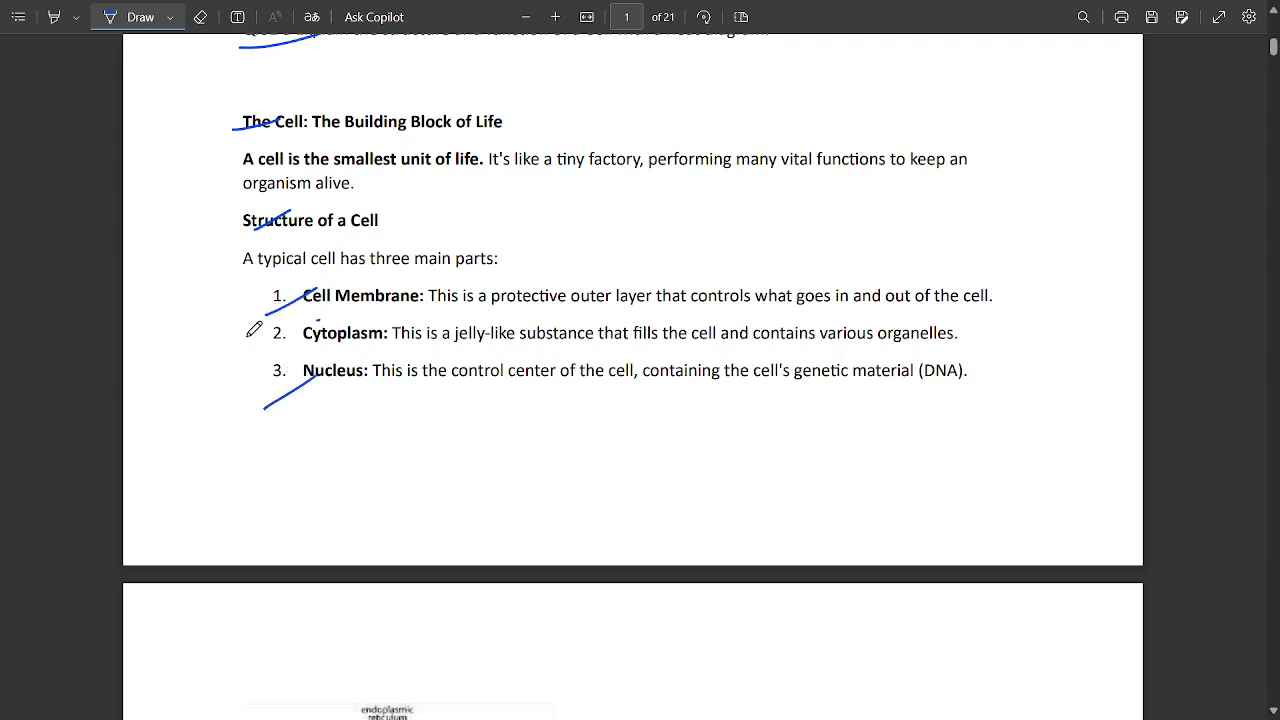
{"action": "scroll", "scroll_direction": "down", "scroll_amount": 3}
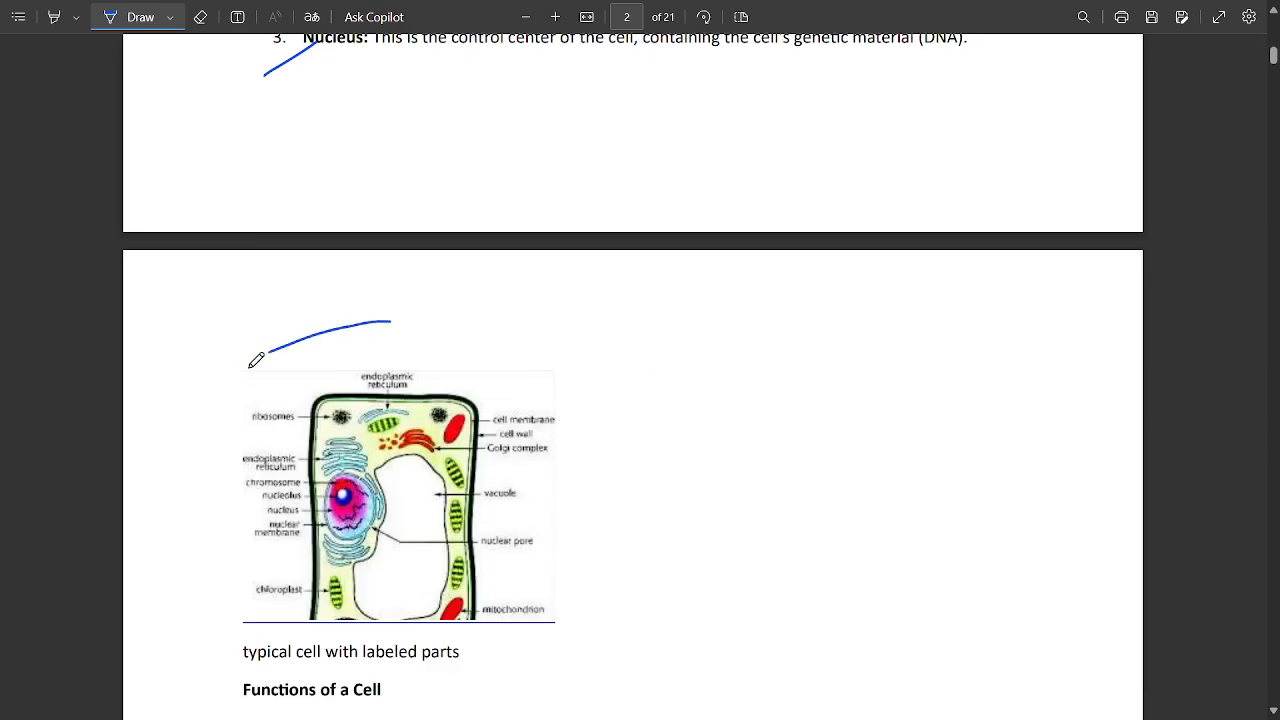
{"action": "scroll", "scroll_direction": "down", "scroll_amount": 3}
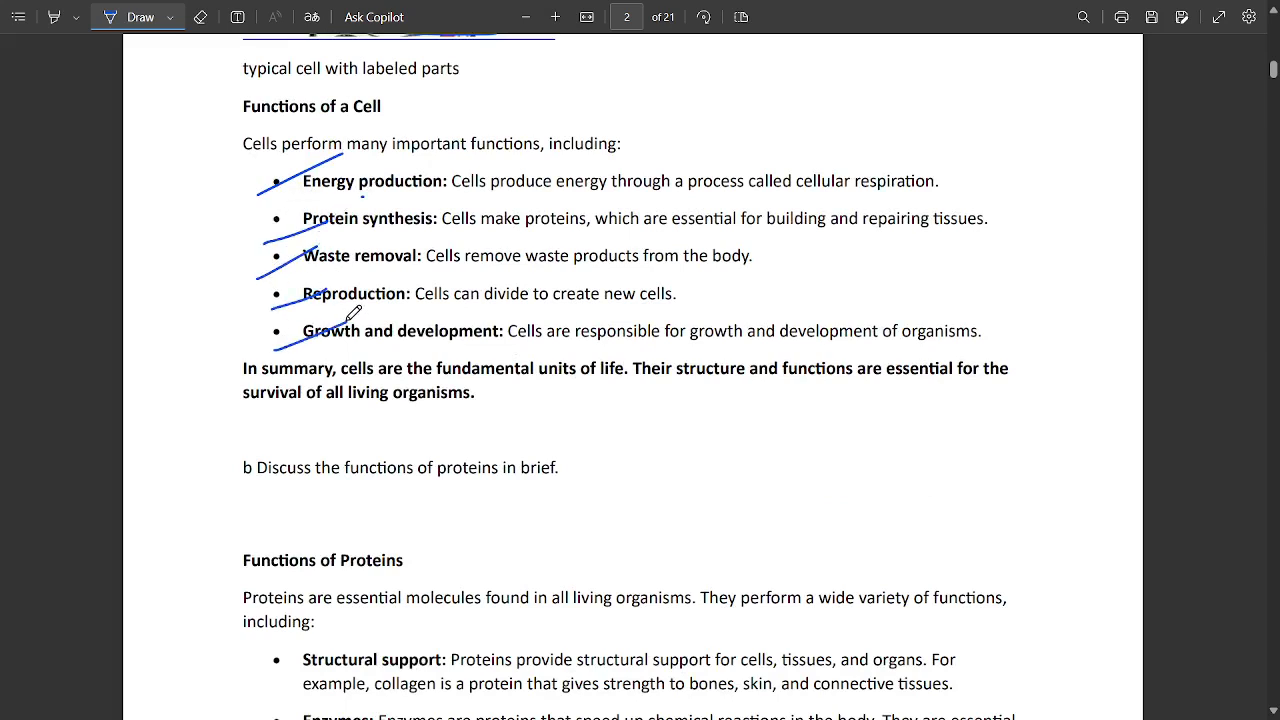
{"action": "mouse_move", "coordinate": [727, 419]}
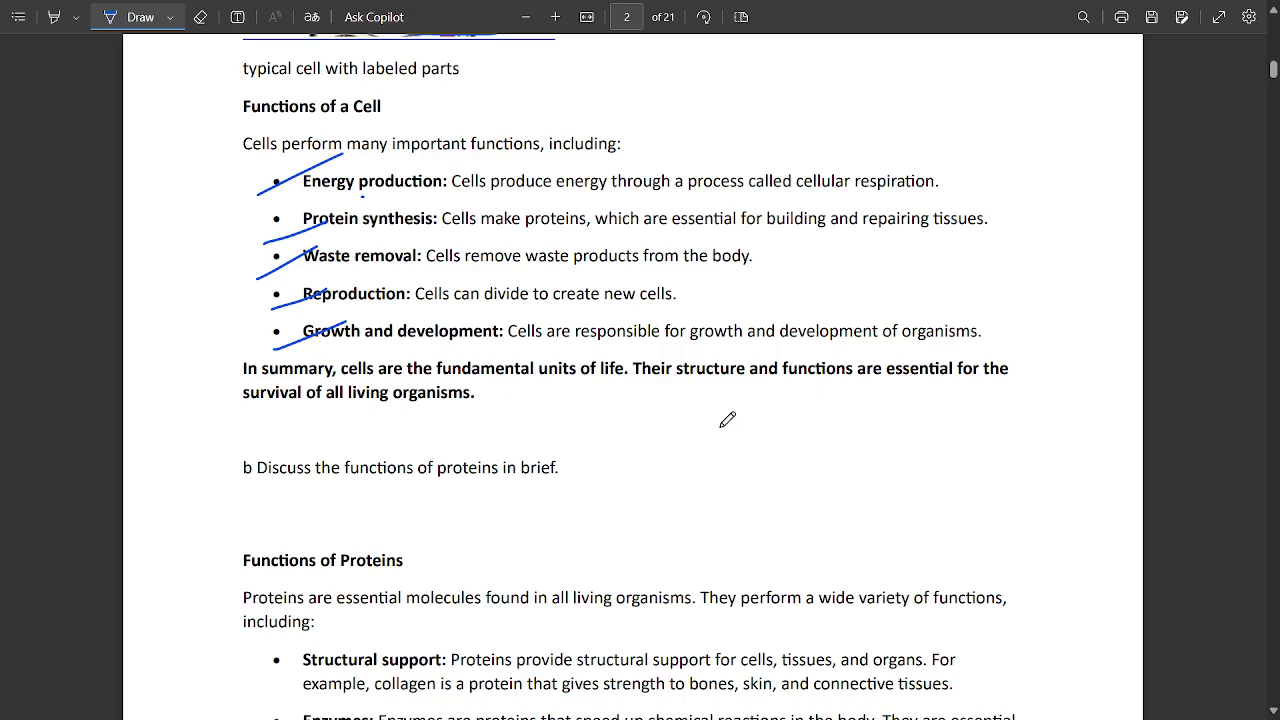
Step: Tick the proteins question, bullets like Structural support, and the Q.02 a lipids question
{"action": "scroll", "scroll_direction": "down", "scroll_amount": 3}
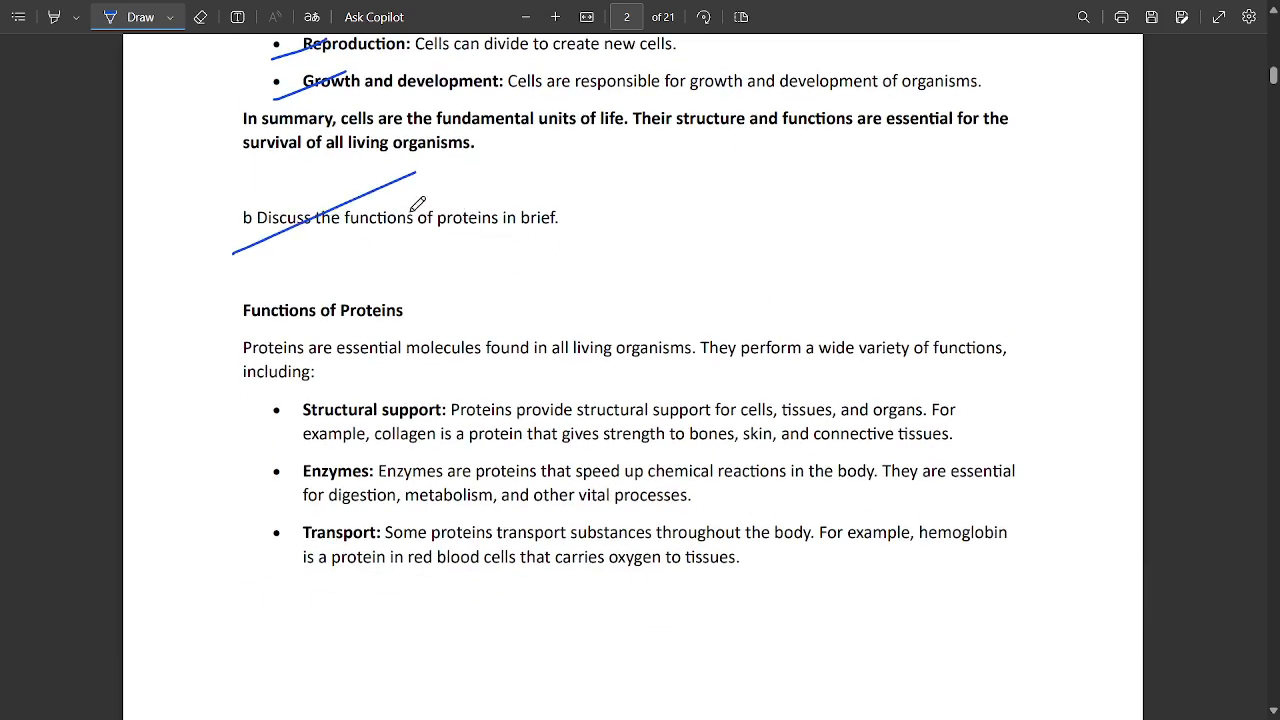
{"action": "scroll", "scroll_direction": "down", "scroll_amount": 3}
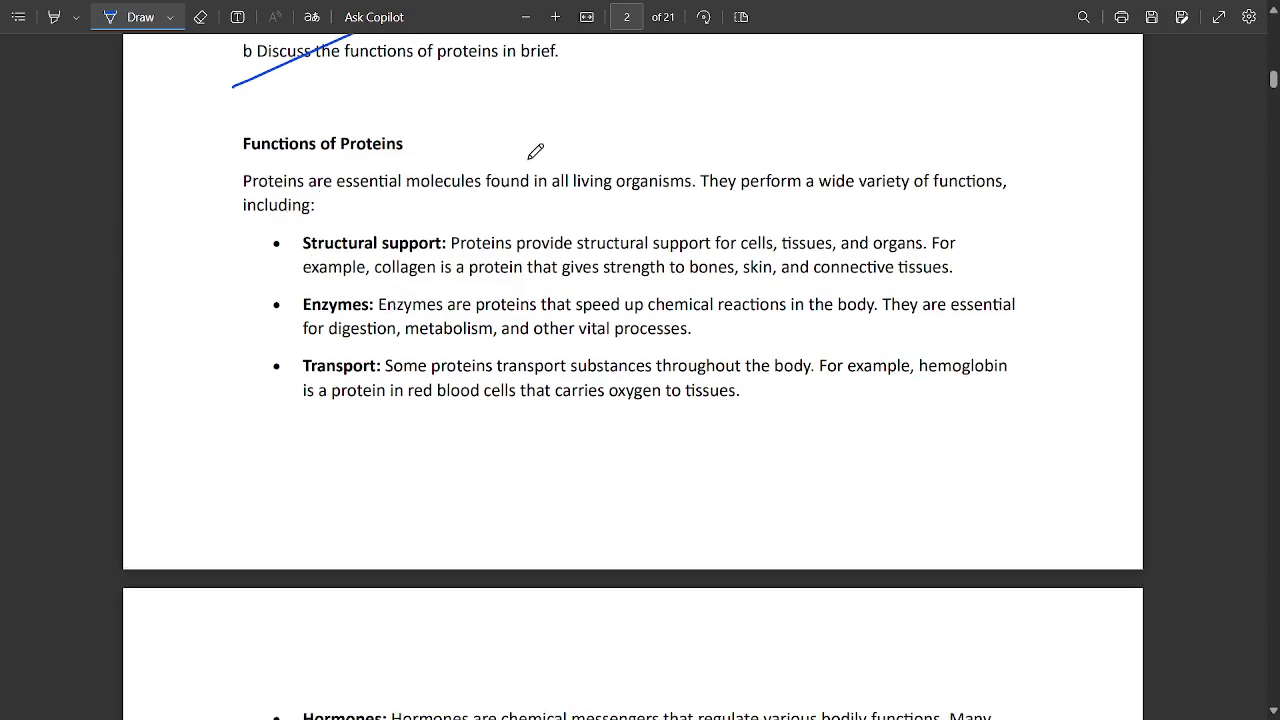
{"action": "left_click_drag", "start_coordinate": [270, 268], "coordinate": [320, 248]}
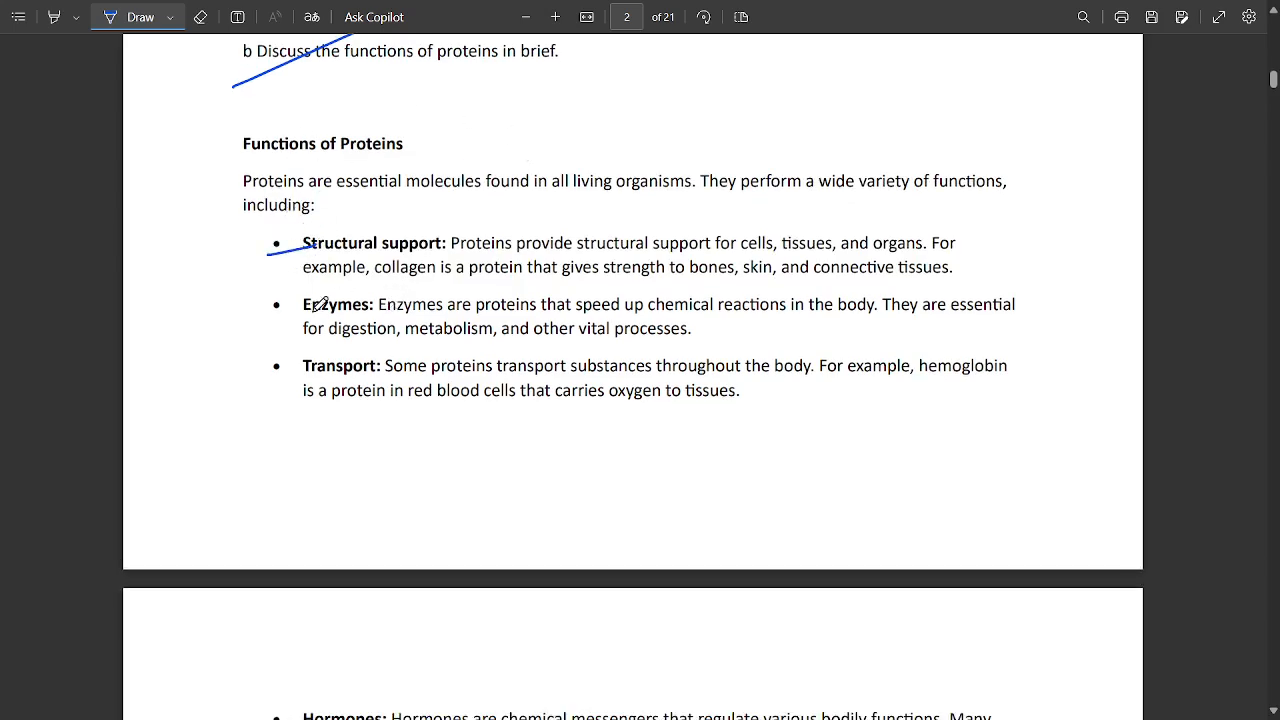
{"action": "scroll", "scroll_direction": "down", "scroll_amount": 3}
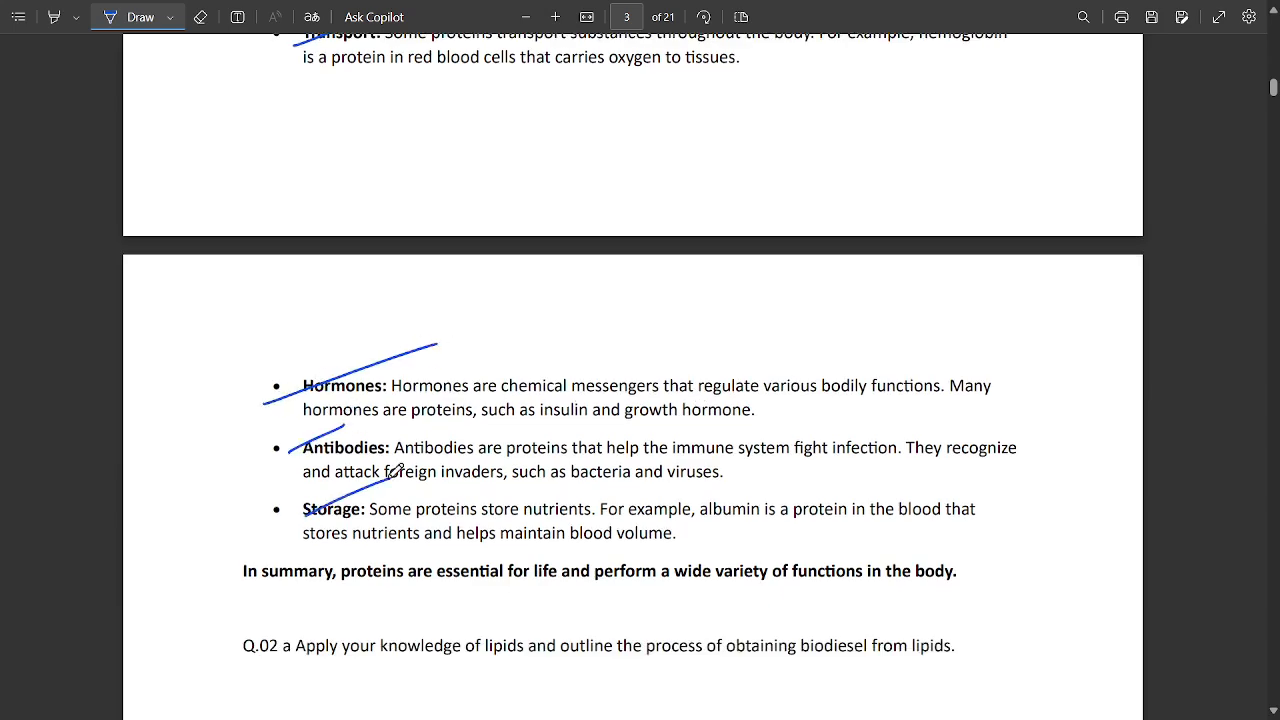
{"action": "scroll", "scroll_direction": "down", "scroll_amount": 3}
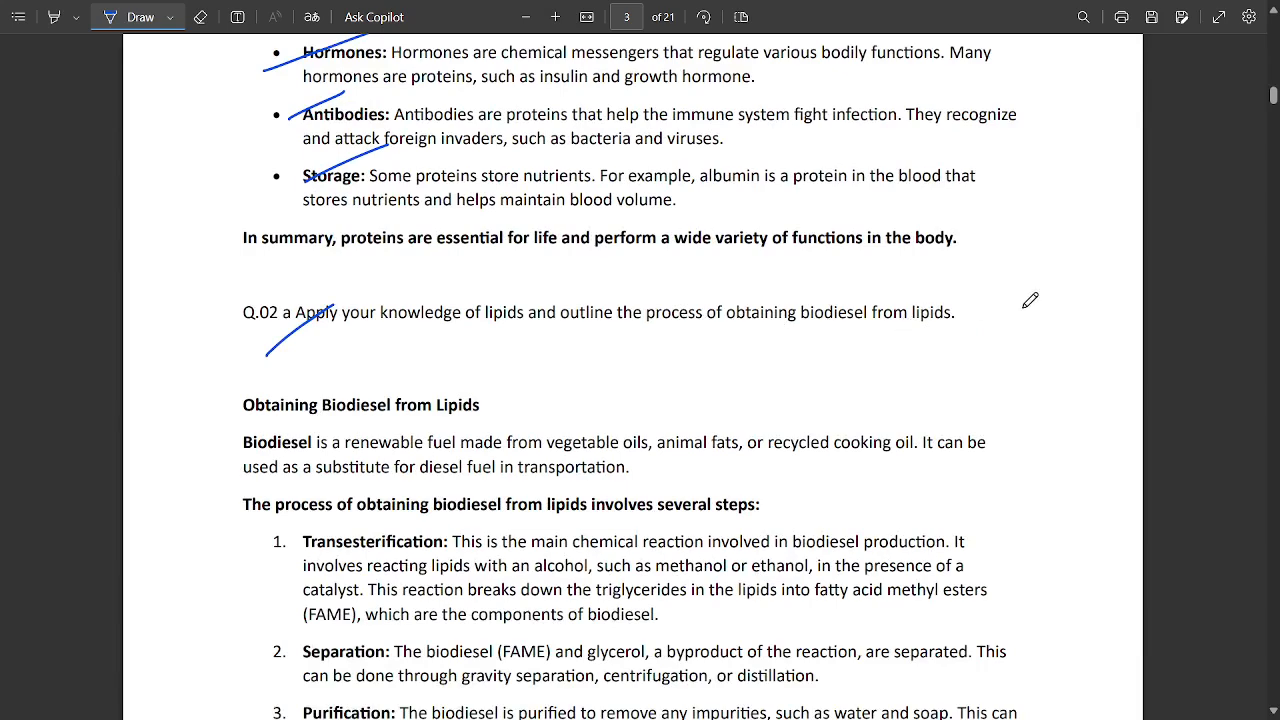
Step: Circle Q.02 a and underline Biodiesel, then mark the process steps and equation
{"action": "left_click_drag", "start_coordinate": [285, 340], "coordinate": [515, 345]}
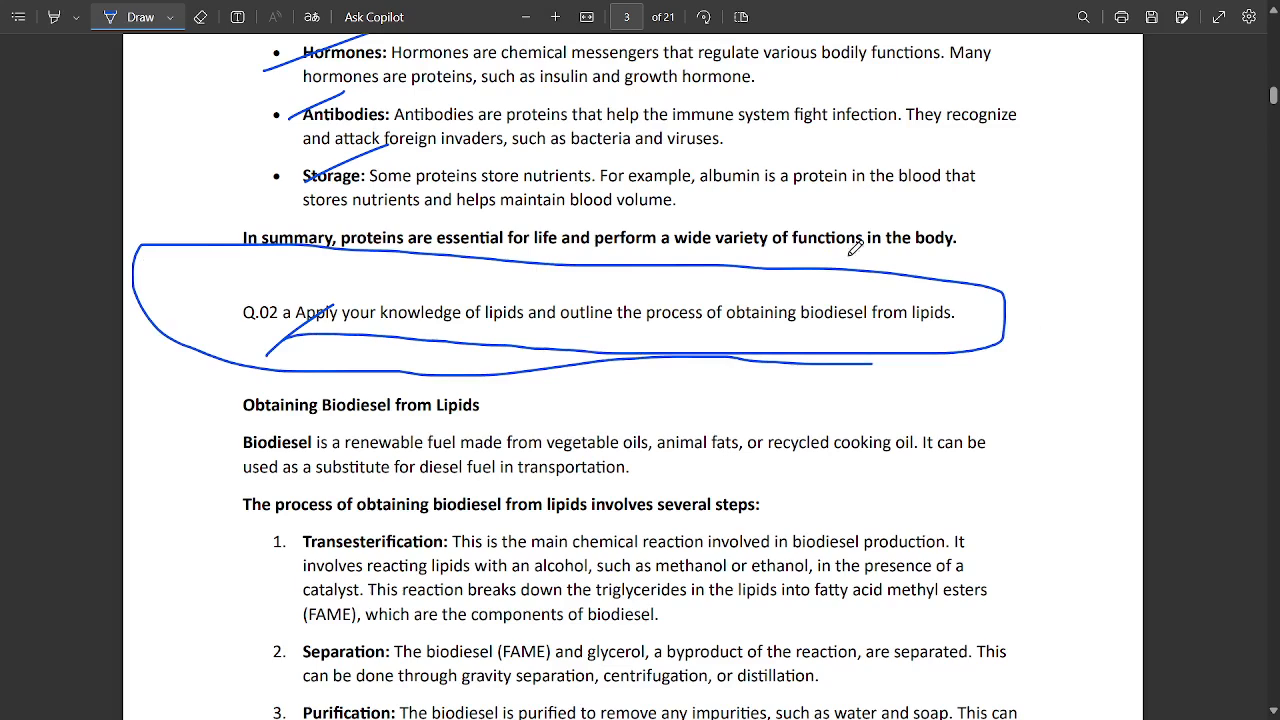
{"action": "mouse_move", "coordinate": [562, 340]}
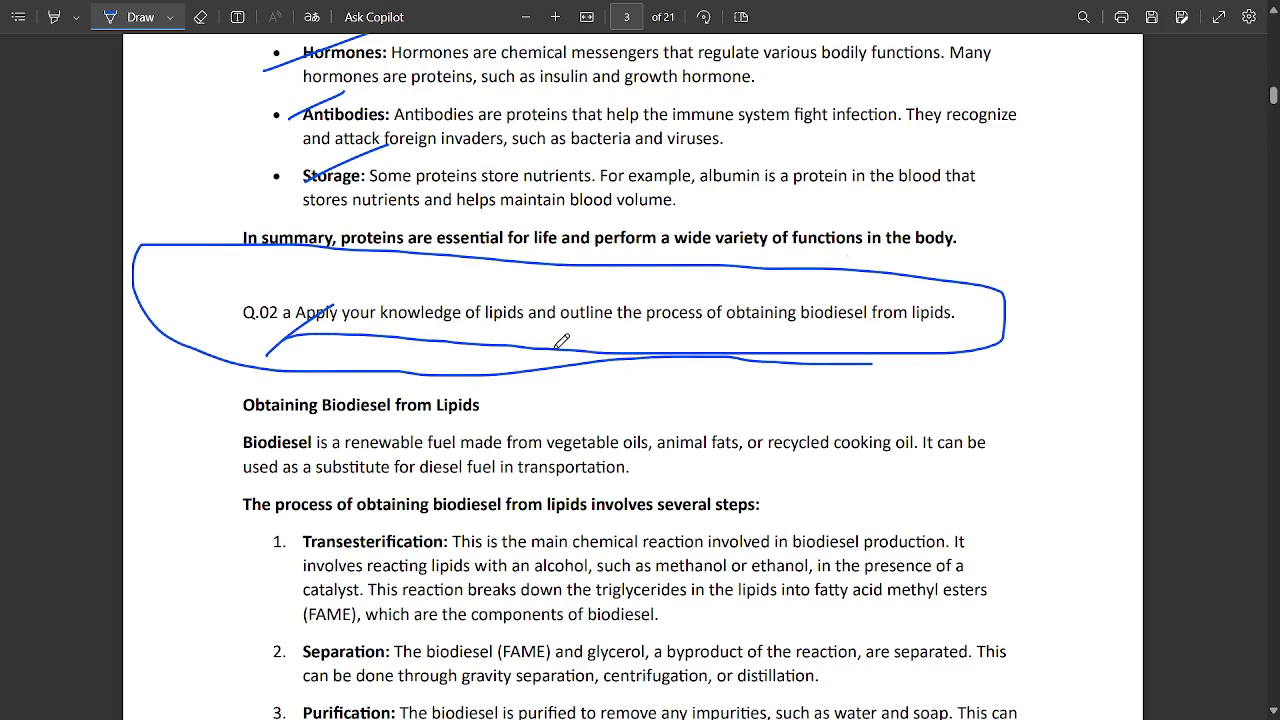
{"action": "mouse_move", "coordinate": [762, 326]}
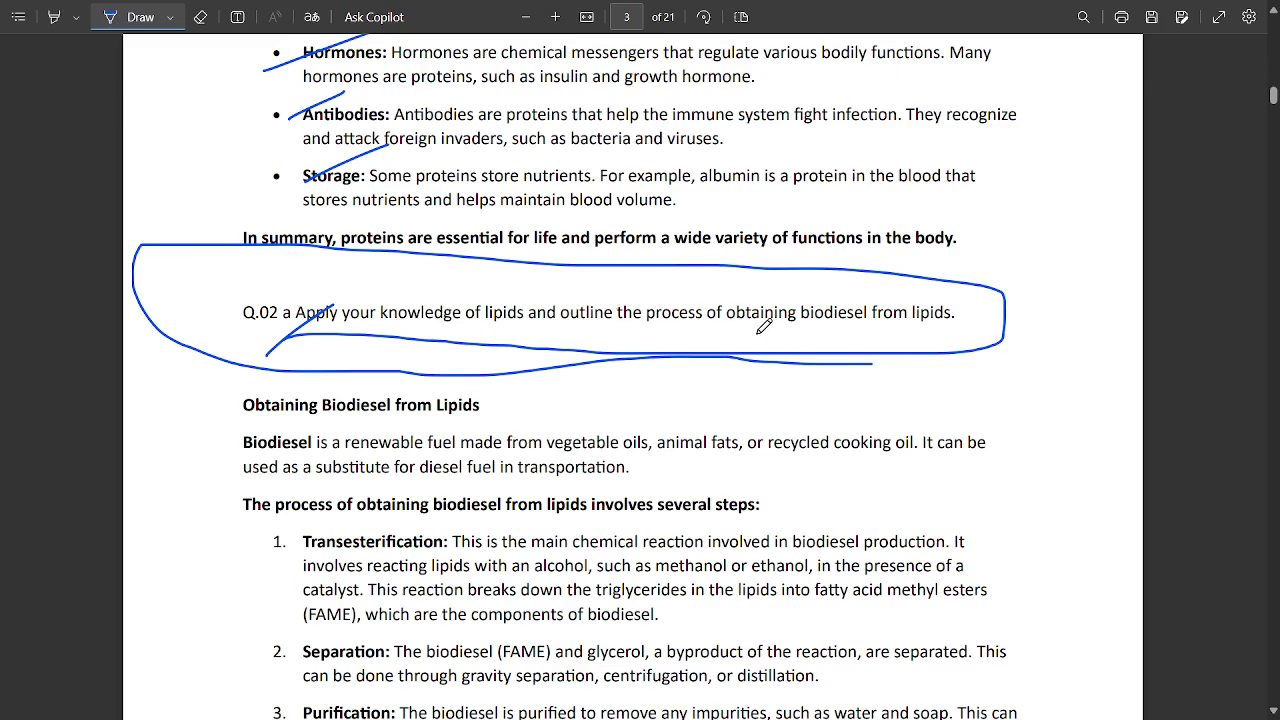
{"action": "mouse_move", "coordinate": [890, 276]}
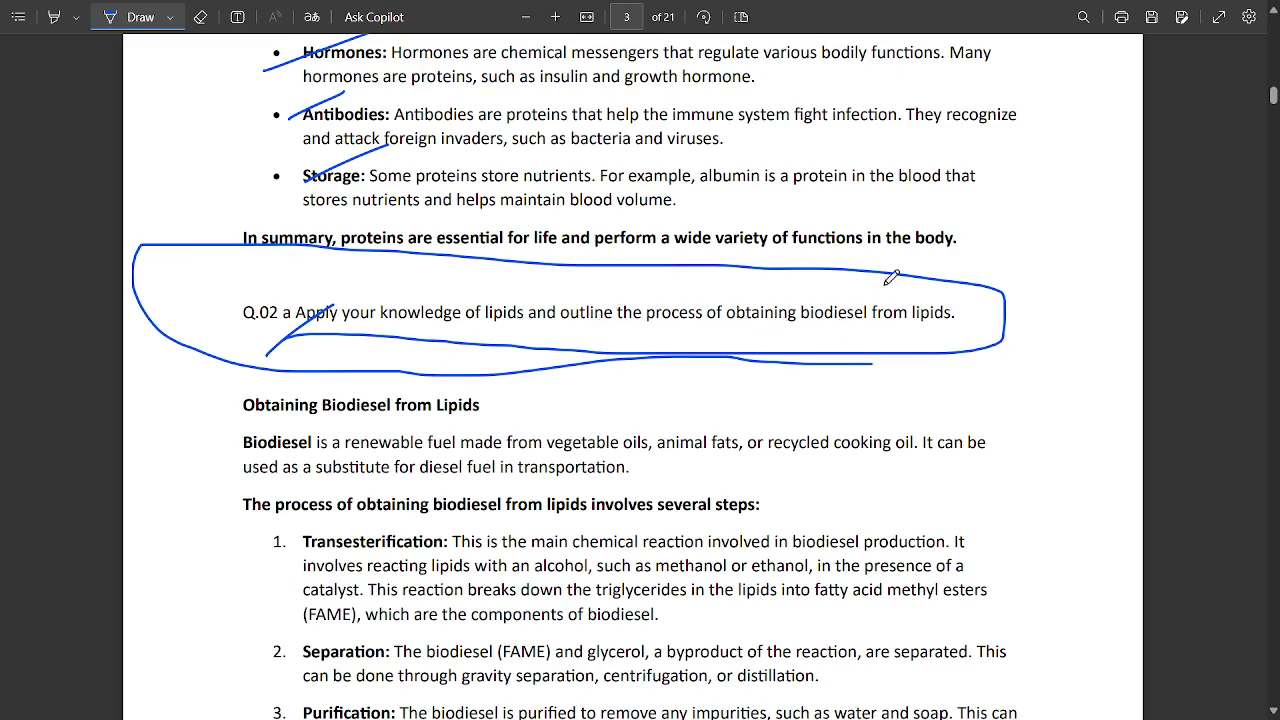
{"action": "scroll", "scroll_direction": "down", "scroll_amount": 3}
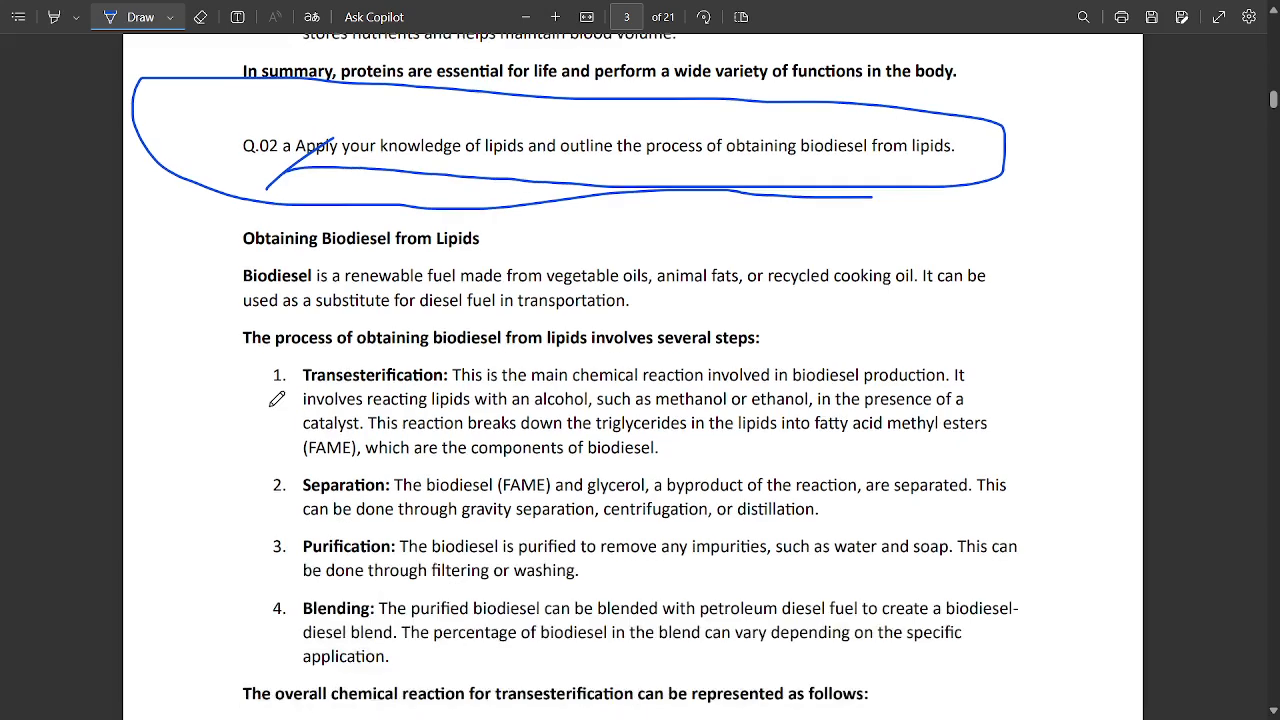
{"action": "left_click_drag", "start_coordinate": [218, 291], "coordinate": [352, 268]}
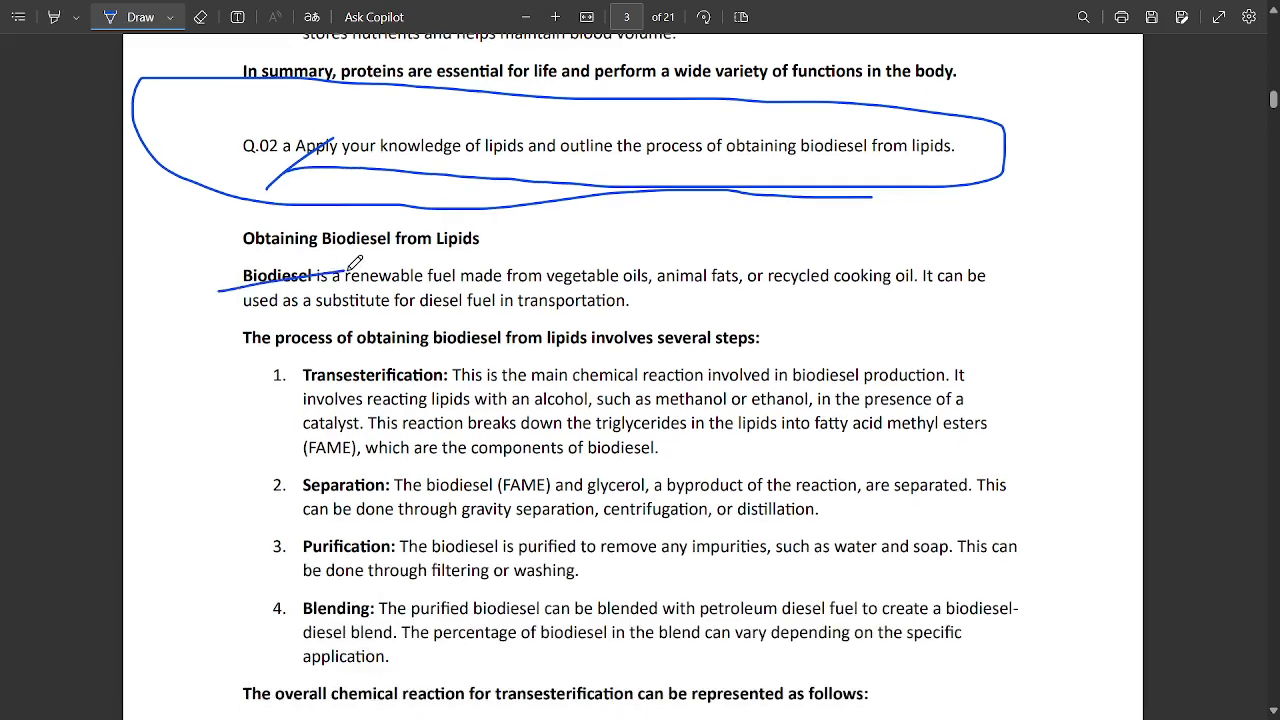
{"action": "mouse_move", "coordinate": [443, 306]}
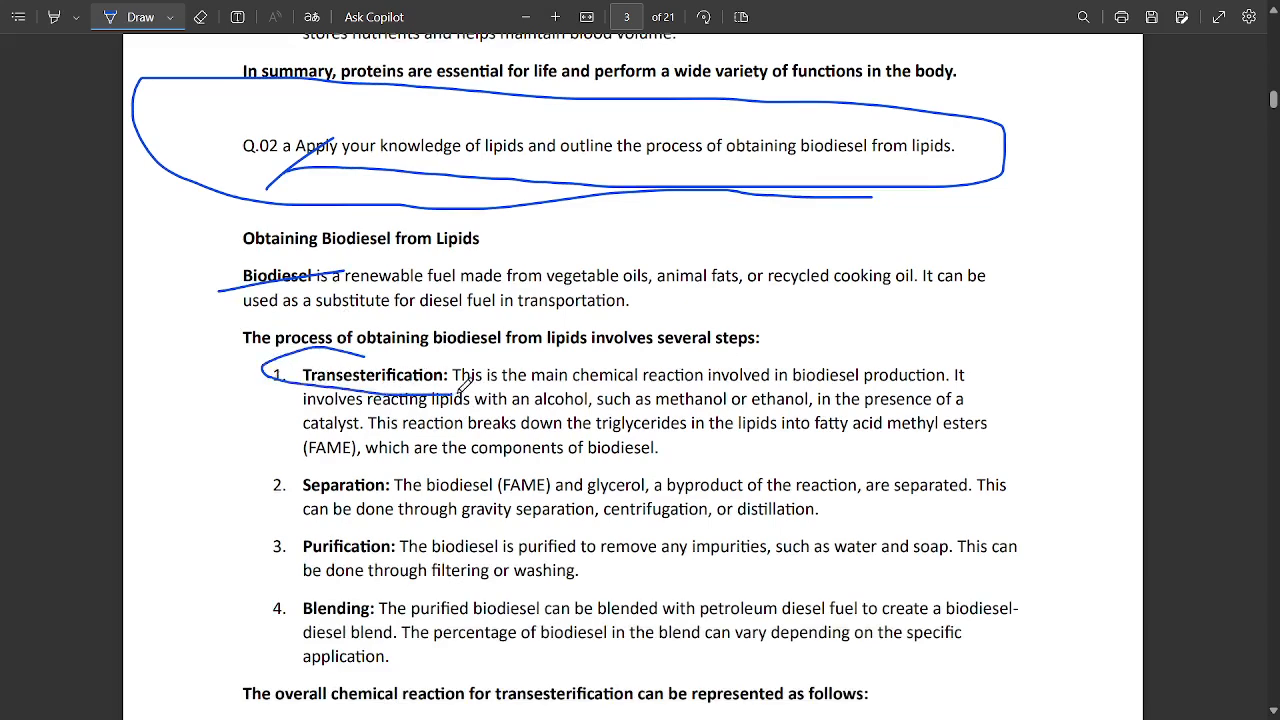
{"action": "scroll", "scroll_direction": "down", "scroll_amount": 3}
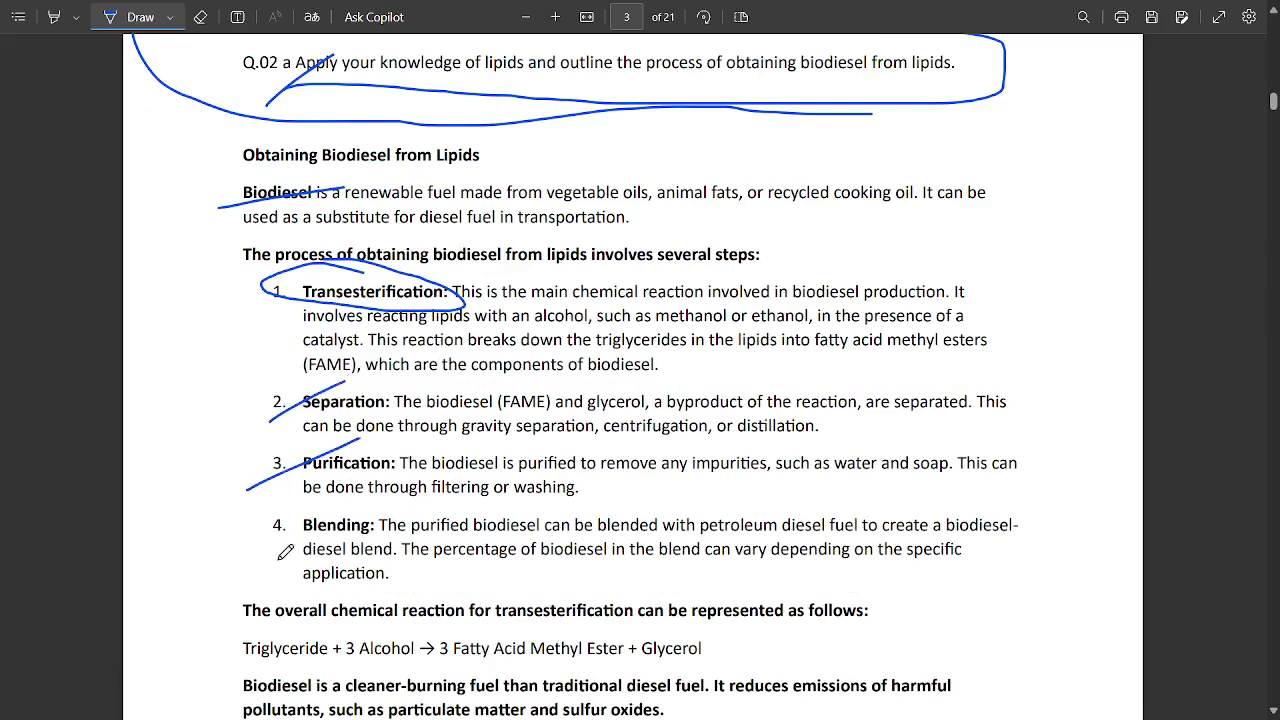
{"action": "scroll", "scroll_direction": "down", "scroll_amount": 3}
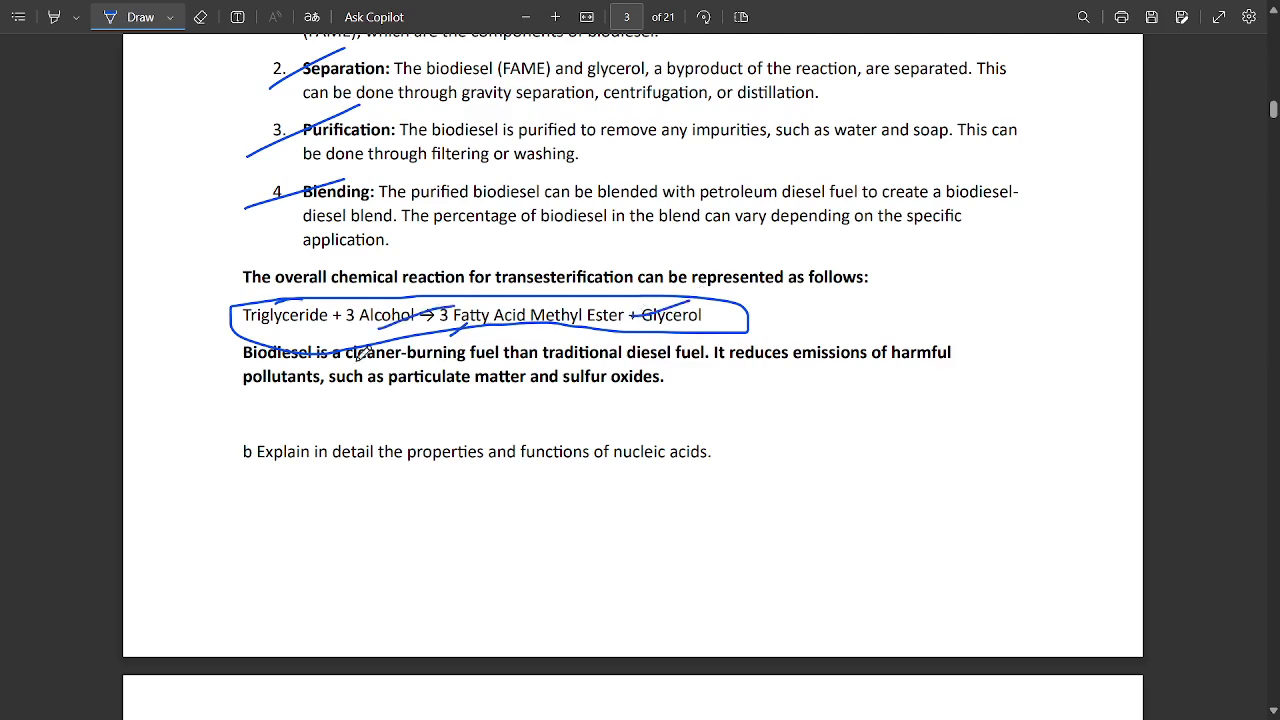
Step: Scroll page 4, ticking the nucleic acids question, heading, properties and four functions
{"action": "scroll", "scroll_direction": "down", "scroll_amount": 3}
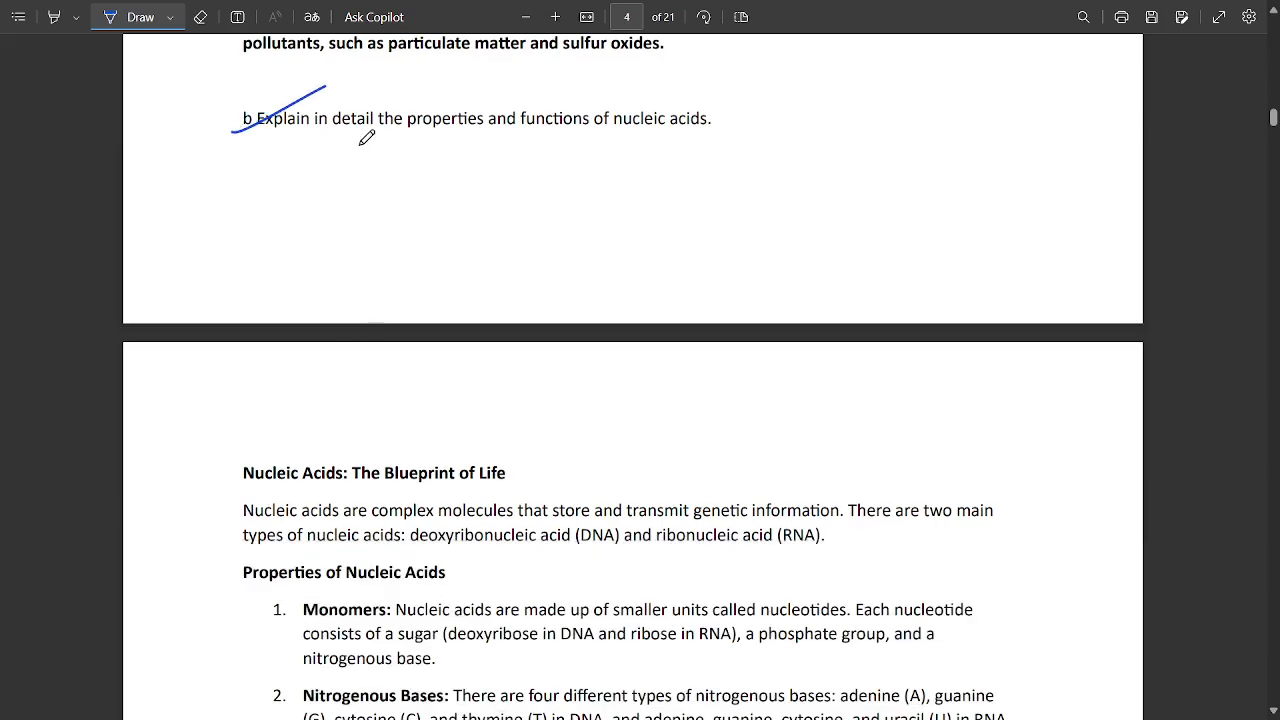
{"action": "mouse_move", "coordinate": [738, 148]}
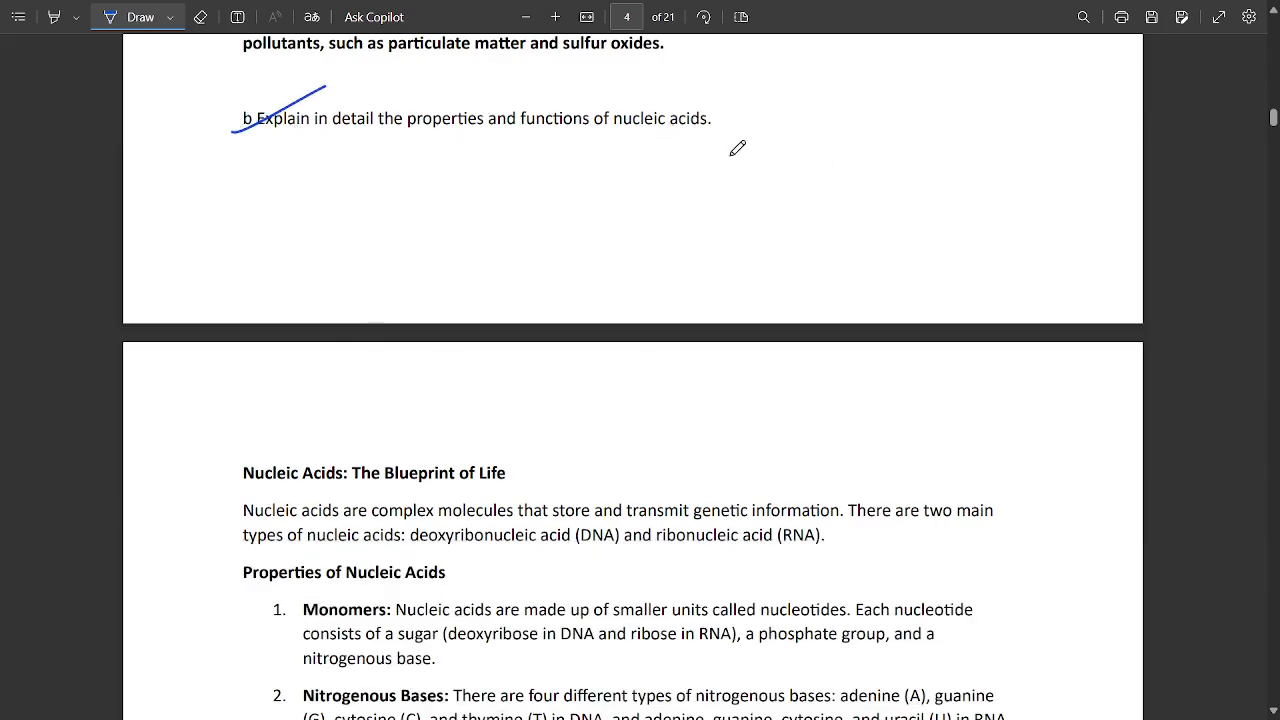
{"action": "scroll", "scroll_direction": "down", "scroll_amount": 3}
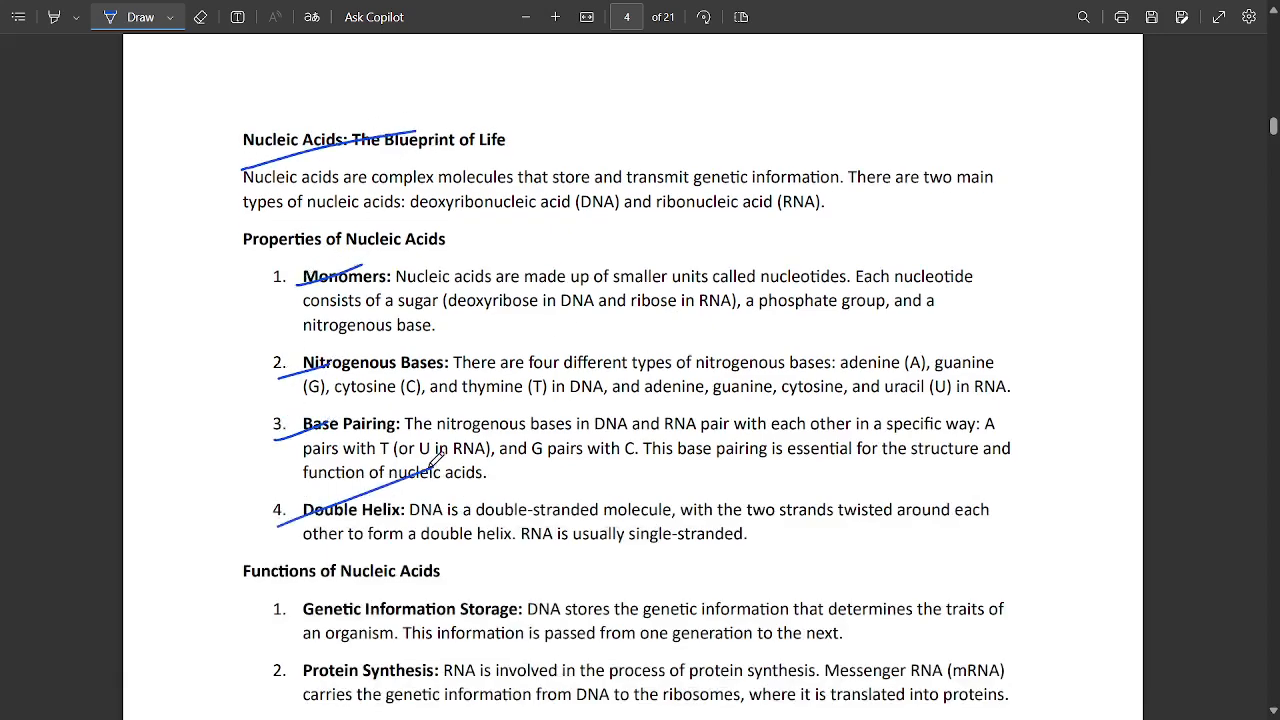
{"action": "scroll", "scroll_direction": "down", "scroll_amount": 3}
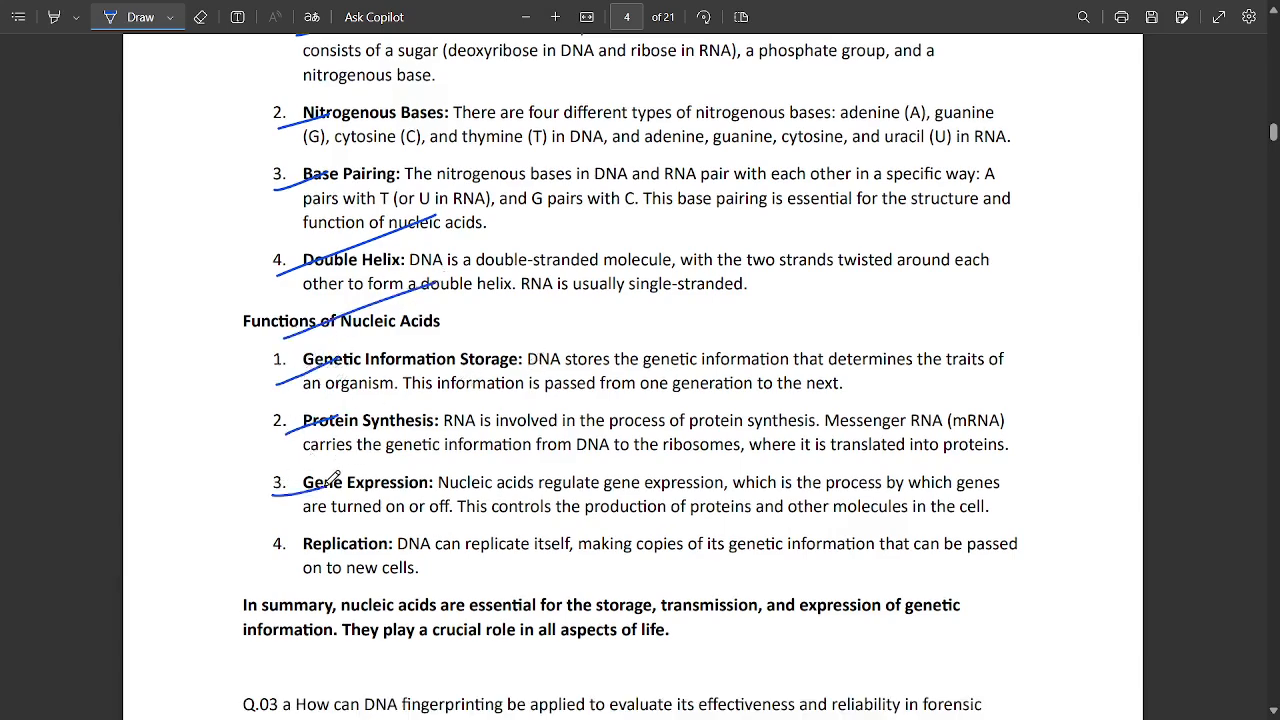
{"action": "scroll", "scroll_direction": "down", "scroll_amount": 3}
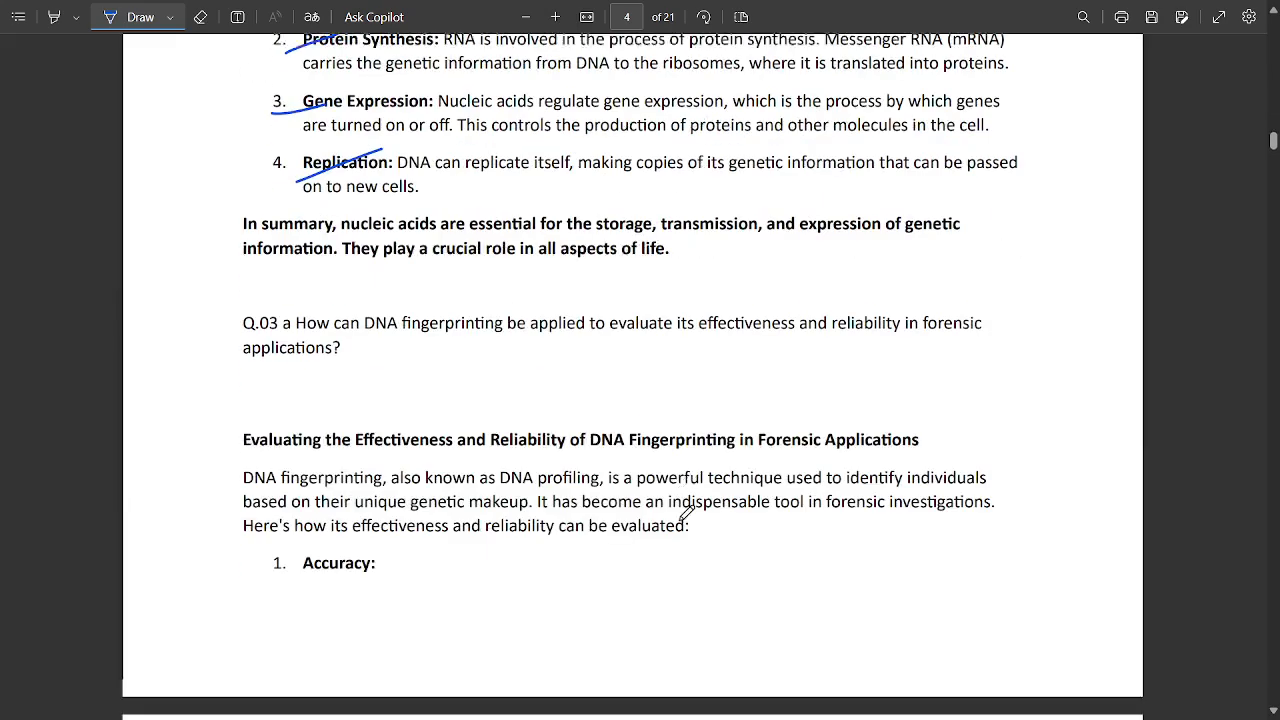
Step: Draw a long blue tick across the meat analogues question, then bring Q.04 into view
{"action": "scroll", "scroll_direction": "down", "scroll_amount": 3}
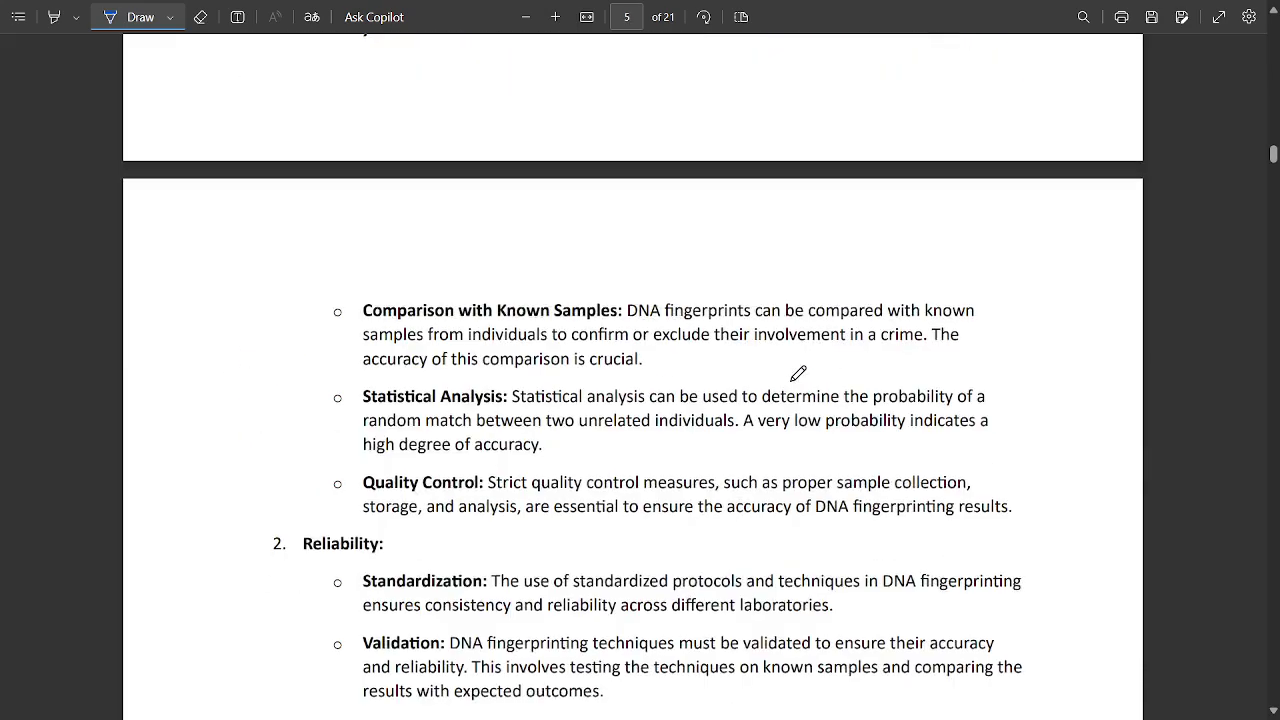
{"action": "scroll", "scroll_direction": "down", "scroll_amount": 3}
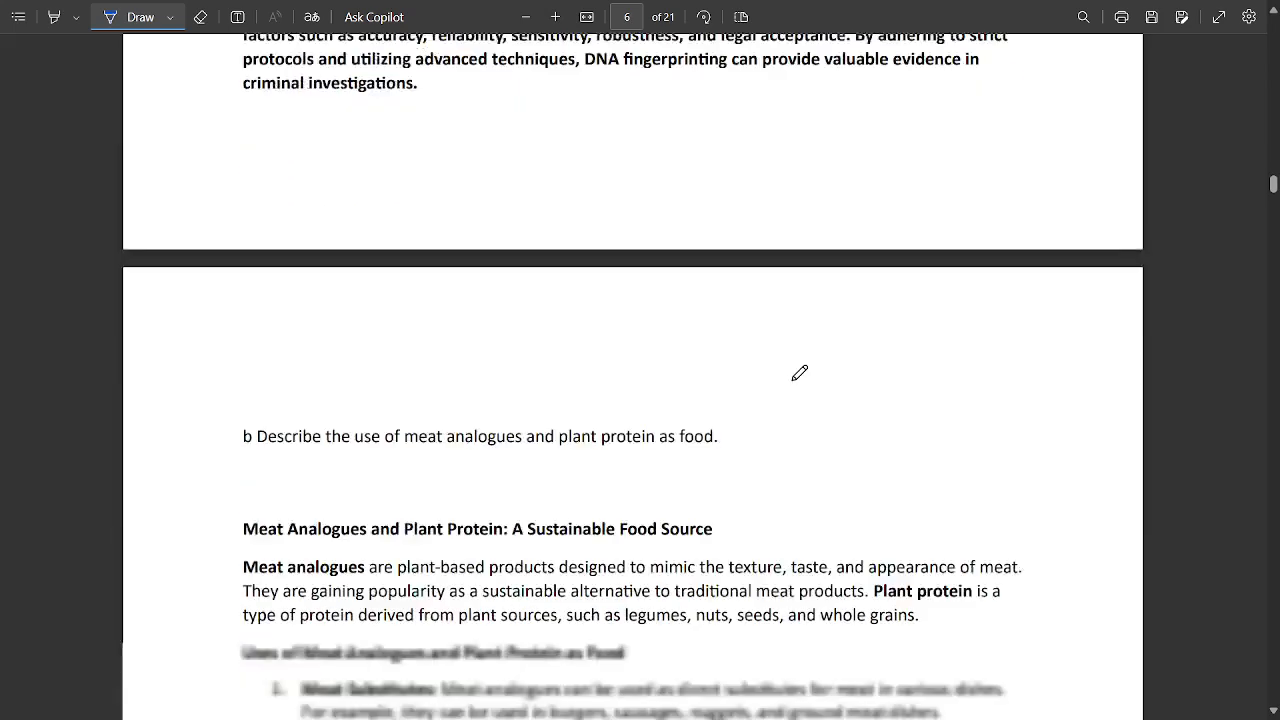
{"action": "scroll", "scroll_direction": "down", "scroll_amount": 3}
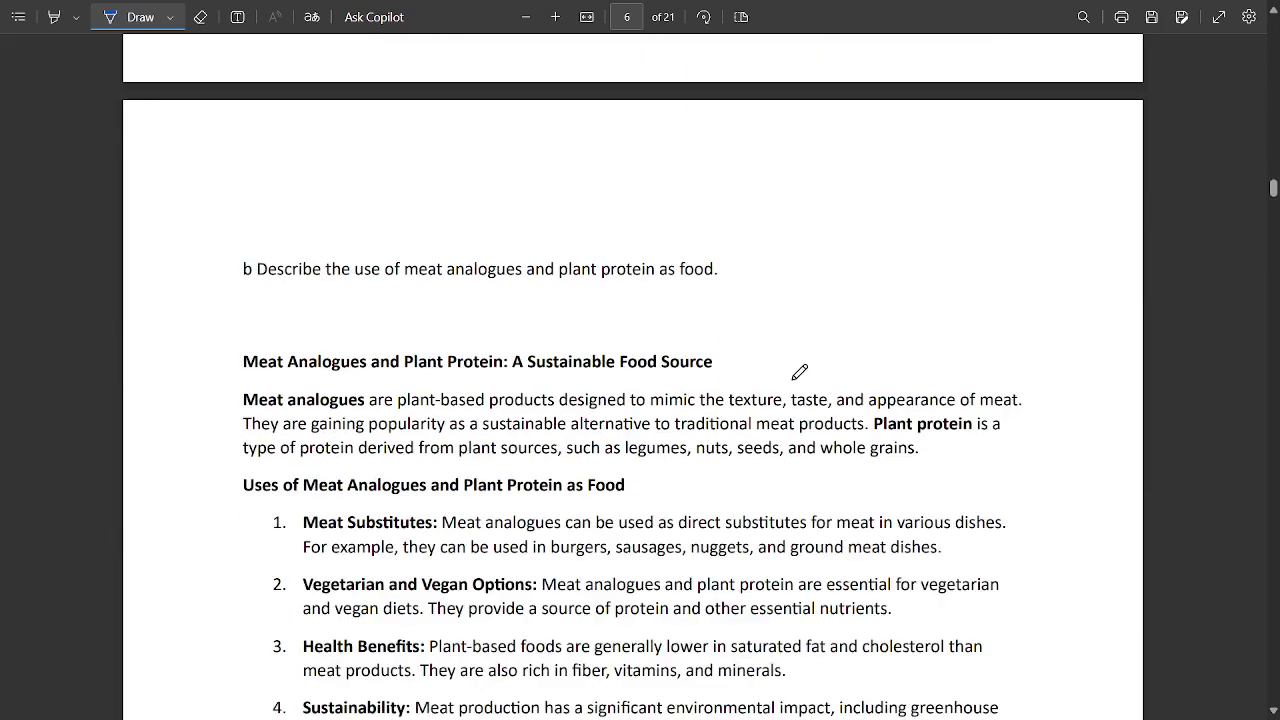
{"action": "mouse_move", "coordinate": [277, 313]}
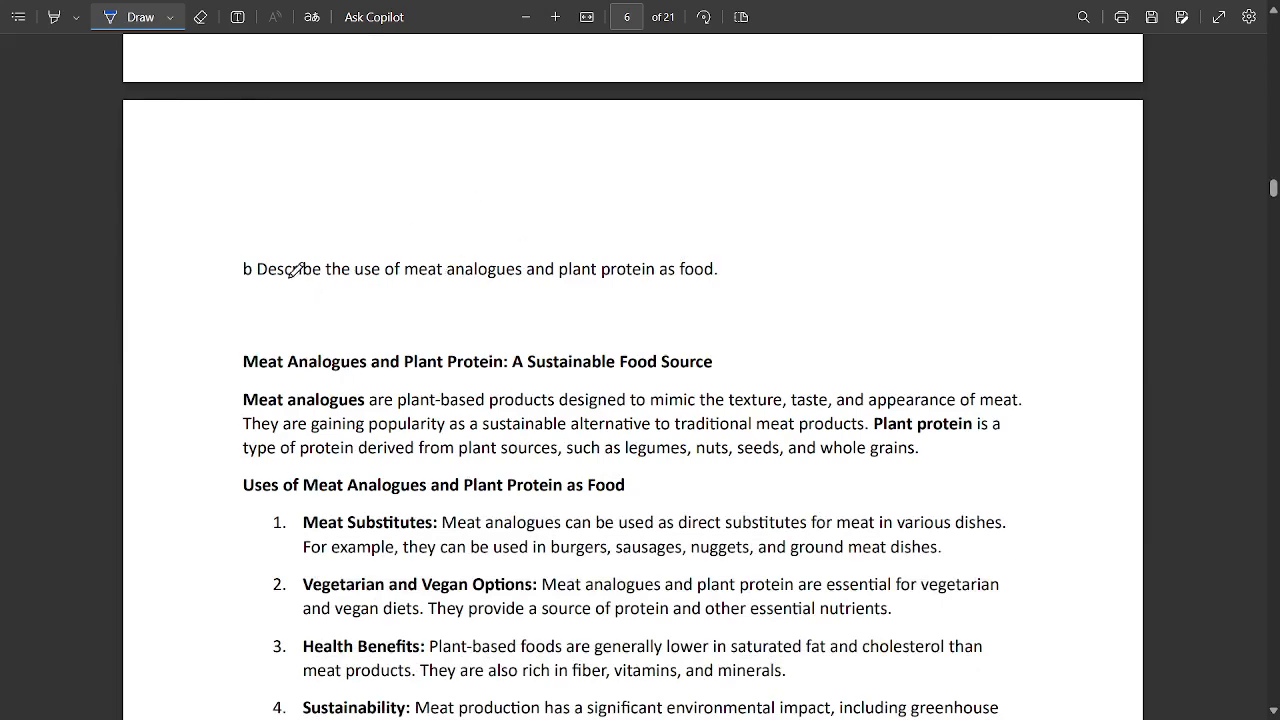
{"action": "left_click_drag", "start_coordinate": [220, 290], "coordinate": [465, 211]}
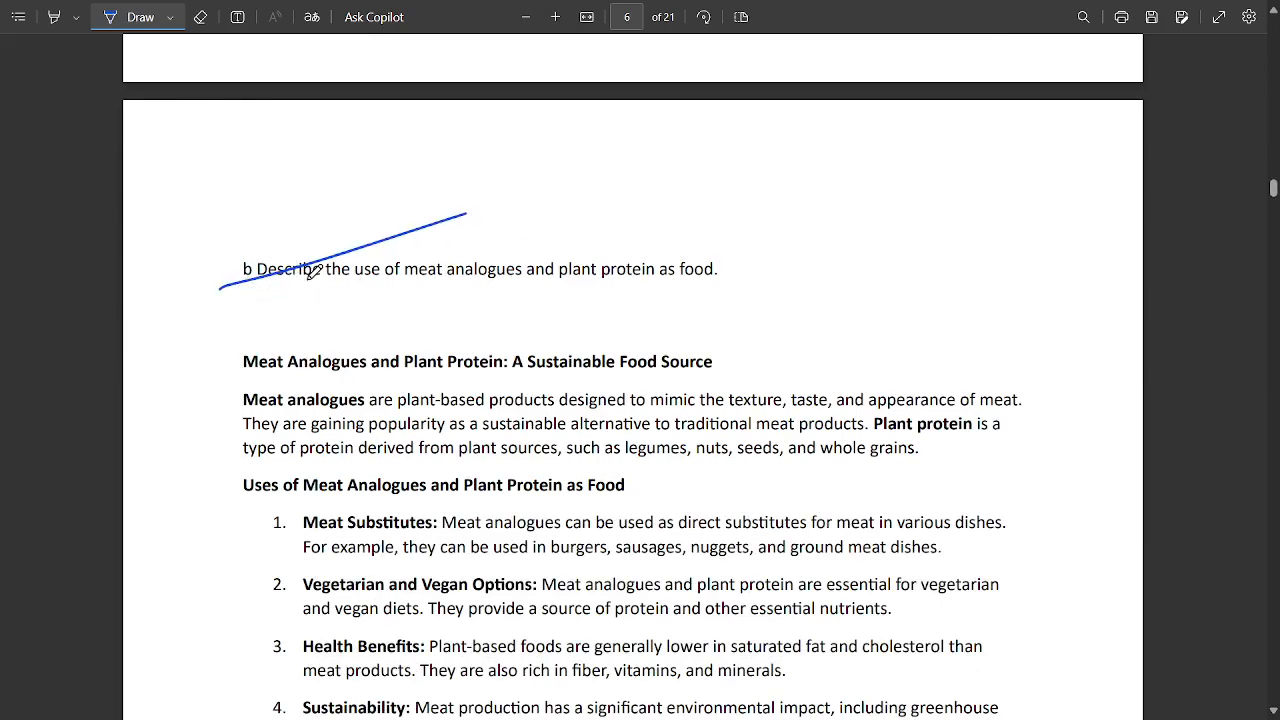
{"action": "mouse_move", "coordinate": [700, 263]}
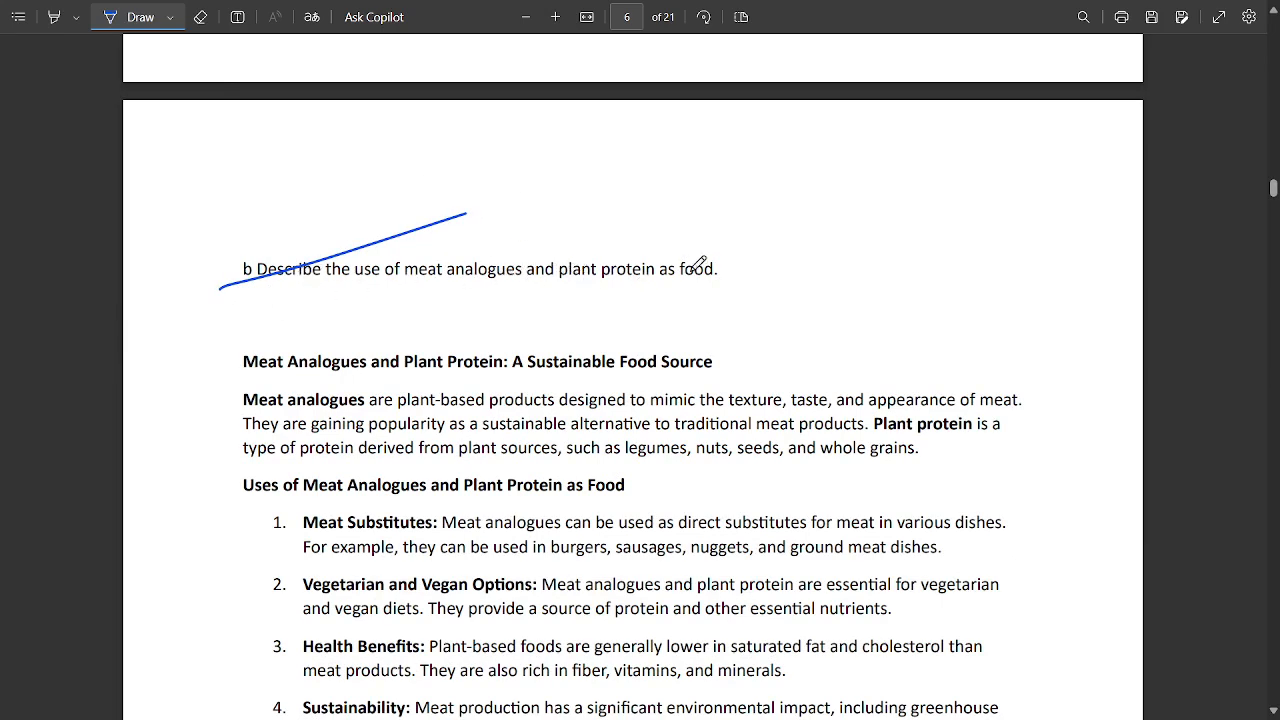
{"action": "scroll", "scroll_direction": "down", "scroll_amount": 3}
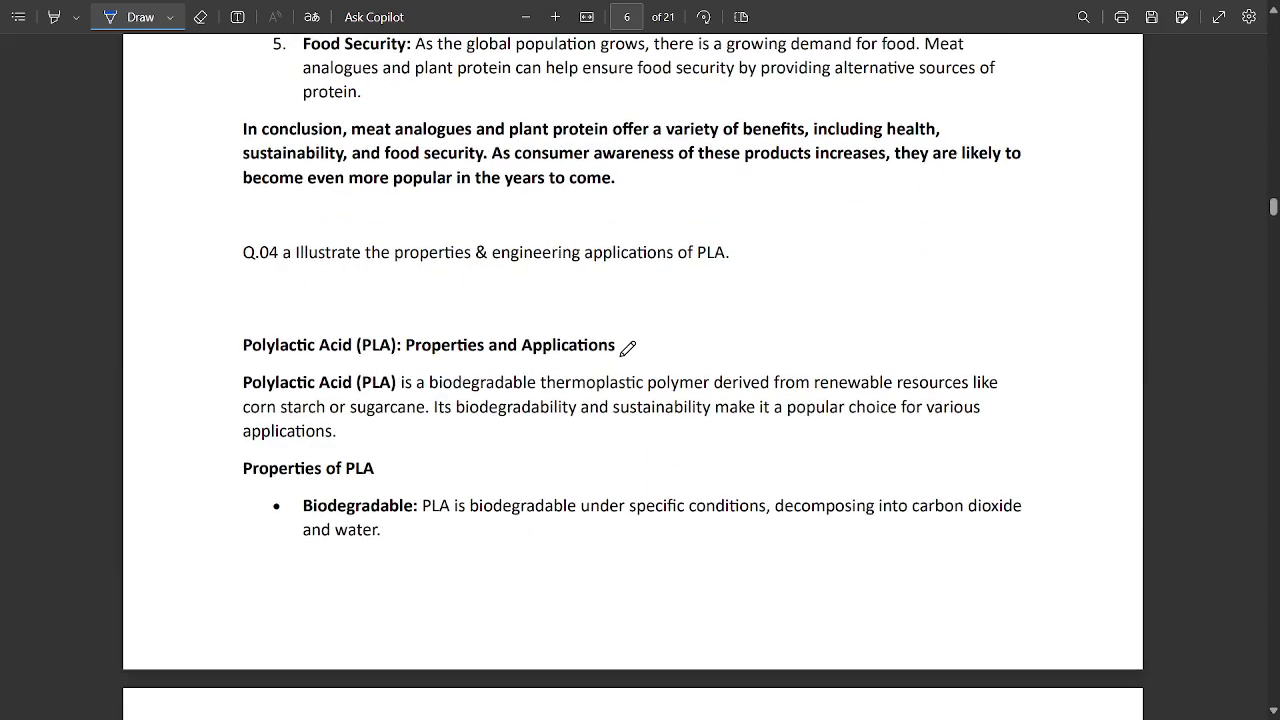
Step: Circle Q.04 on PLA, tick its properties, and underline Engineering Applications of PLA
{"action": "left_click_drag", "start_coordinate": [263, 224], "coordinate": [313, 217]}
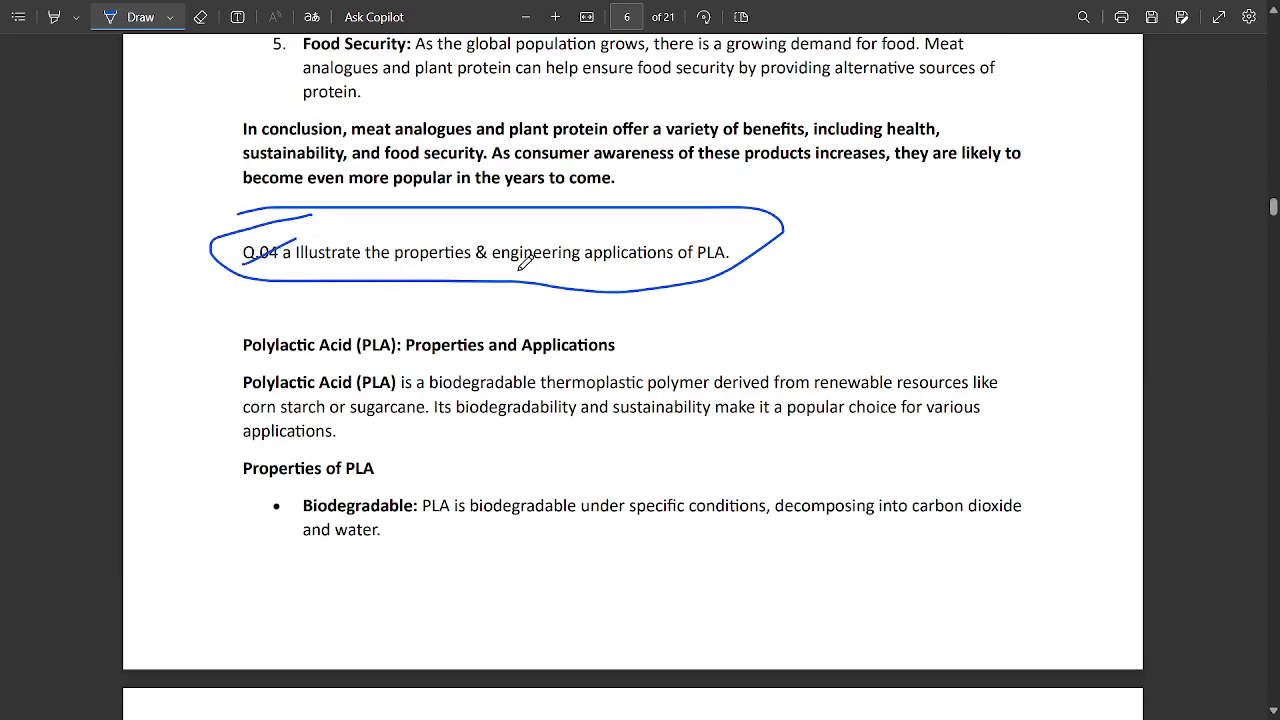
{"action": "mouse_move", "coordinate": [740, 280]}
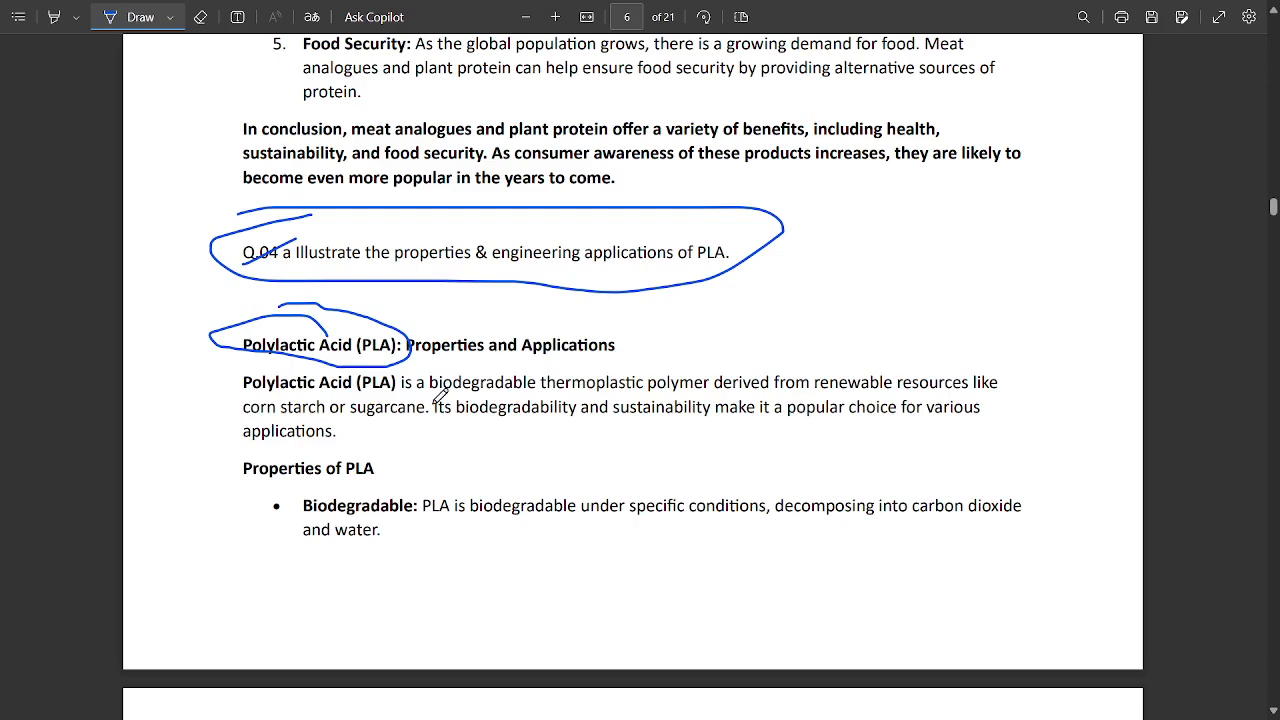
{"action": "scroll", "scroll_direction": "down", "scroll_amount": 3}
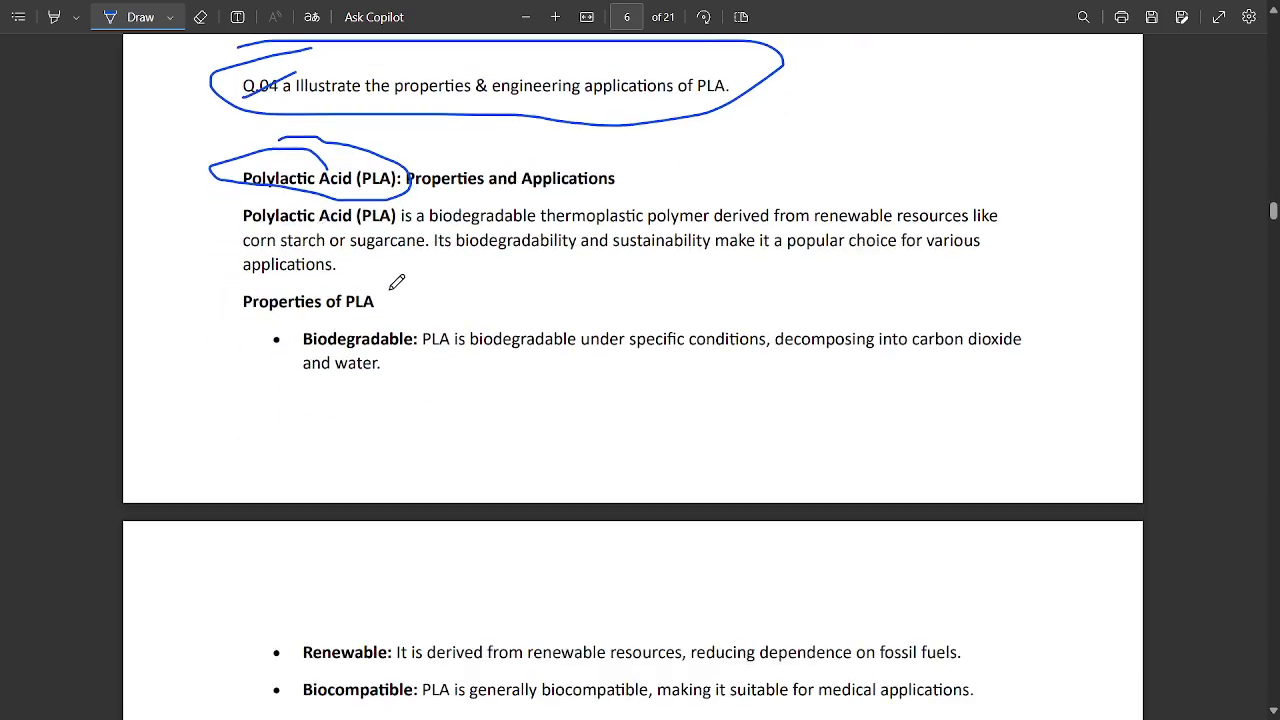
{"action": "scroll", "scroll_direction": "down", "scroll_amount": 3}
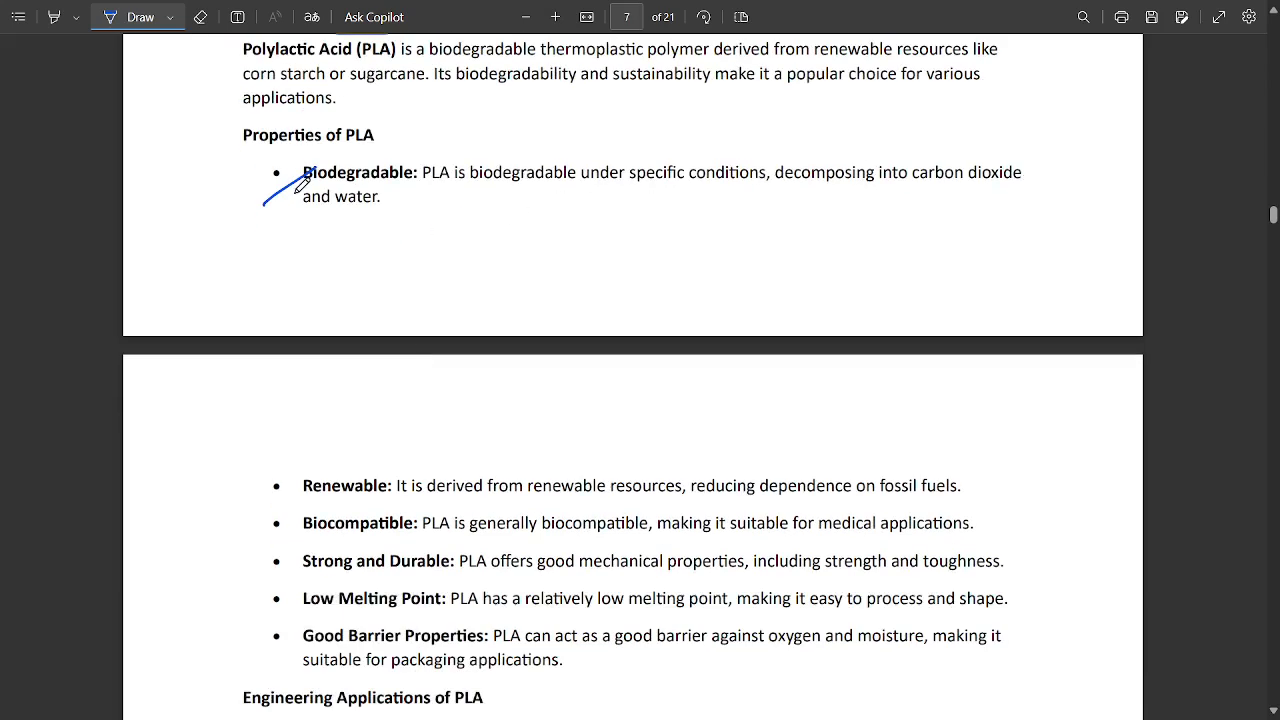
{"action": "mouse_move", "coordinate": [405, 235]}
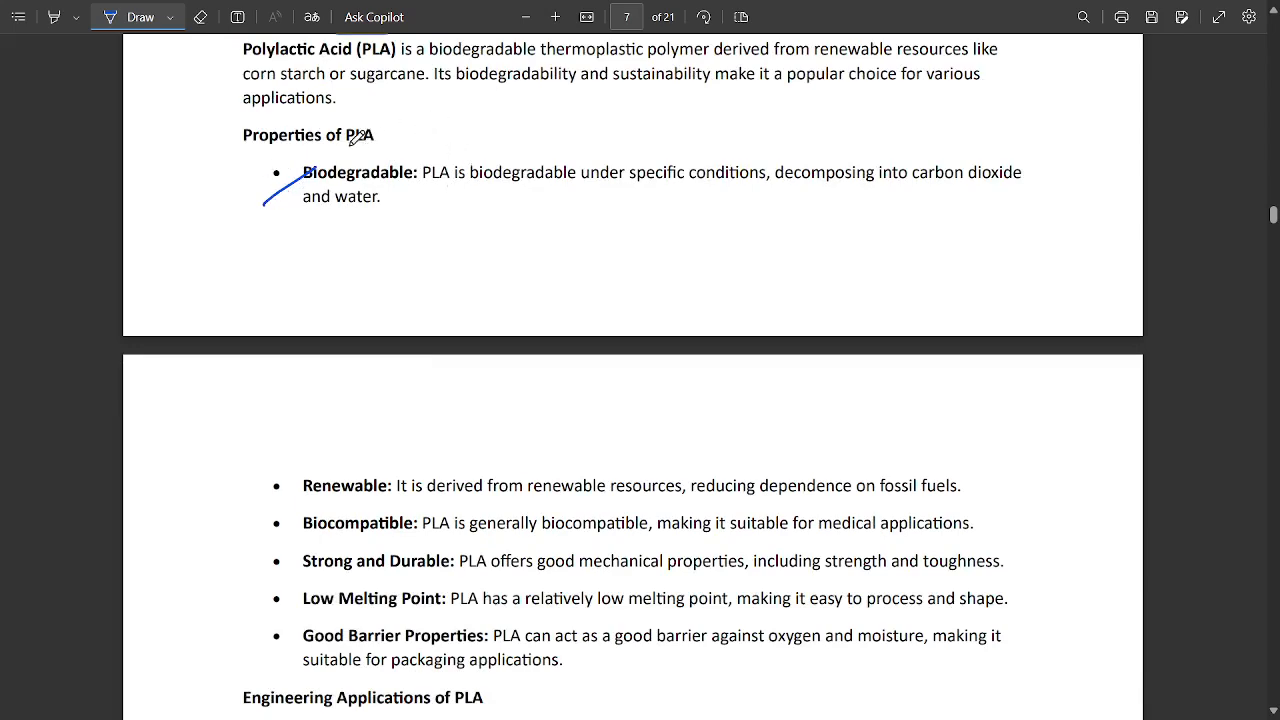
{"action": "scroll", "scroll_direction": "down", "scroll_amount": 3}
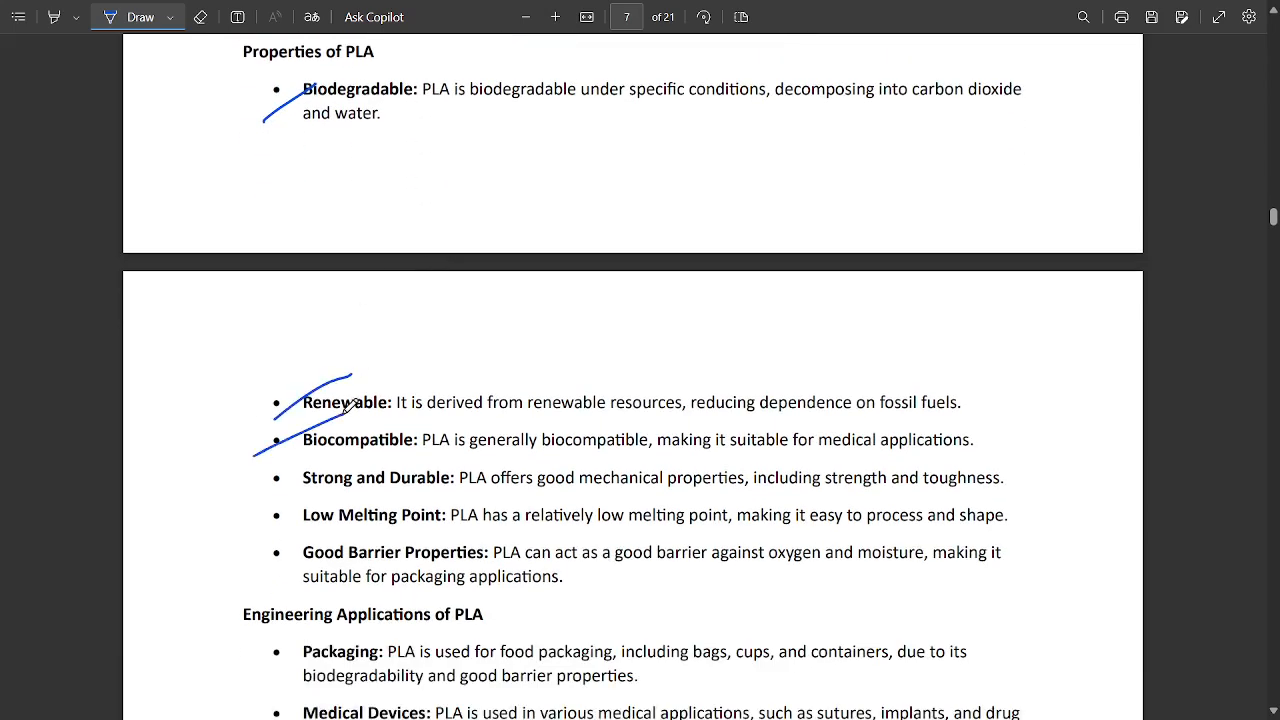
{"action": "scroll", "scroll_direction": "down", "scroll_amount": 3}
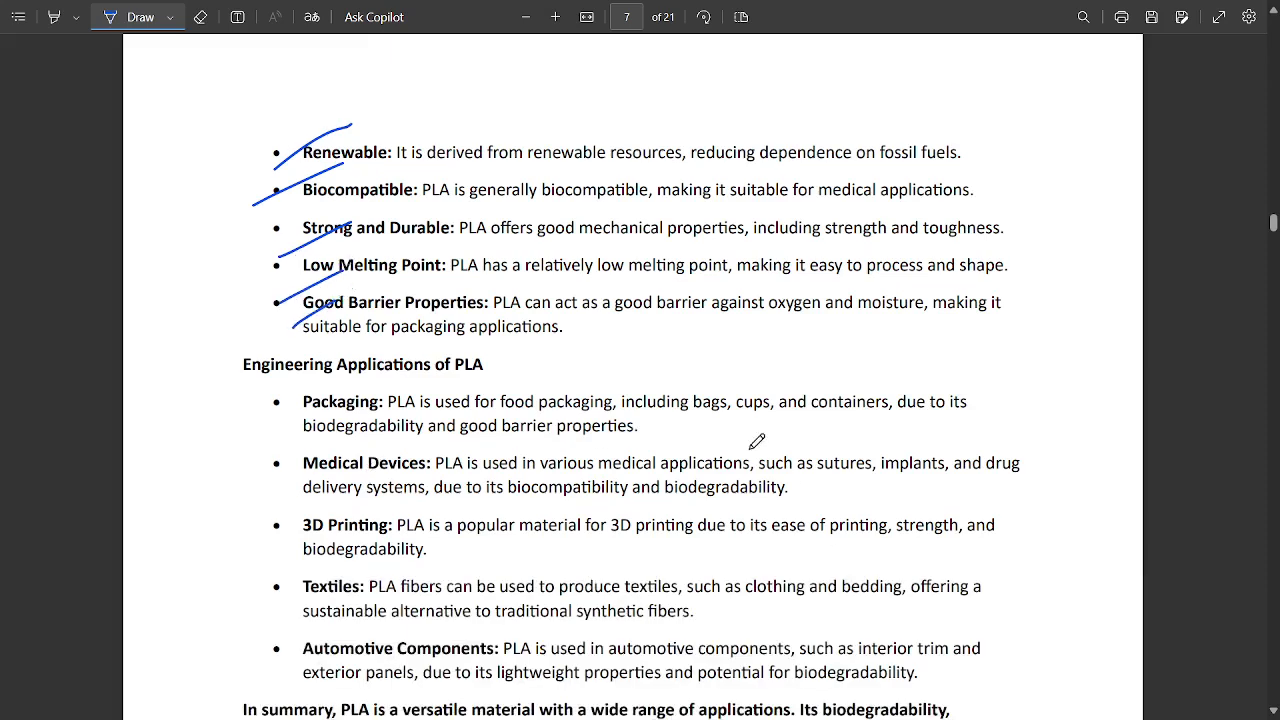
{"action": "left_click_drag", "start_coordinate": [245, 388], "coordinate": [345, 383]}
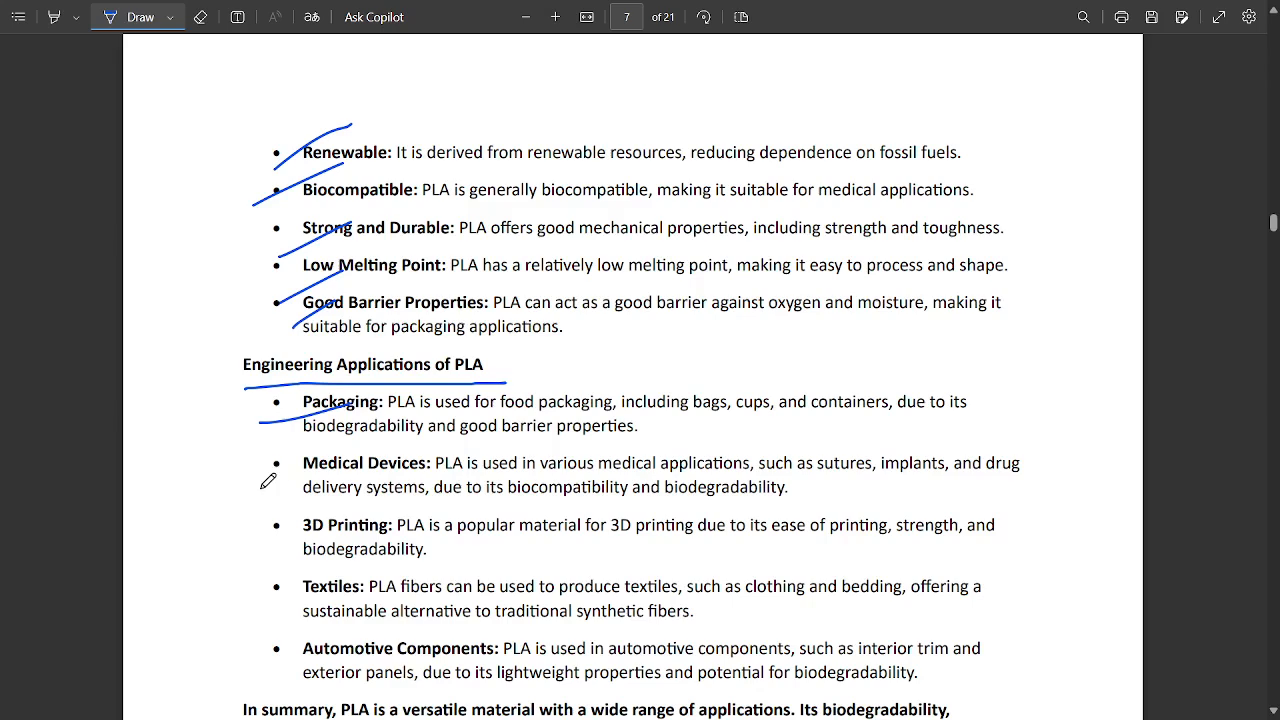
{"action": "scroll", "scroll_direction": "down", "scroll_amount": 3}
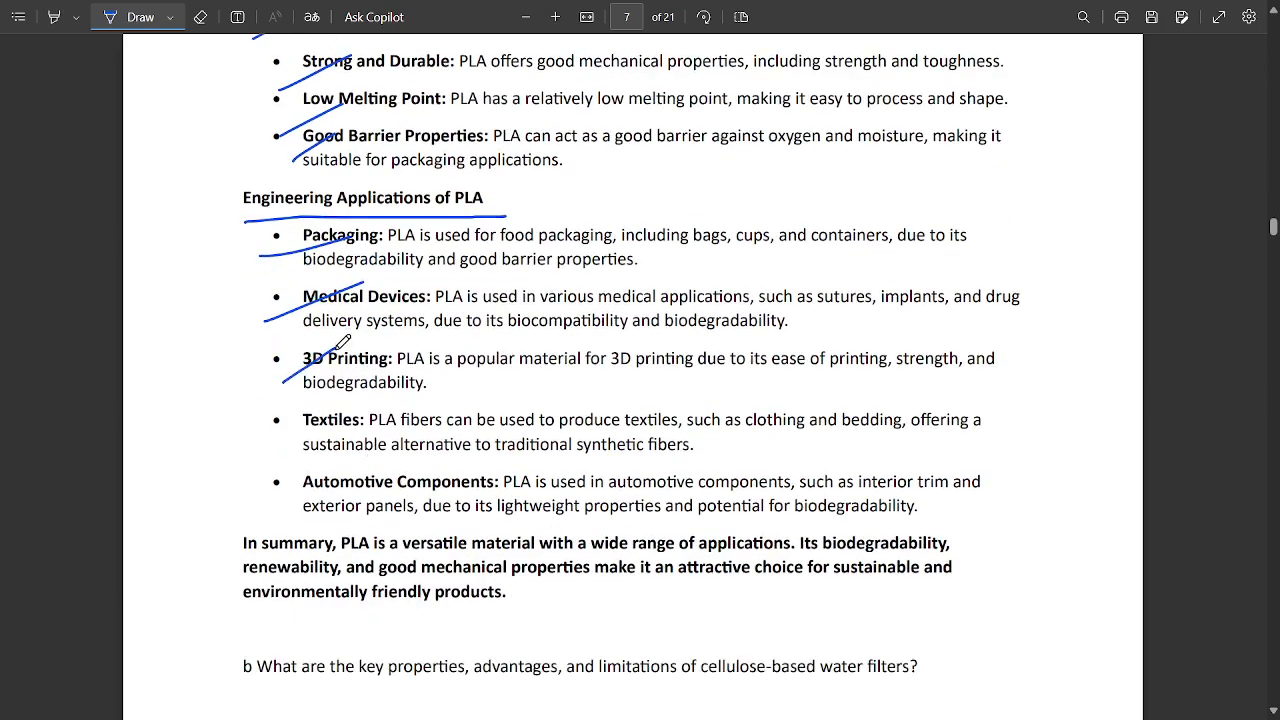
{"action": "mouse_move", "coordinate": [508, 337]}
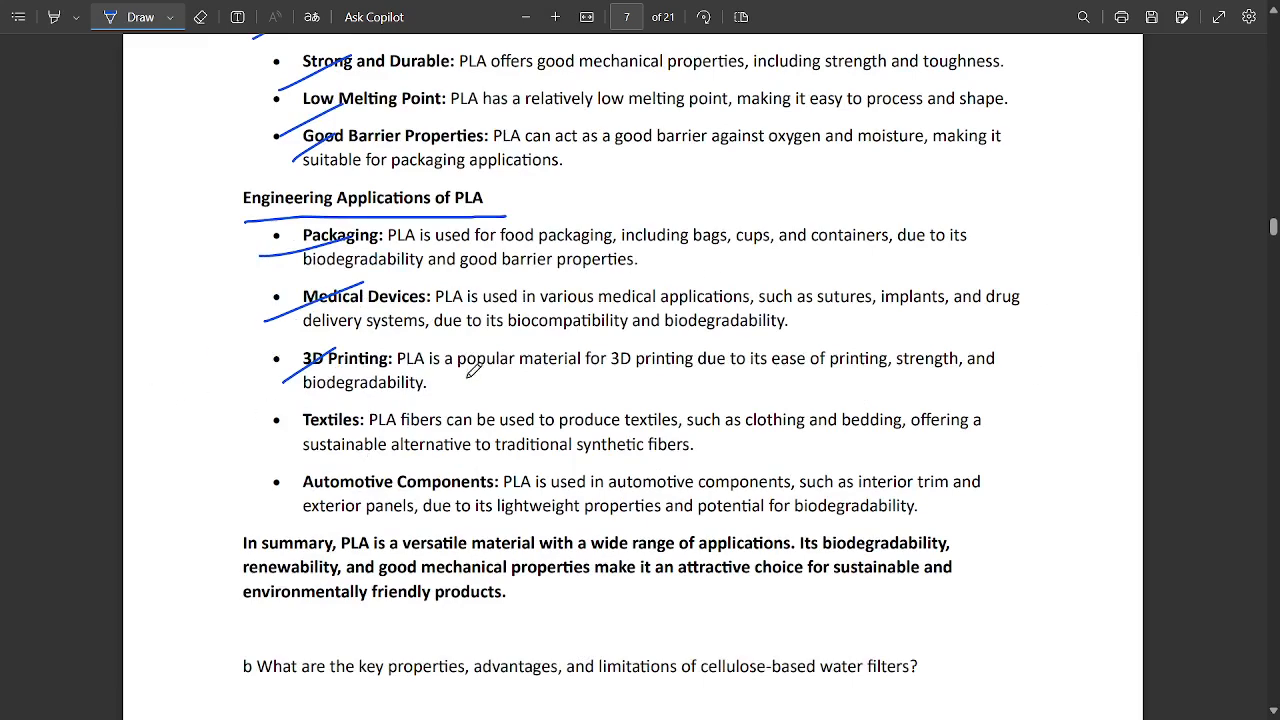
{"action": "mouse_move", "coordinate": [520, 291]}
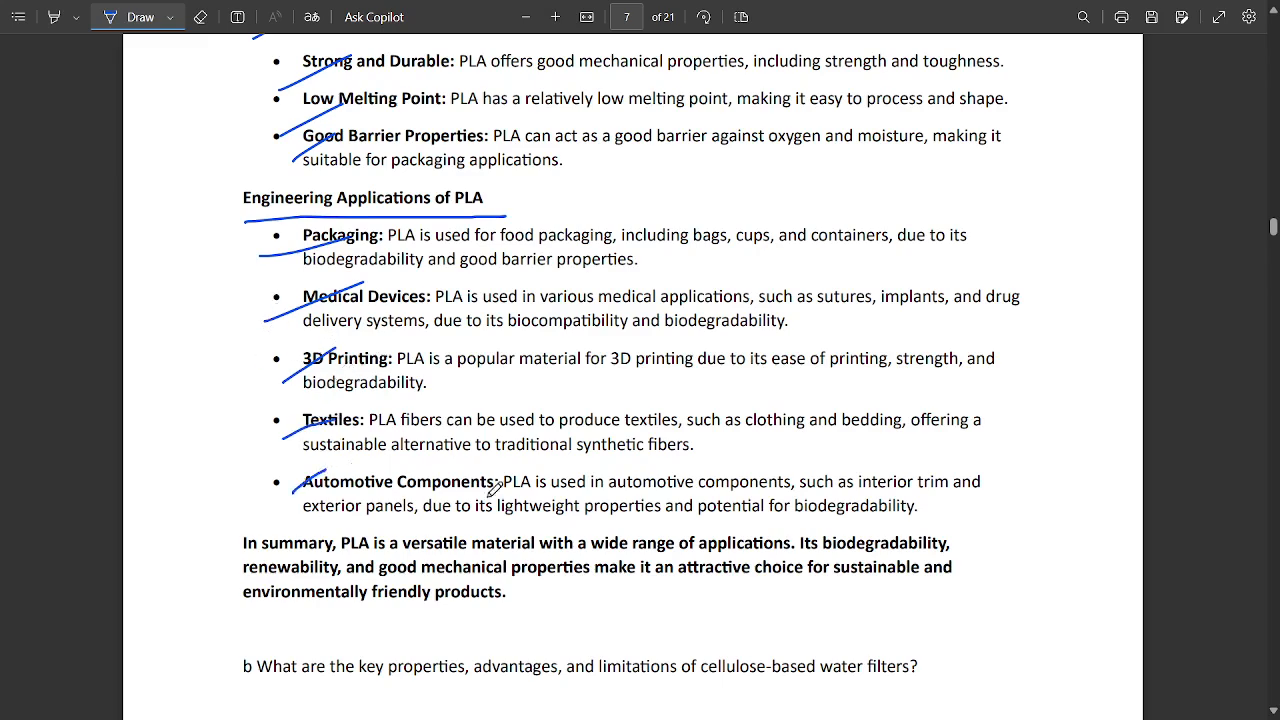
Step: Underline the cellulose water filter question and the natural material sentence, ticking its bullets
{"action": "scroll", "scroll_direction": "down", "scroll_amount": 3}
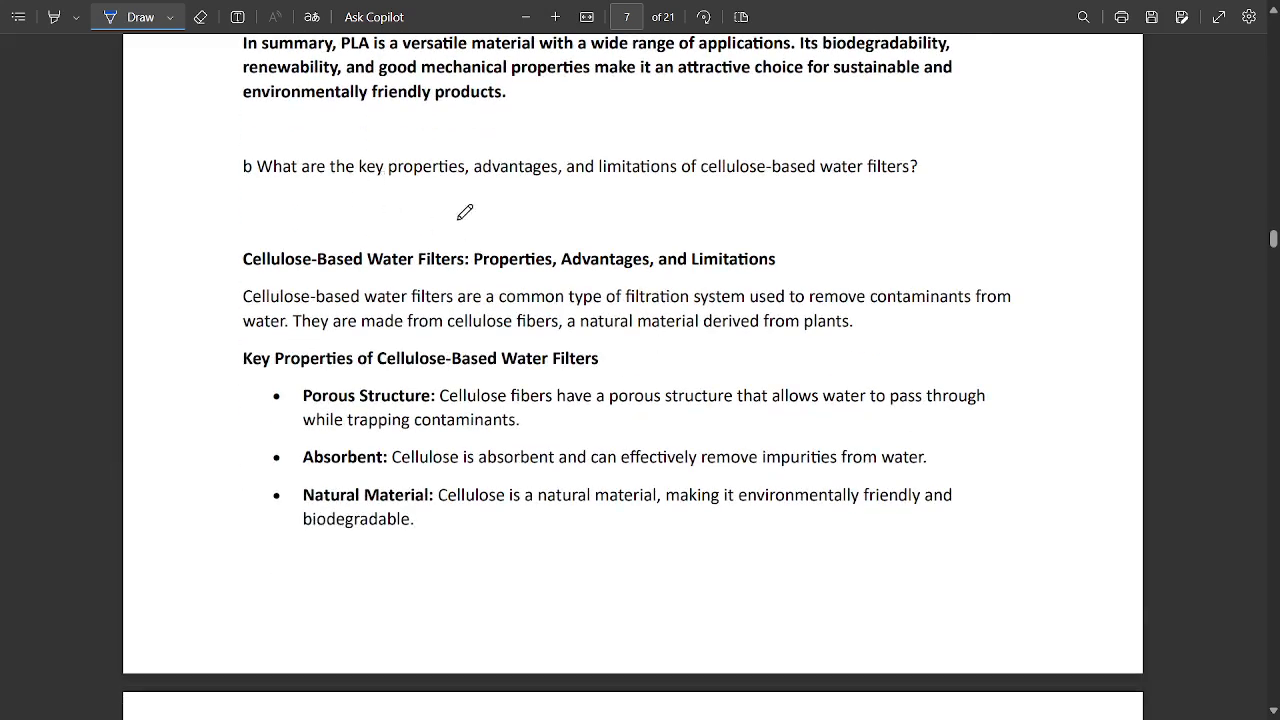
{"action": "mouse_move", "coordinate": [278, 184]}
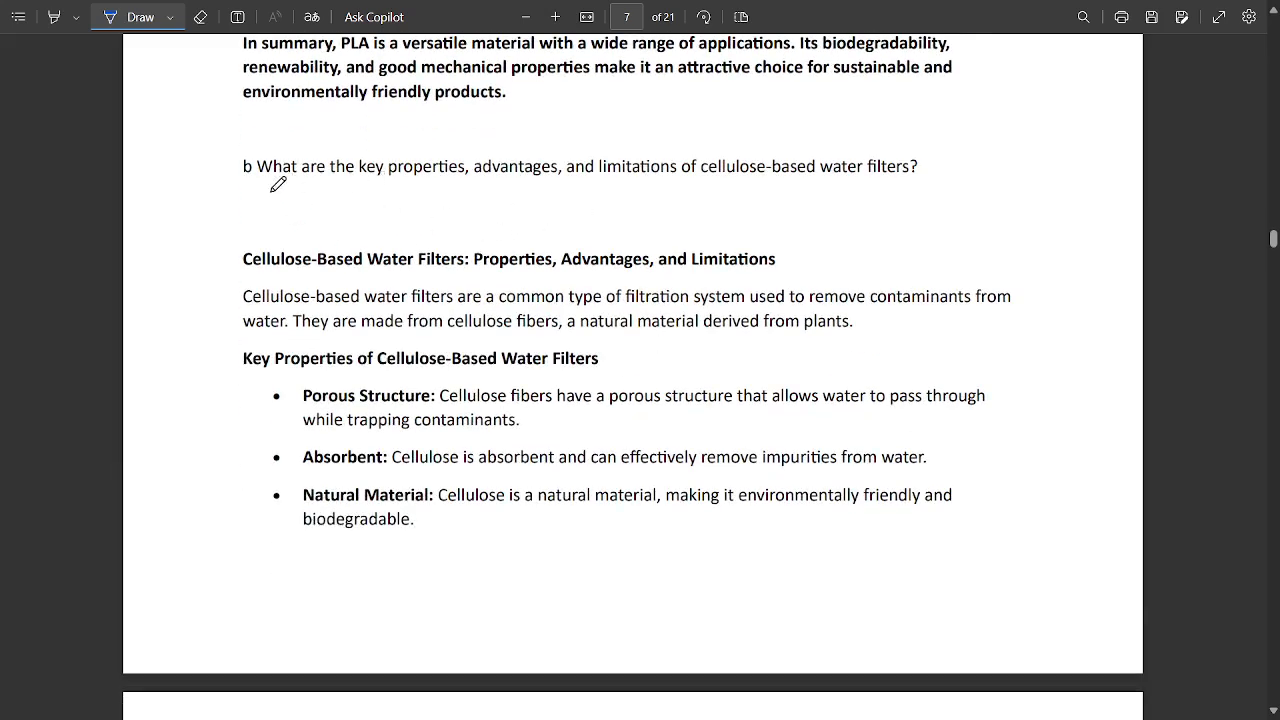
{"action": "left_click_drag", "start_coordinate": [215, 190], "coordinate": [452, 186]}
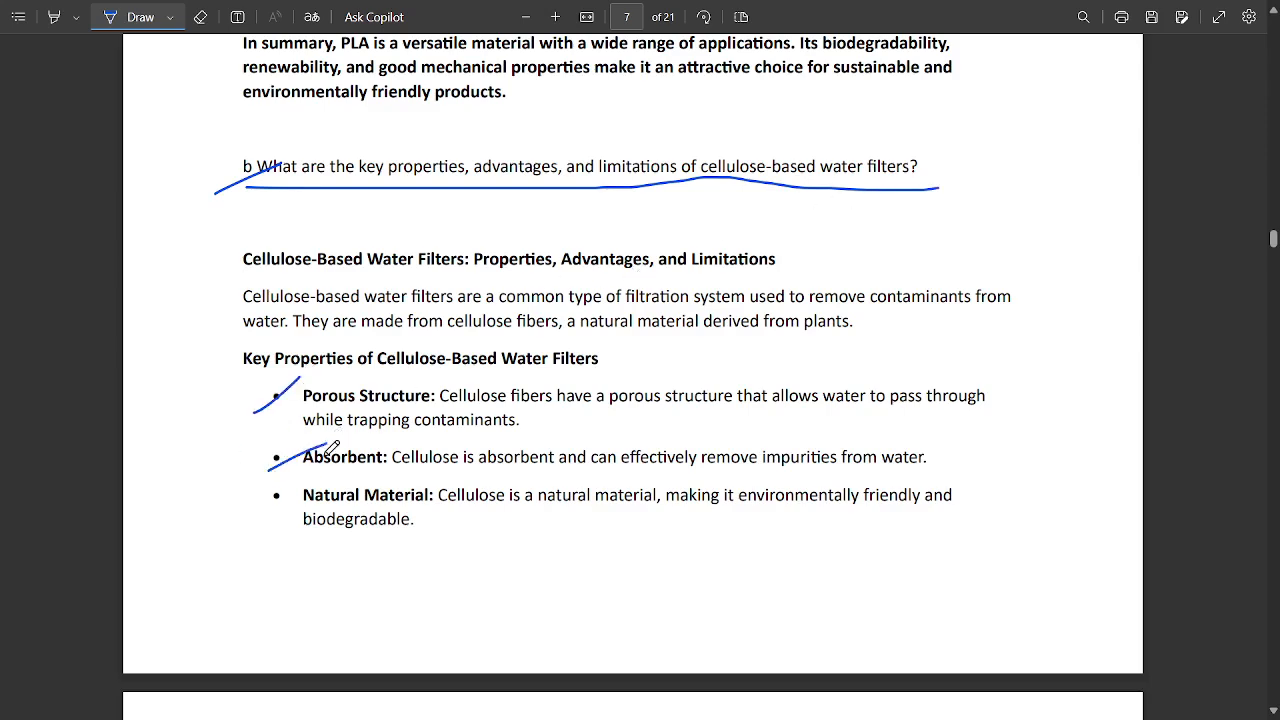
{"action": "scroll", "scroll_direction": "down", "scroll_amount": 3}
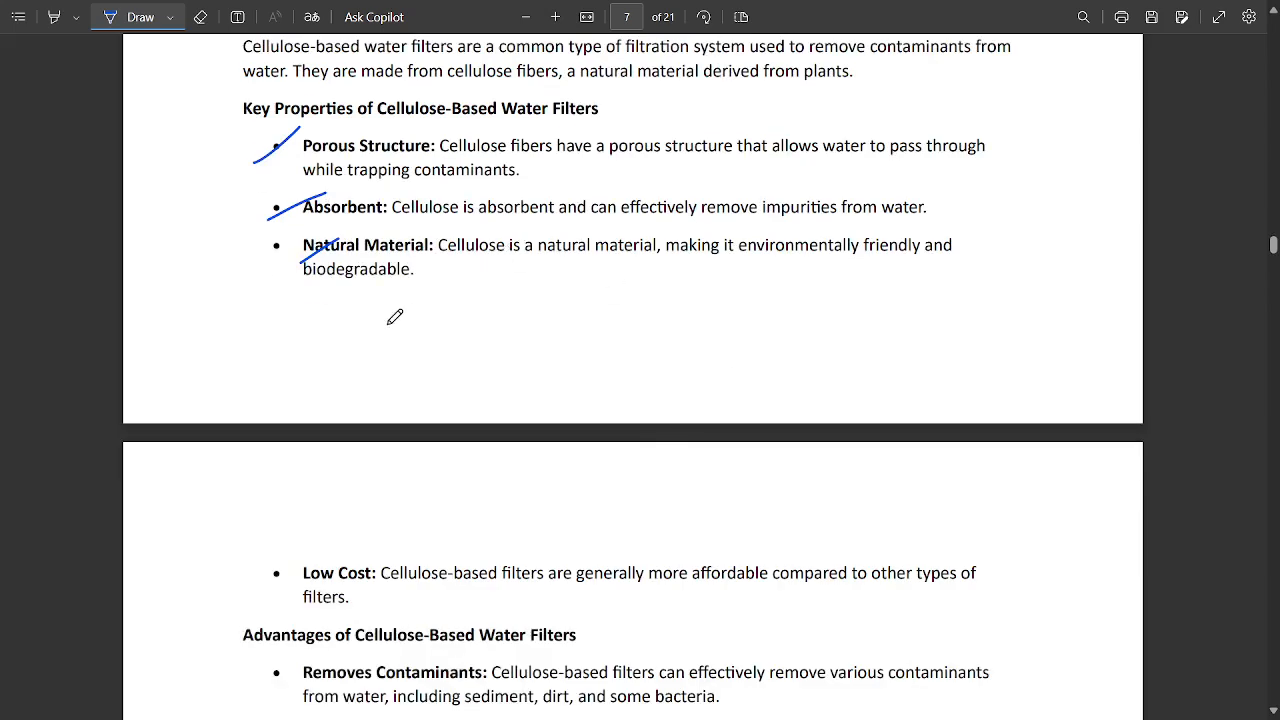
{"action": "left_click_drag", "start_coordinate": [445, 268], "coordinate": [660, 270]}
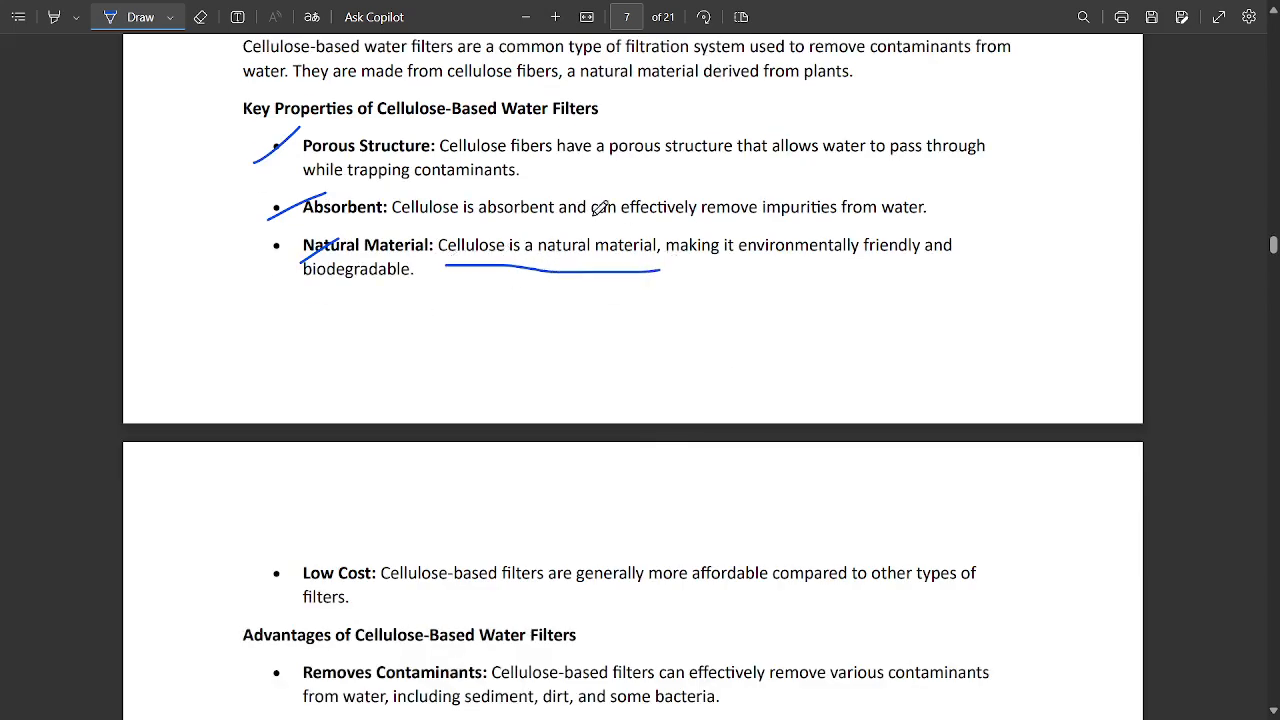
{"action": "scroll", "scroll_direction": "down", "scroll_amount": 3}
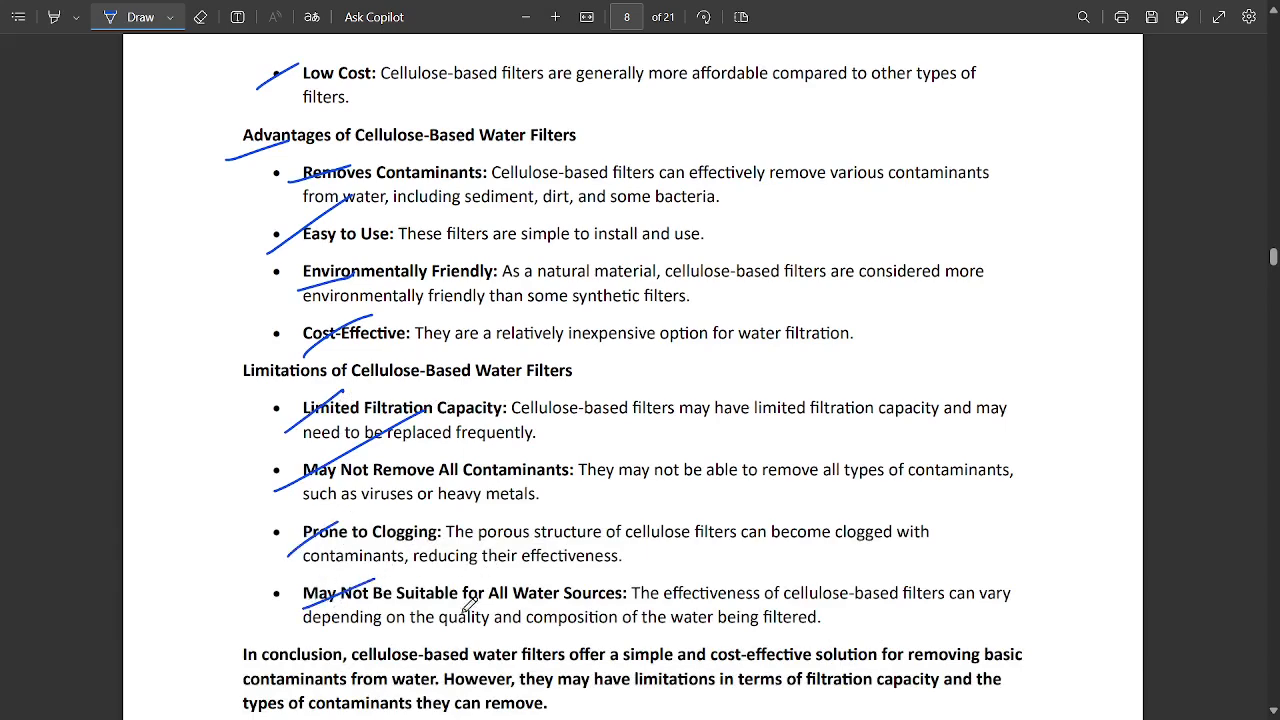
{"action": "mouse_move", "coordinate": [680, 567]}
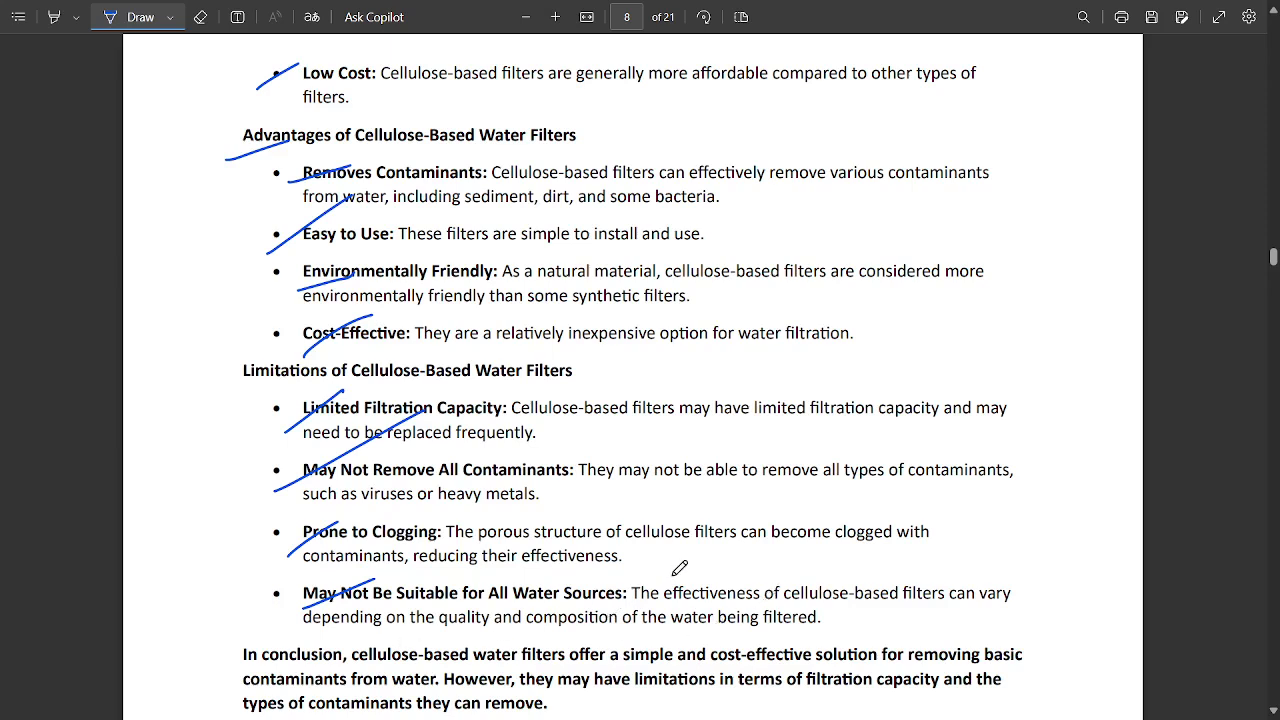
{"action": "mouse_move", "coordinate": [480, 632]}
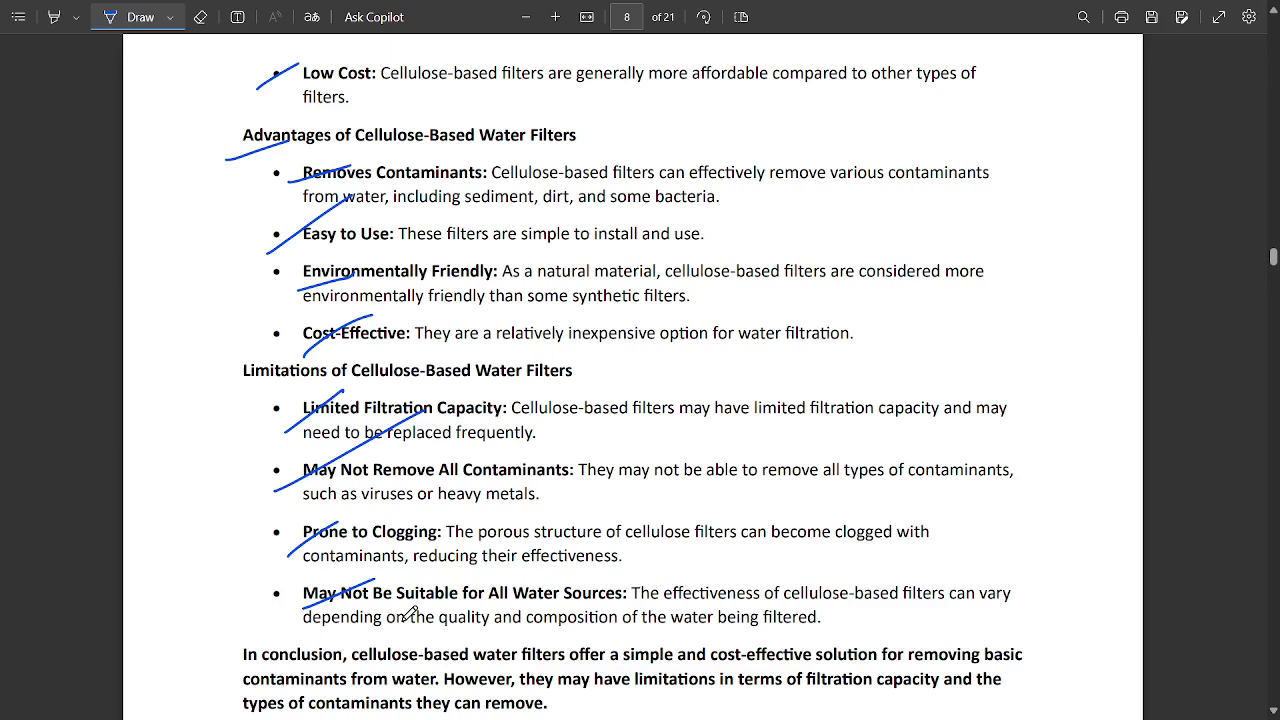
{"action": "mouse_move", "coordinate": [322, 442]}
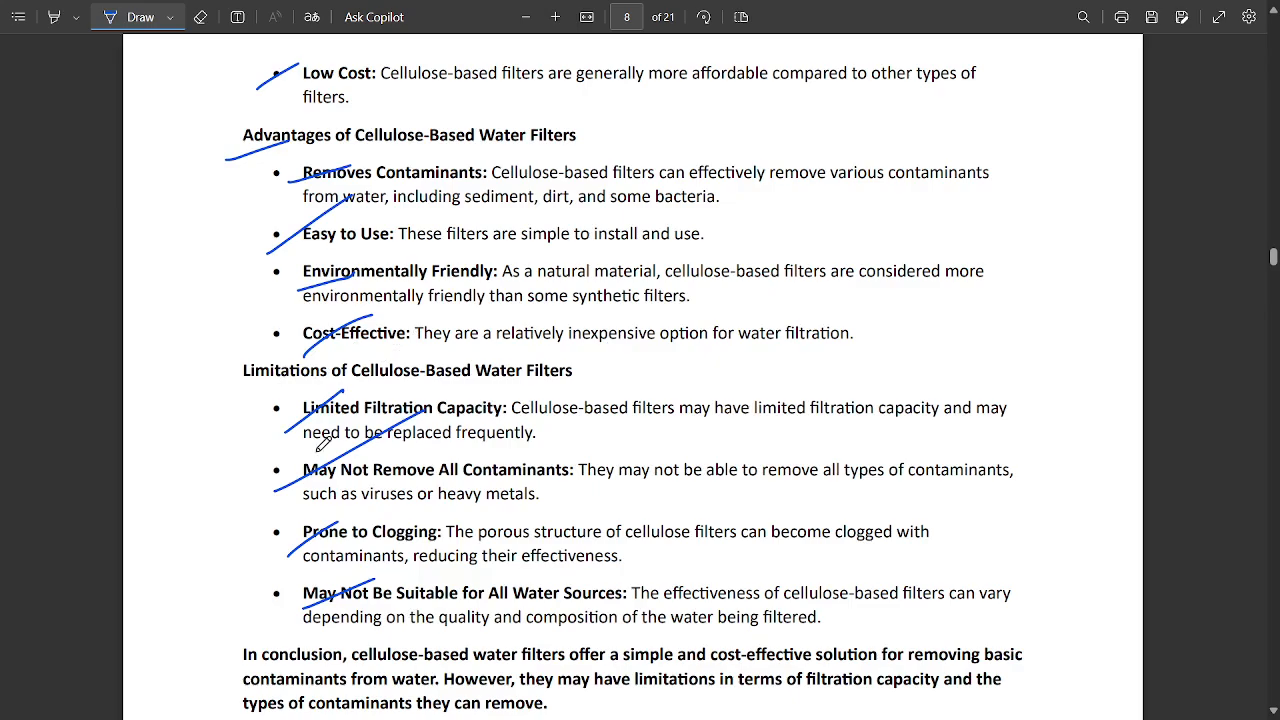
{"action": "scroll", "scroll_direction": "down", "scroll_amount": 3}
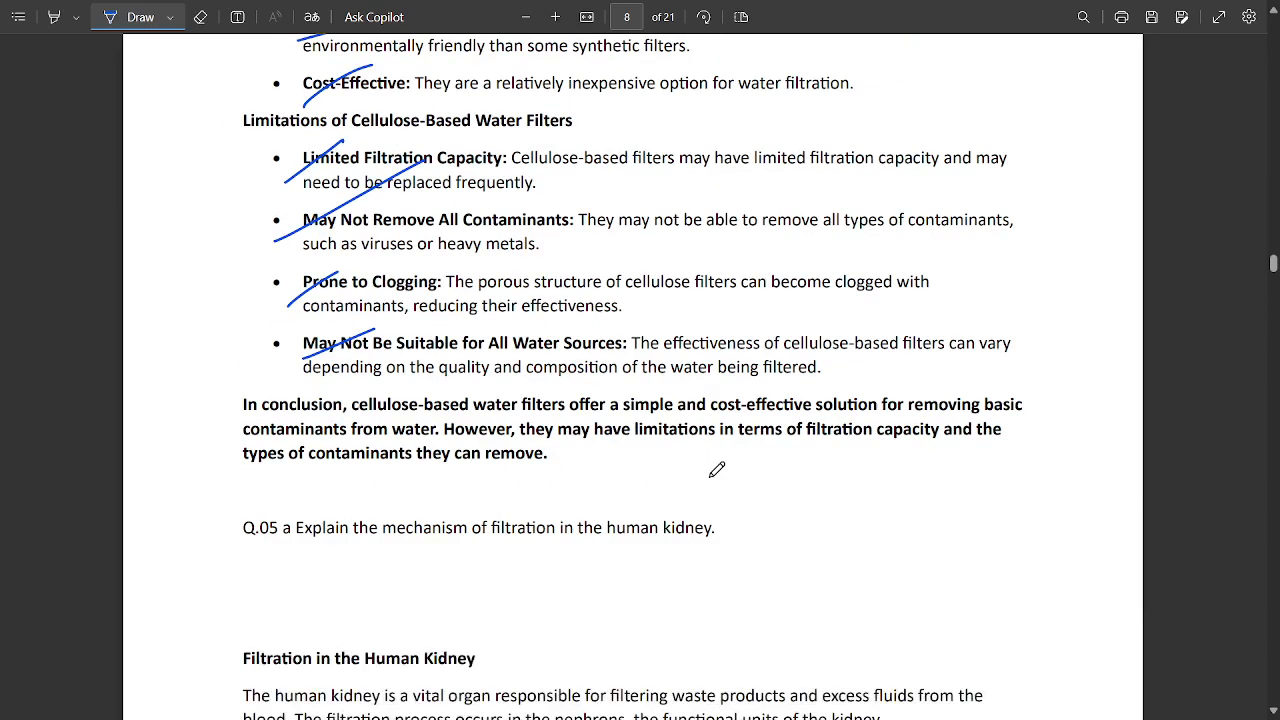
Step: Scroll from page 10 to page 11's spirometer working and critical evaluation sections
{"action": "scroll", "scroll_direction": "down", "scroll_amount": 3}
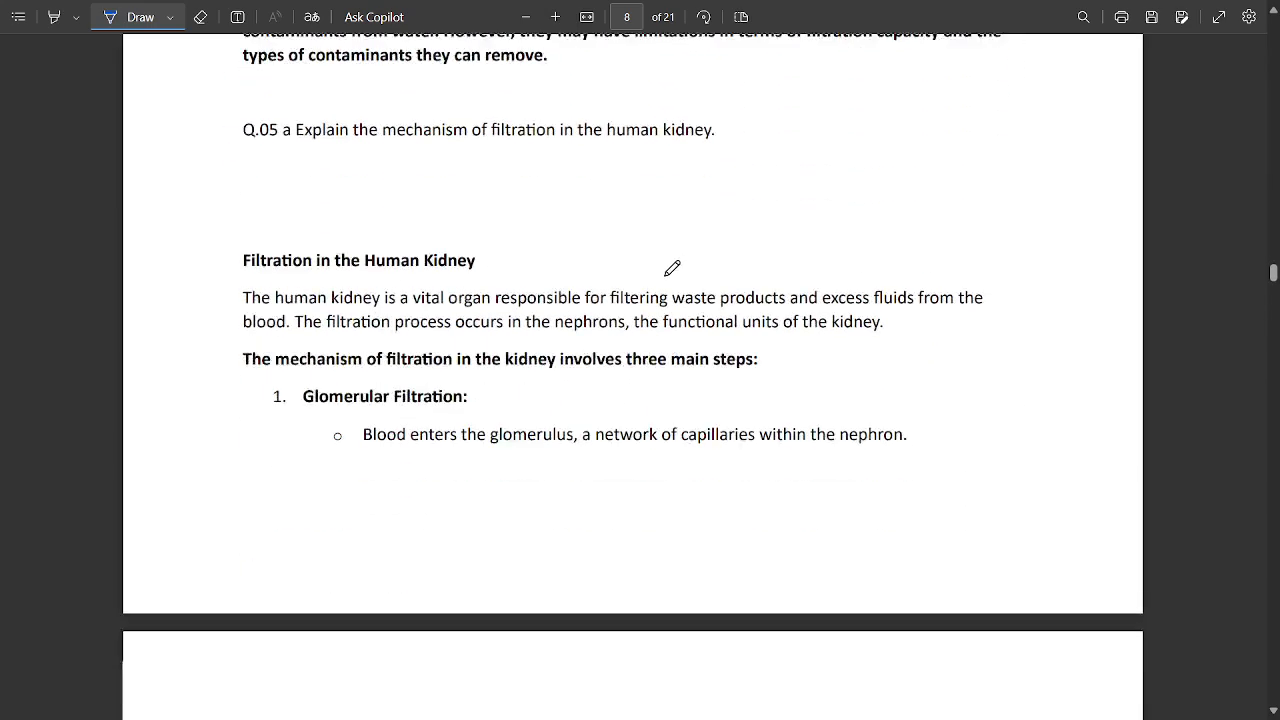
{"action": "scroll", "scroll_direction": "down", "scroll_amount": 3}
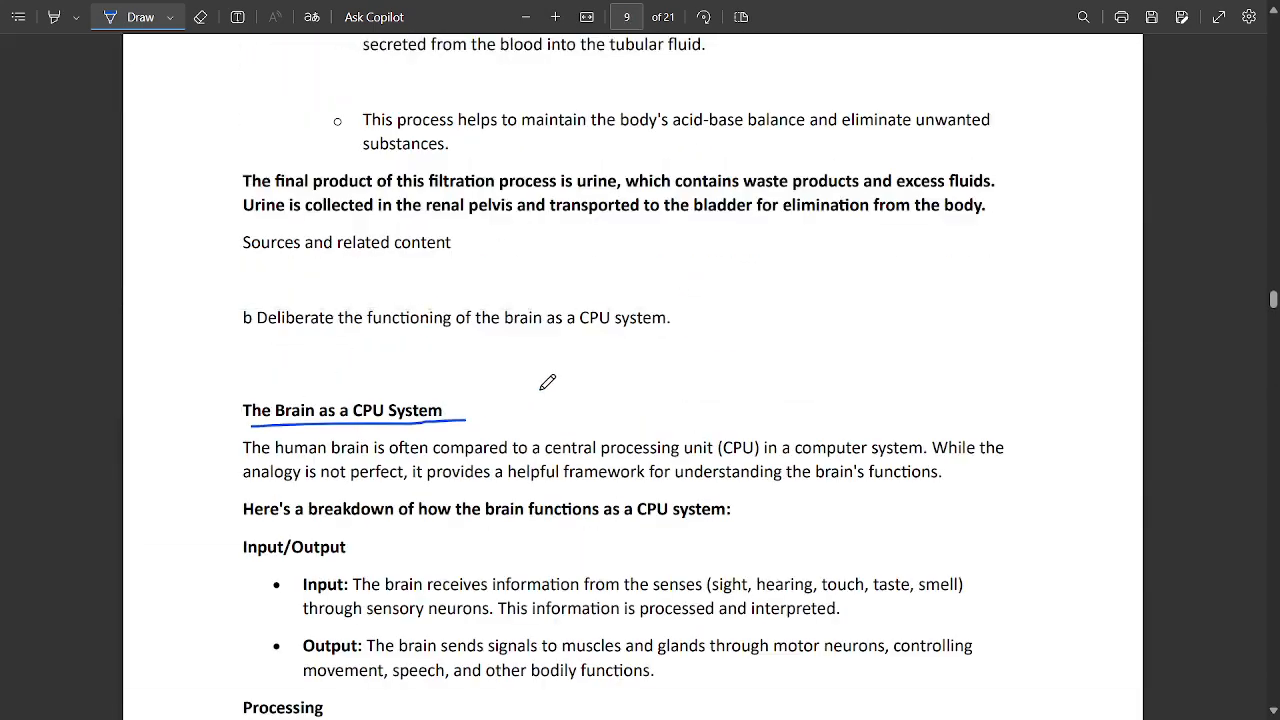
{"action": "scroll", "scroll_direction": "down", "scroll_amount": 3}
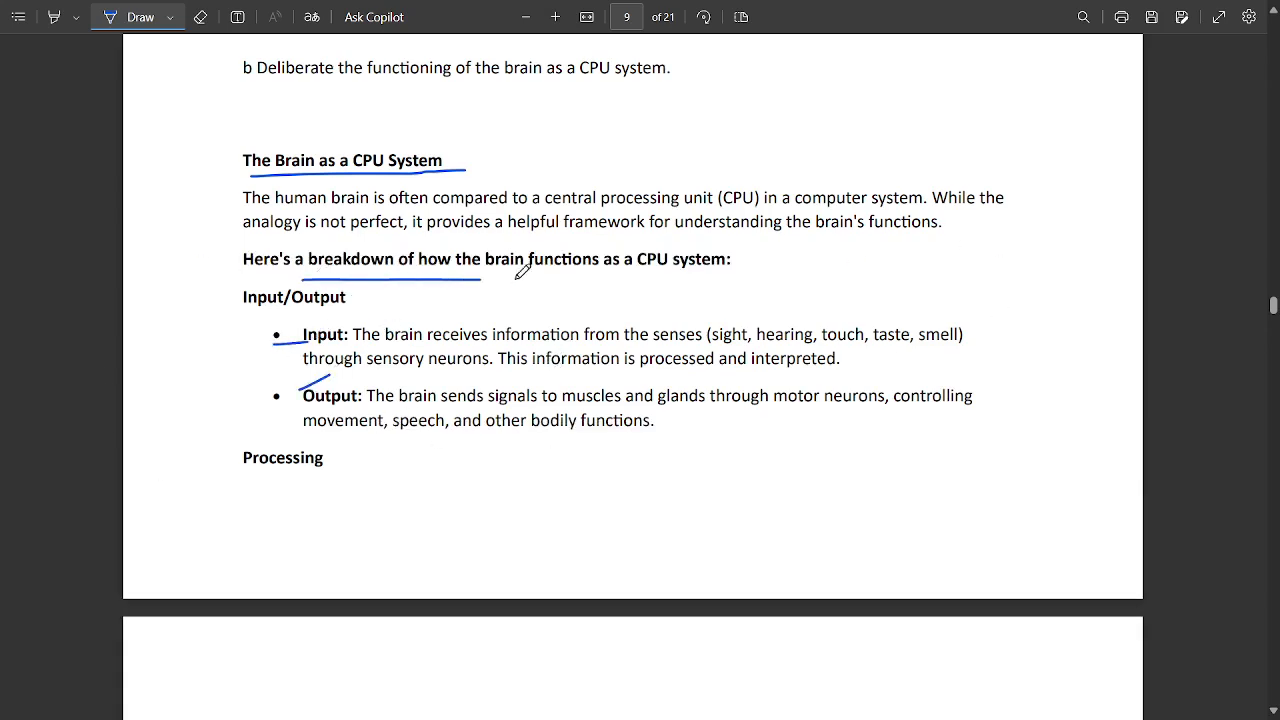
{"action": "scroll", "scroll_direction": "down", "scroll_amount": 3}
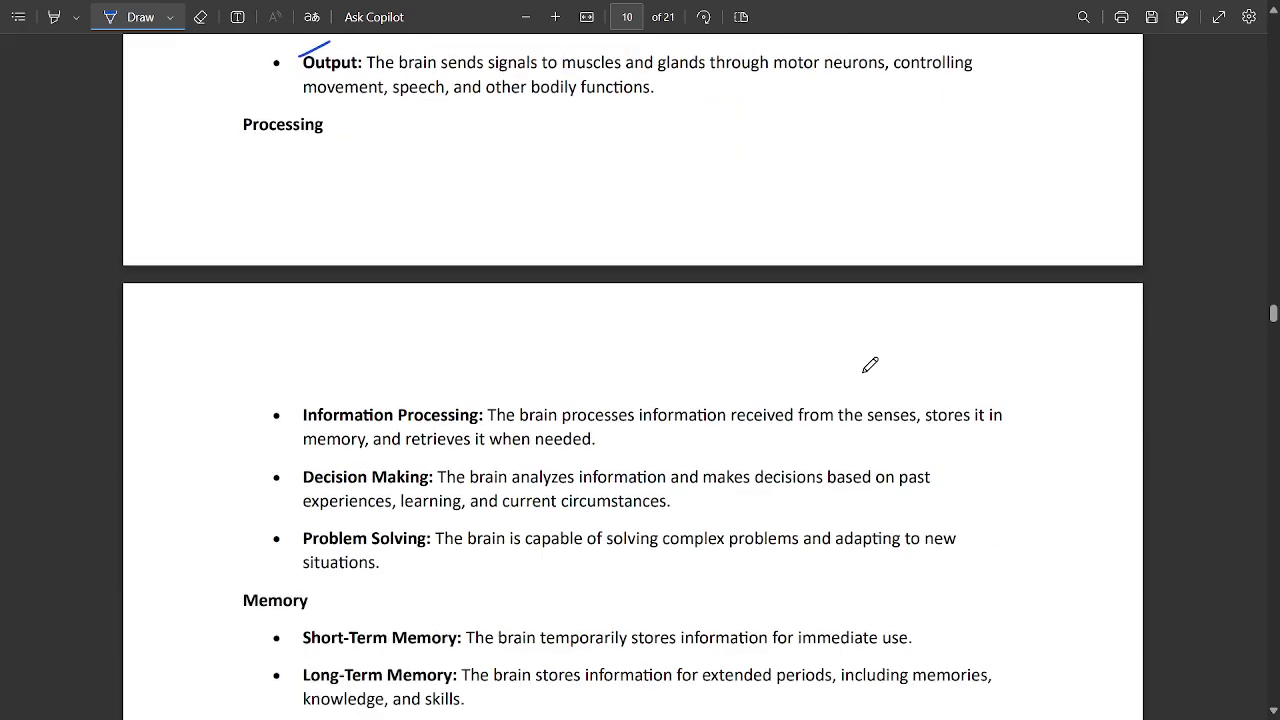
{"action": "scroll", "scroll_direction": "down", "scroll_amount": 3}
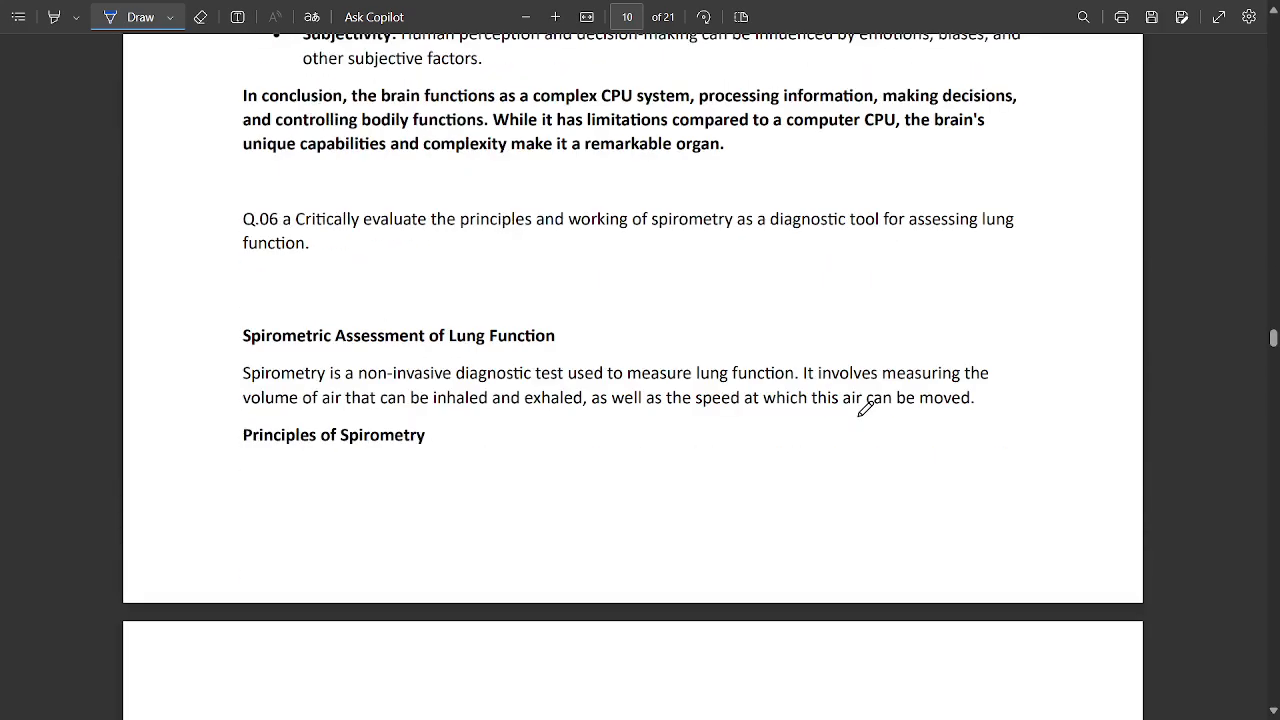
{"action": "scroll", "scroll_direction": "down", "scroll_amount": 3}
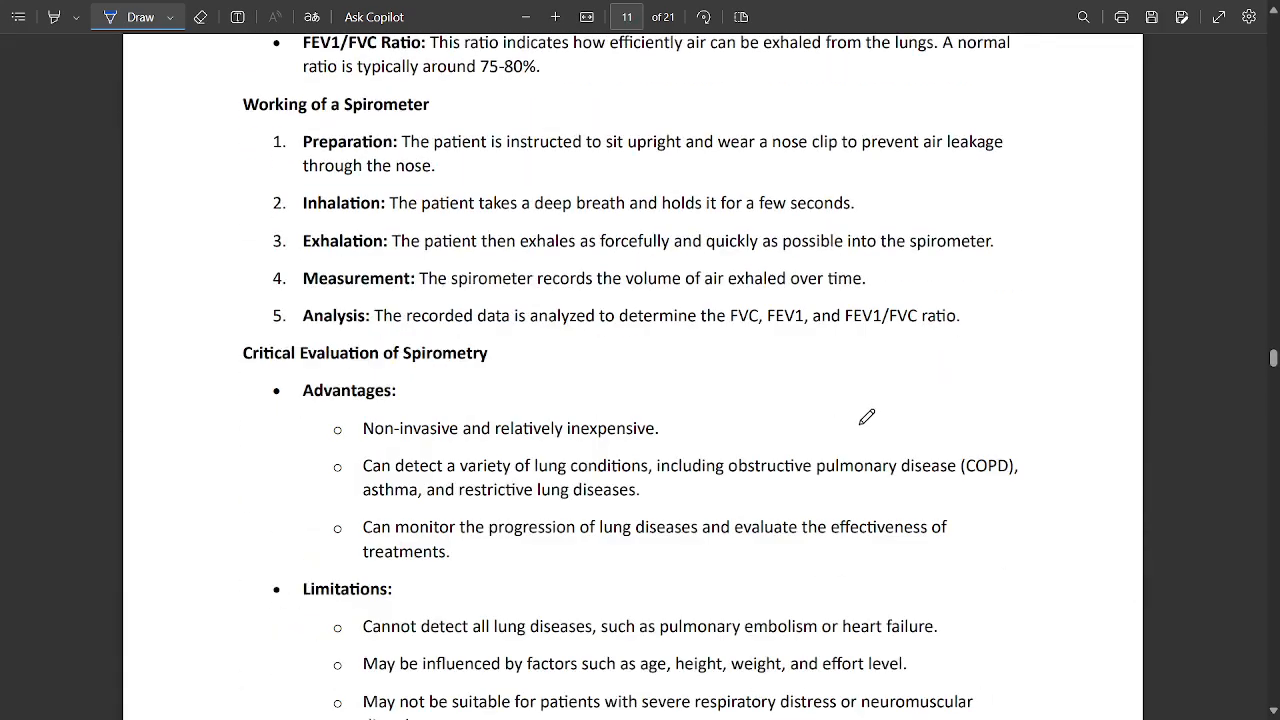
Step: Mark the Q.07 blood substitutes question and underline HBOCs while scrolling toward page 14
{"action": "scroll", "scroll_direction": "down", "scroll_amount": 3}
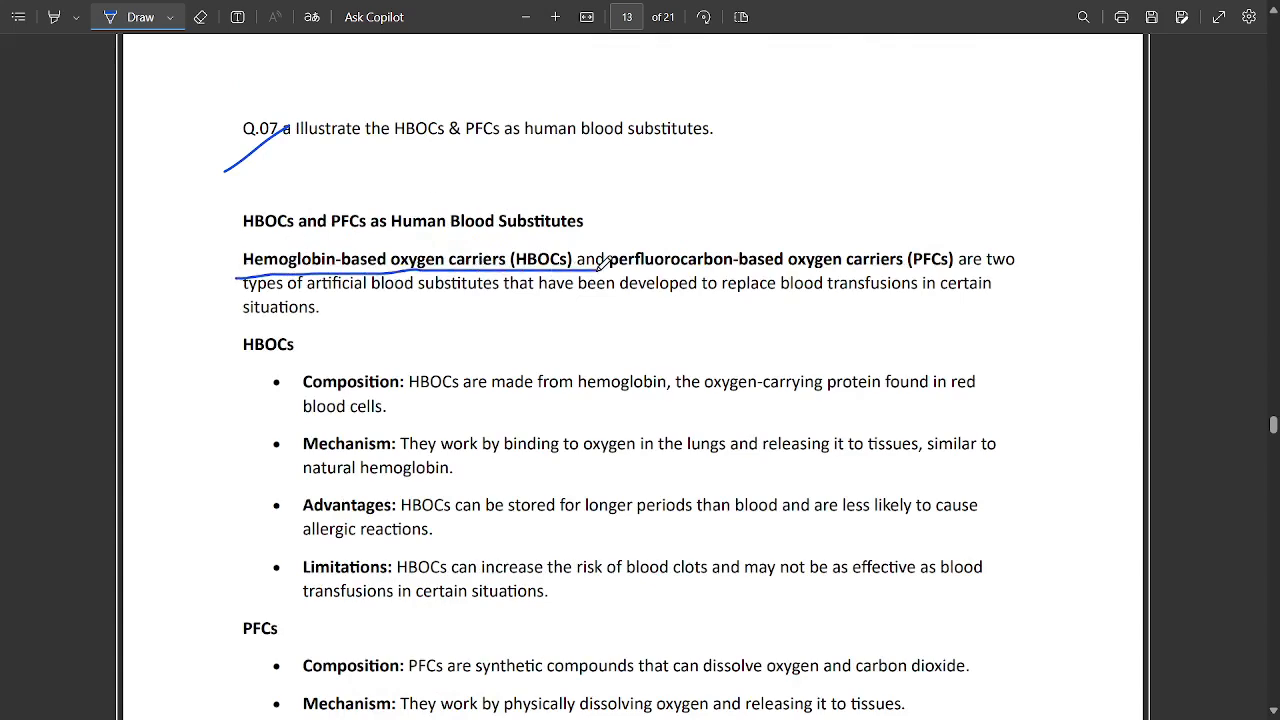
{"action": "scroll", "scroll_direction": "down", "scroll_amount": 3}
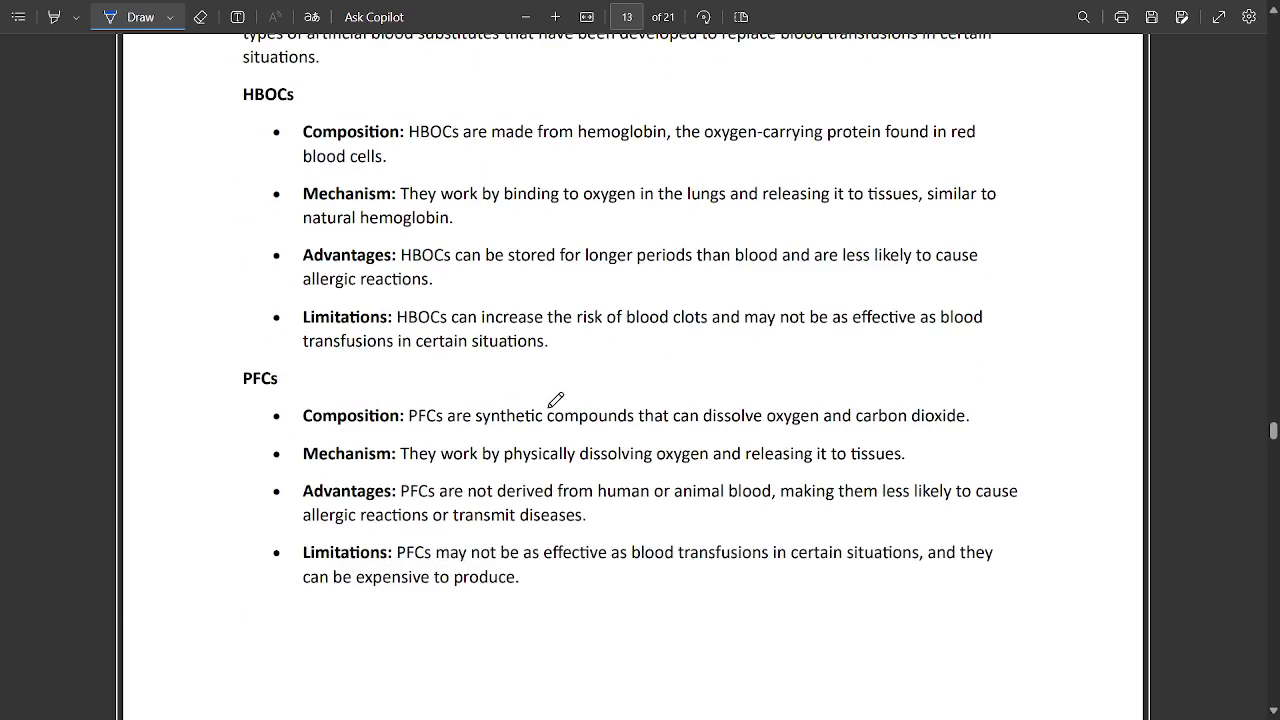
{"action": "mouse_move", "coordinate": [337, 378]}
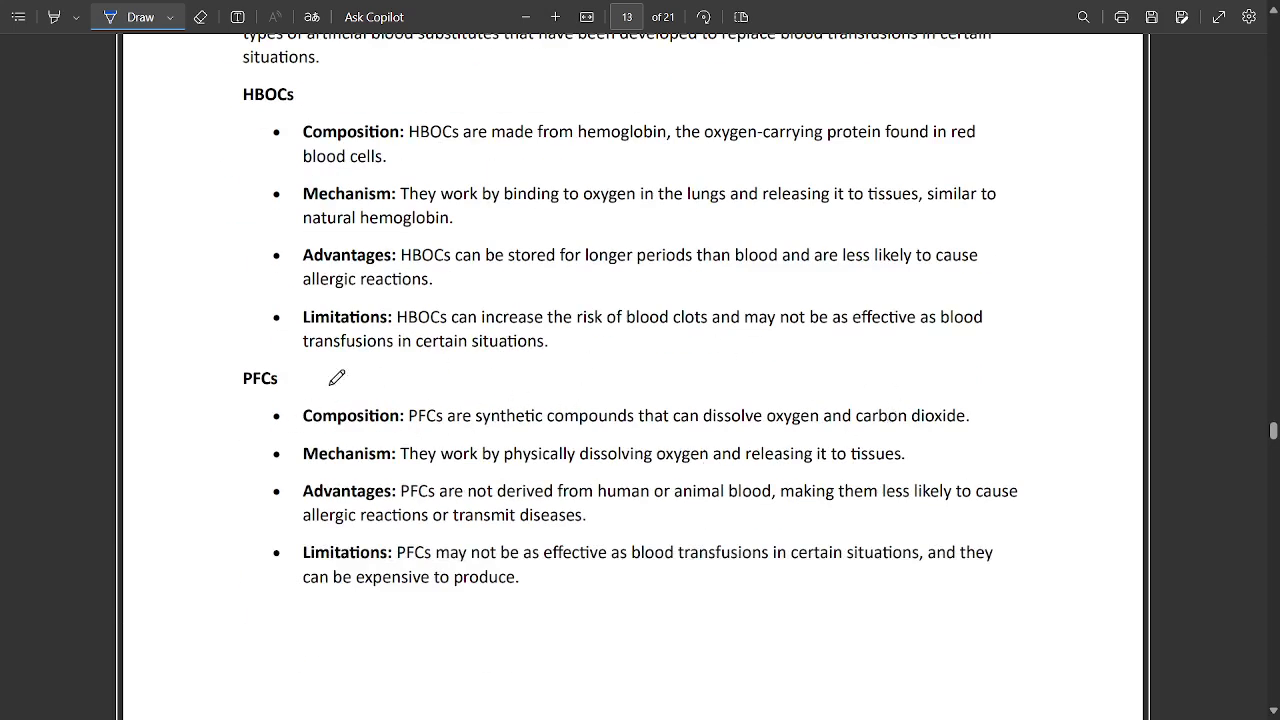
{"action": "mouse_move", "coordinate": [275, 111]}
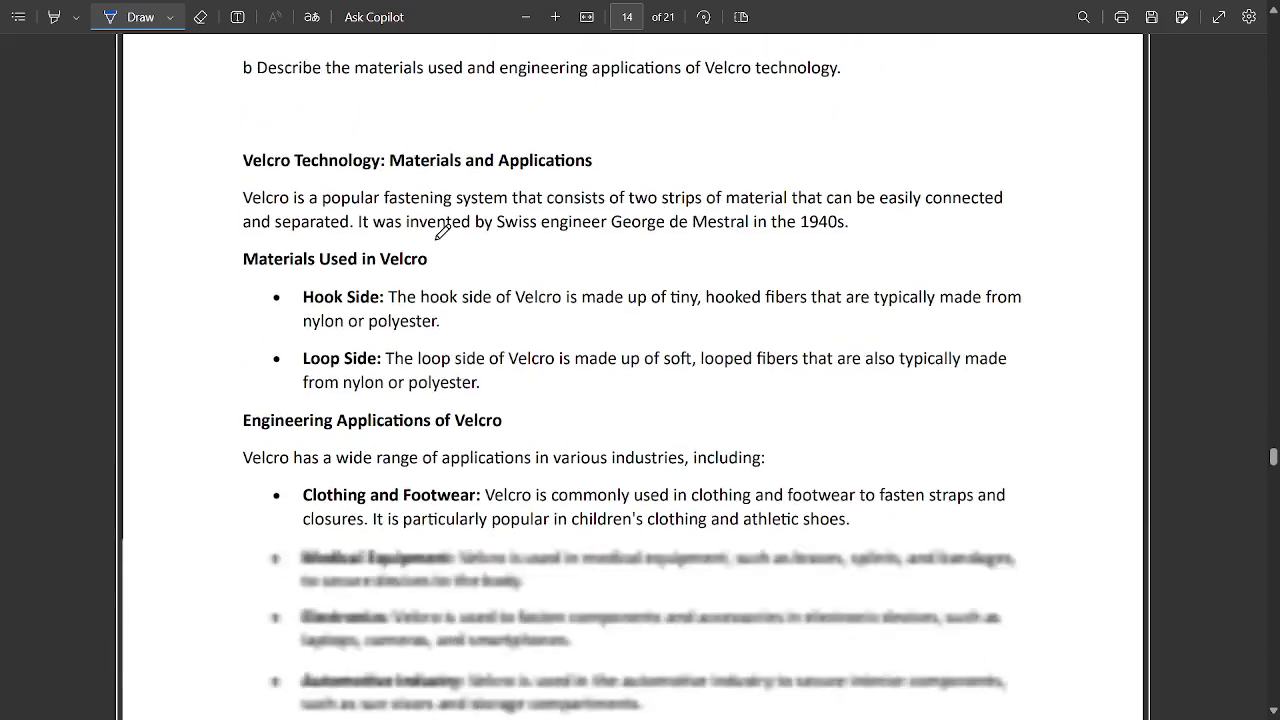
Step: Mark the Velcro question and bullets, underlining the full advantages introduction sentence
{"action": "scroll", "scroll_direction": "up", "scroll_amount": 3}
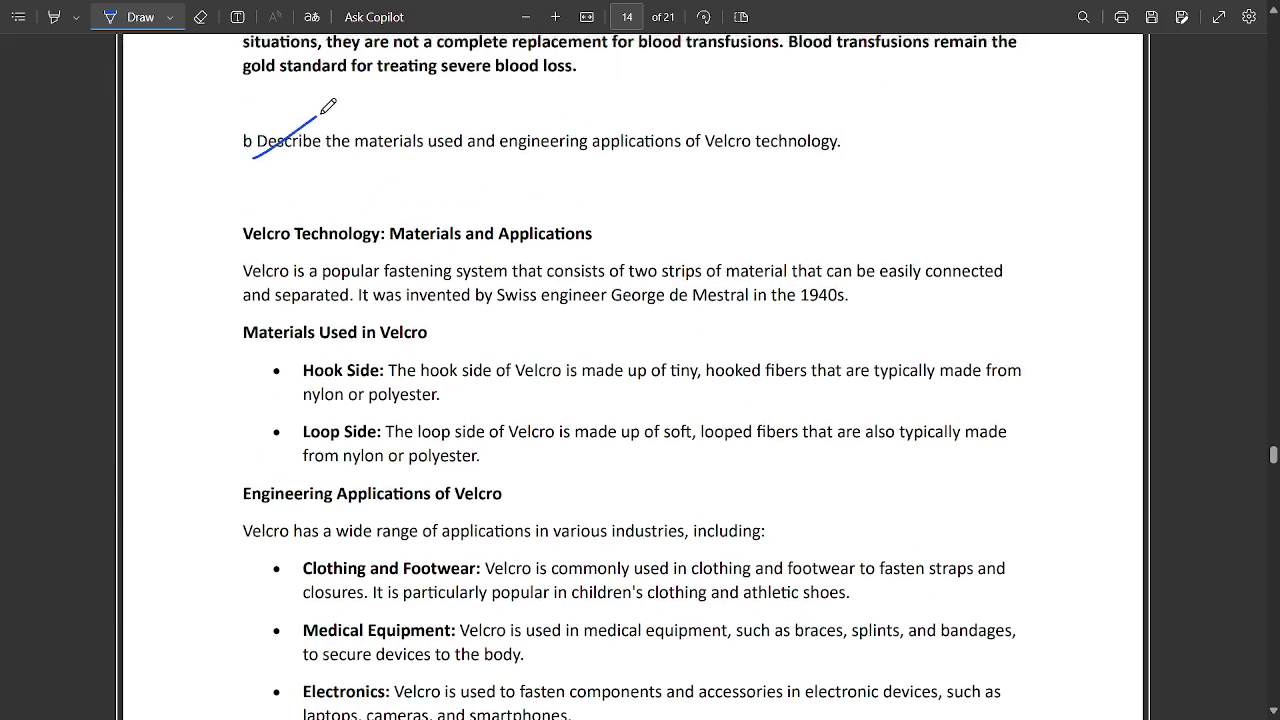
{"action": "mouse_move", "coordinate": [748, 147]}
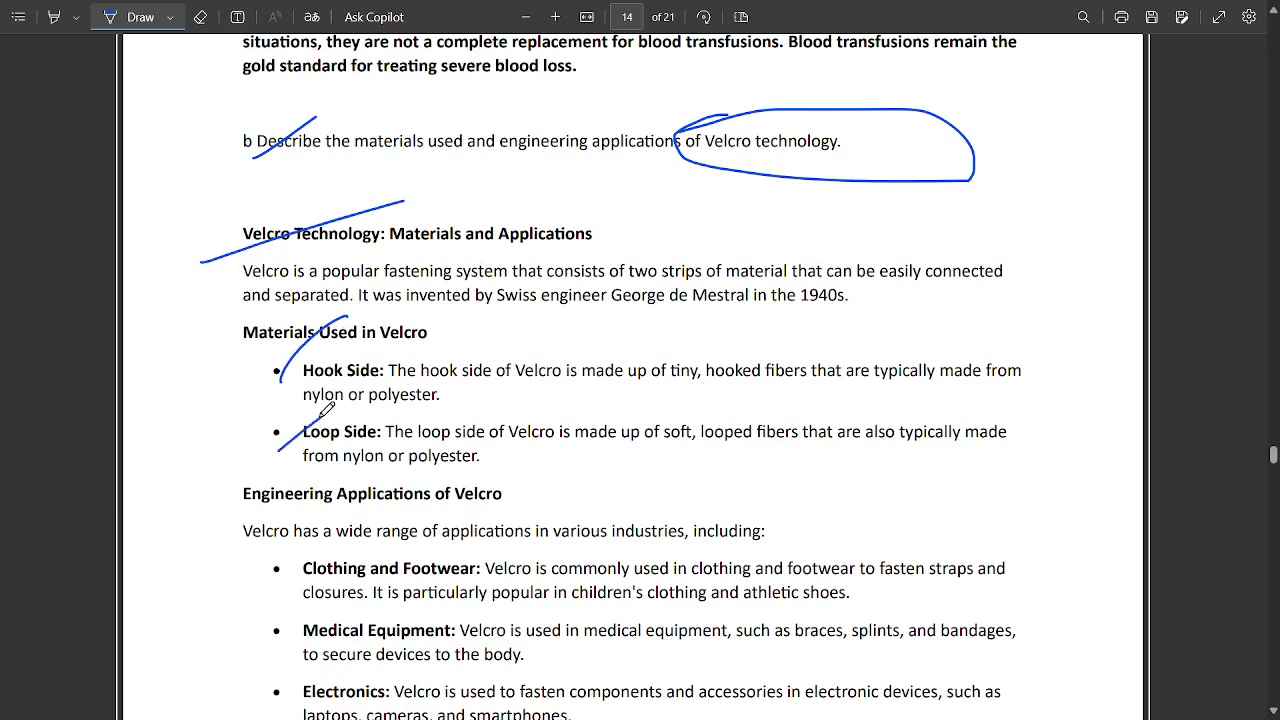
{"action": "scroll", "scroll_direction": "down", "scroll_amount": 3}
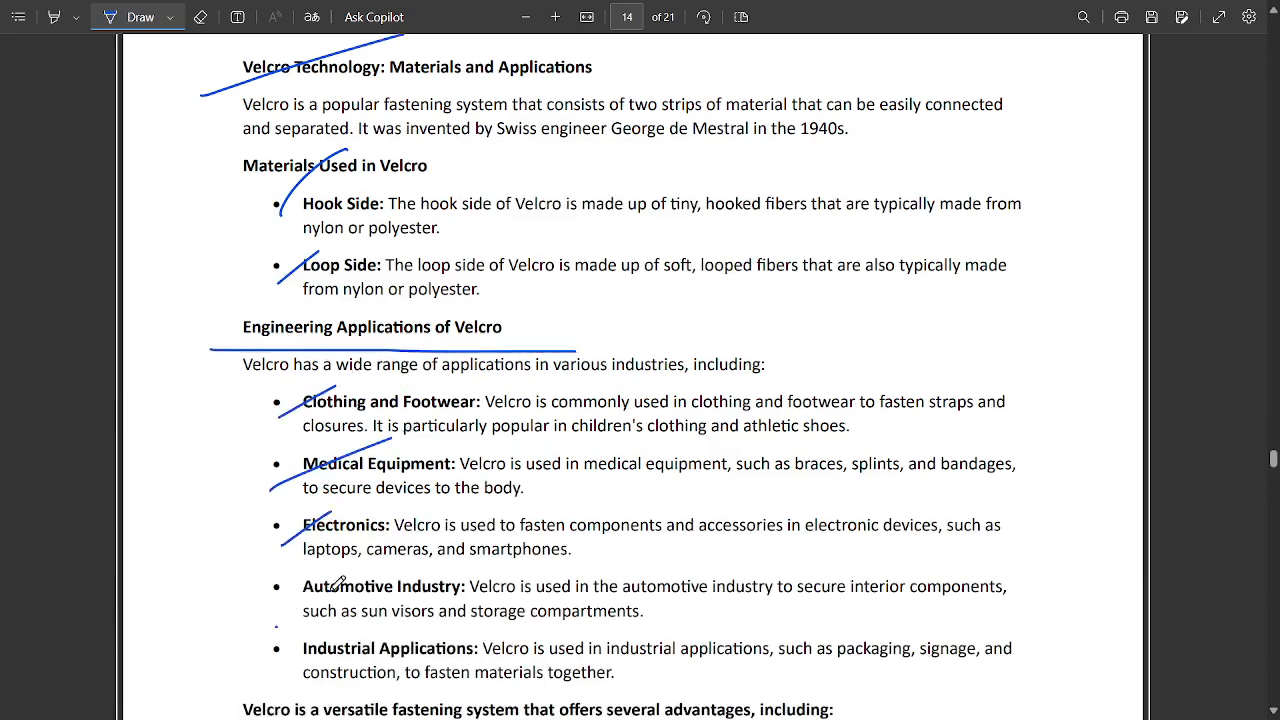
{"action": "scroll", "scroll_direction": "down", "scroll_amount": 3}
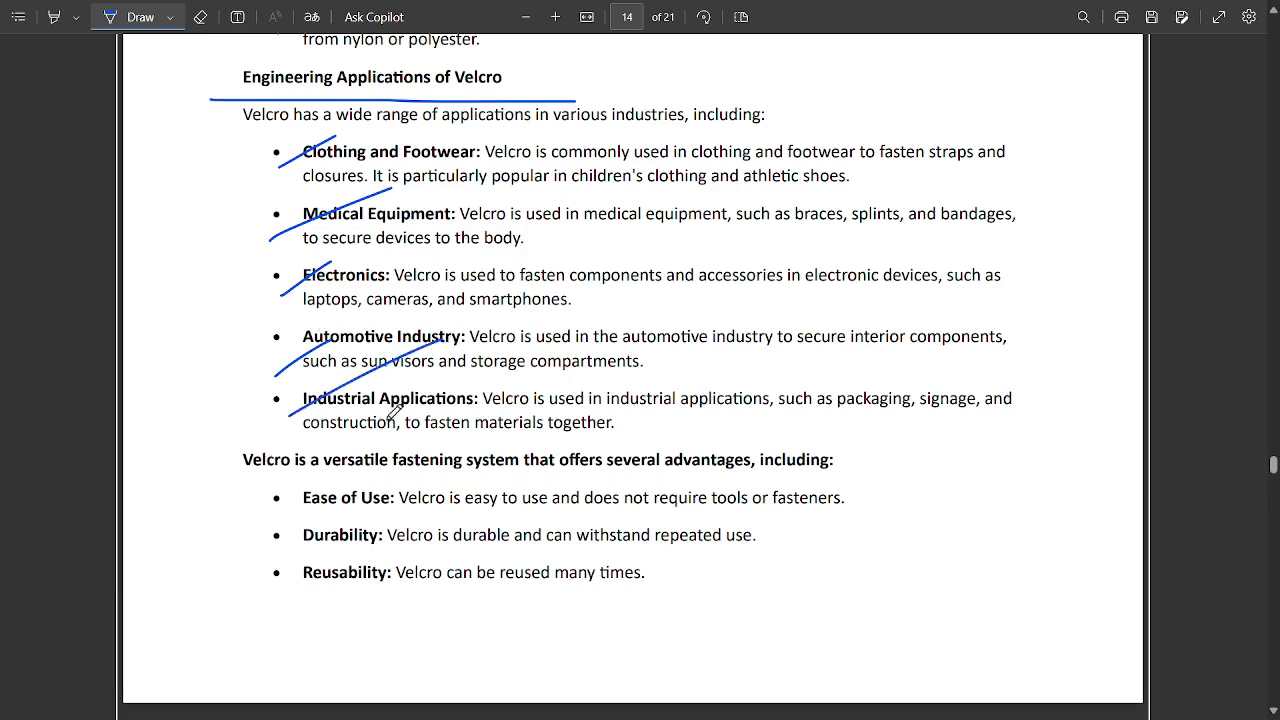
{"action": "left_click_drag", "start_coordinate": [240, 489], "coordinate": [540, 483]}
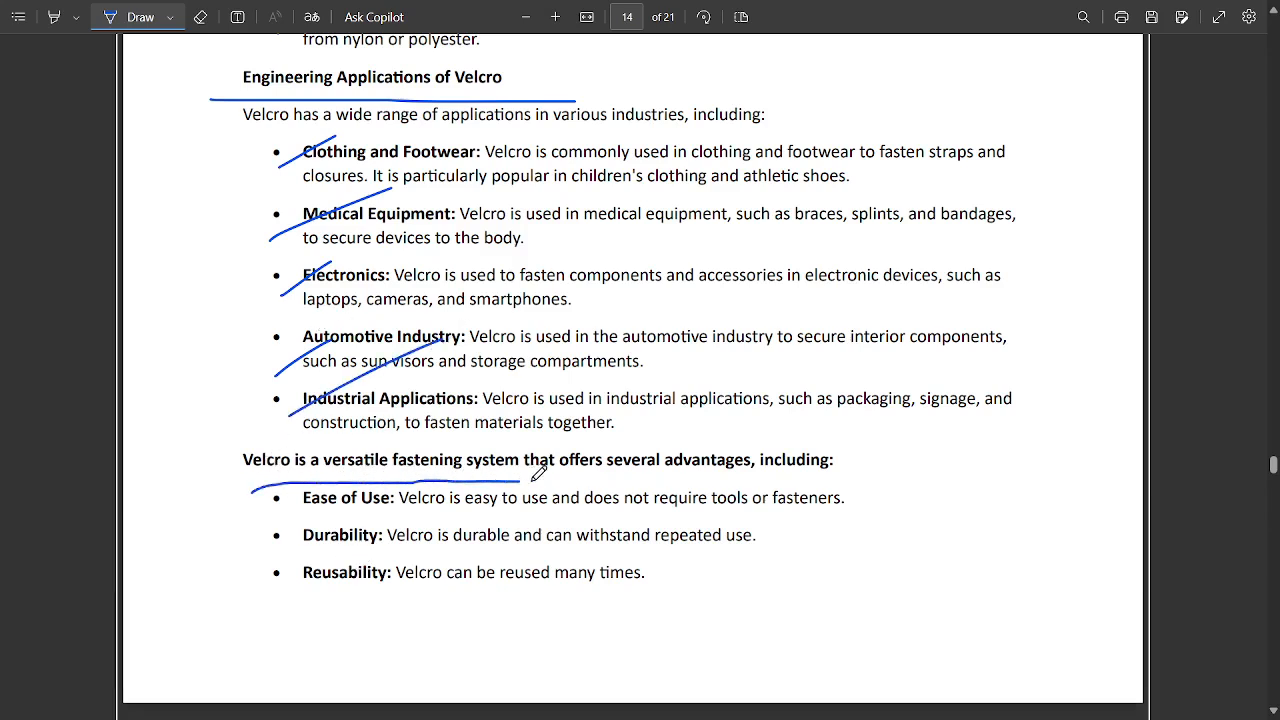
{"action": "left_click_drag", "start_coordinate": [540, 470], "coordinate": [880, 465]}
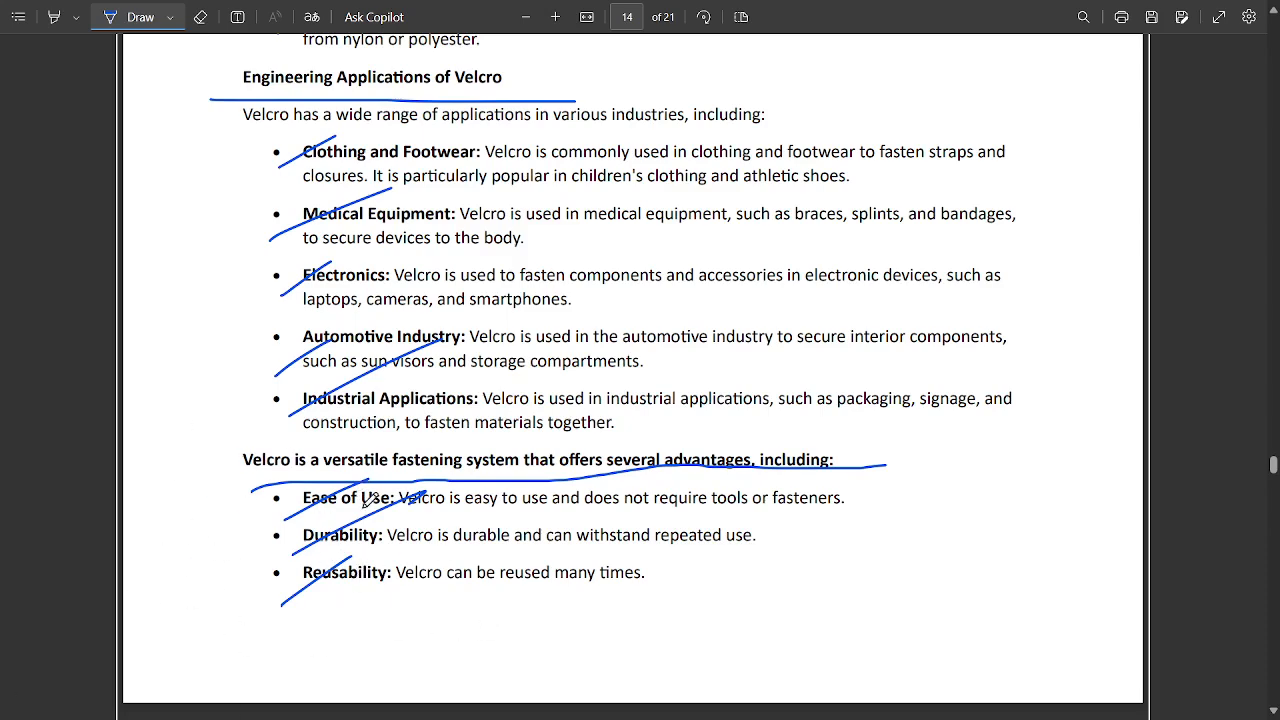
{"action": "scroll", "scroll_direction": "down", "scroll_amount": 3}
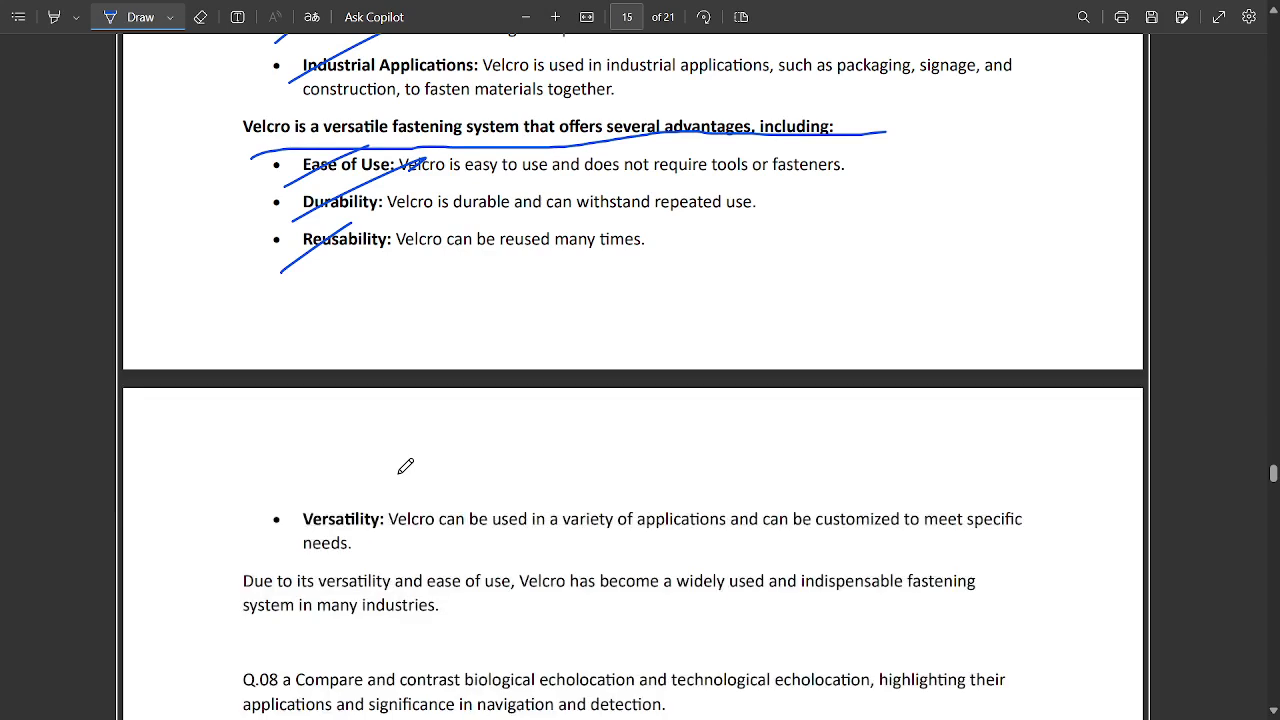
{"action": "mouse_move", "coordinate": [445, 234]}
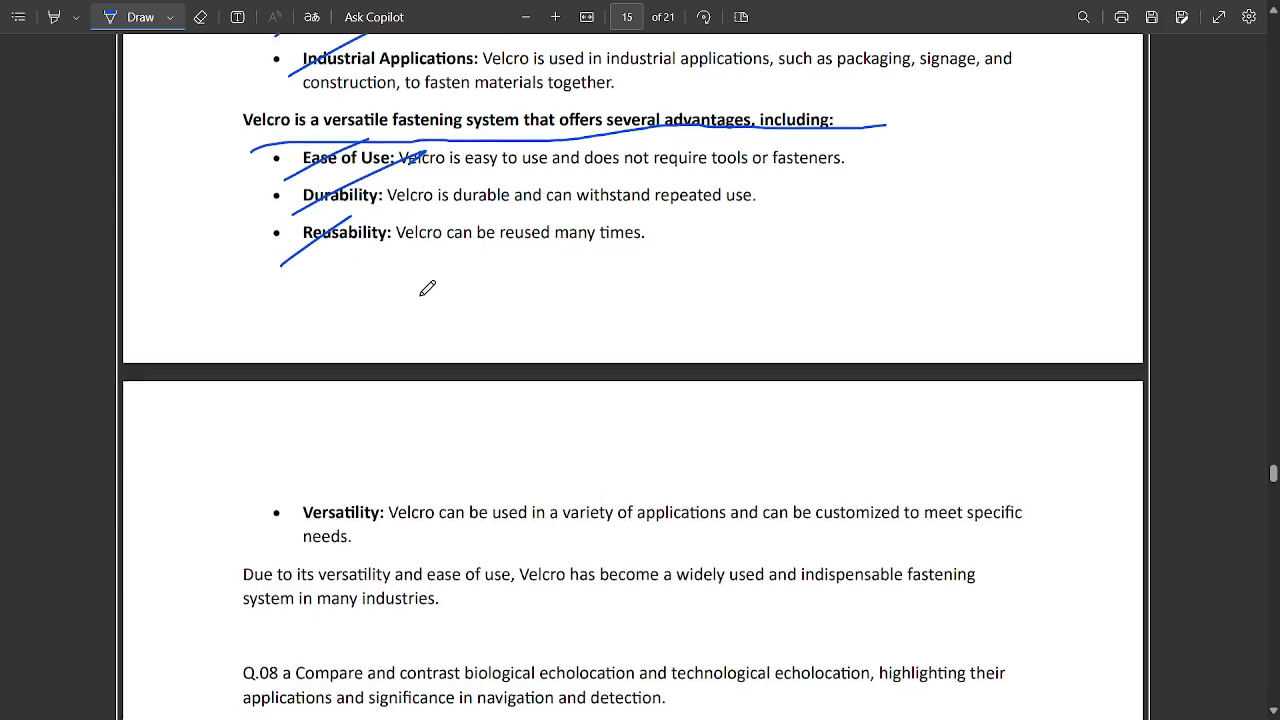
{"action": "scroll", "scroll_direction": "up", "scroll_amount": 3}
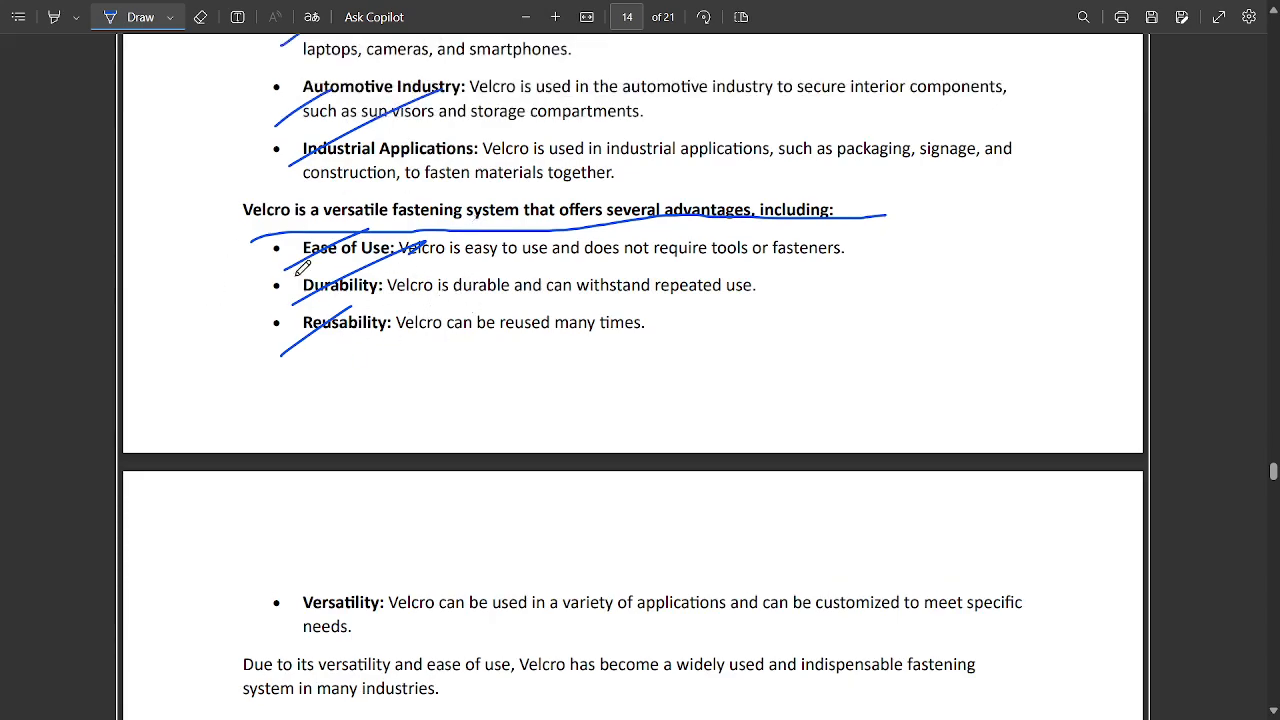
Step: Underline the Technological Echolocation heading in blue ink, then scroll down toward page 16
{"action": "scroll", "scroll_direction": "down", "scroll_amount": 3}
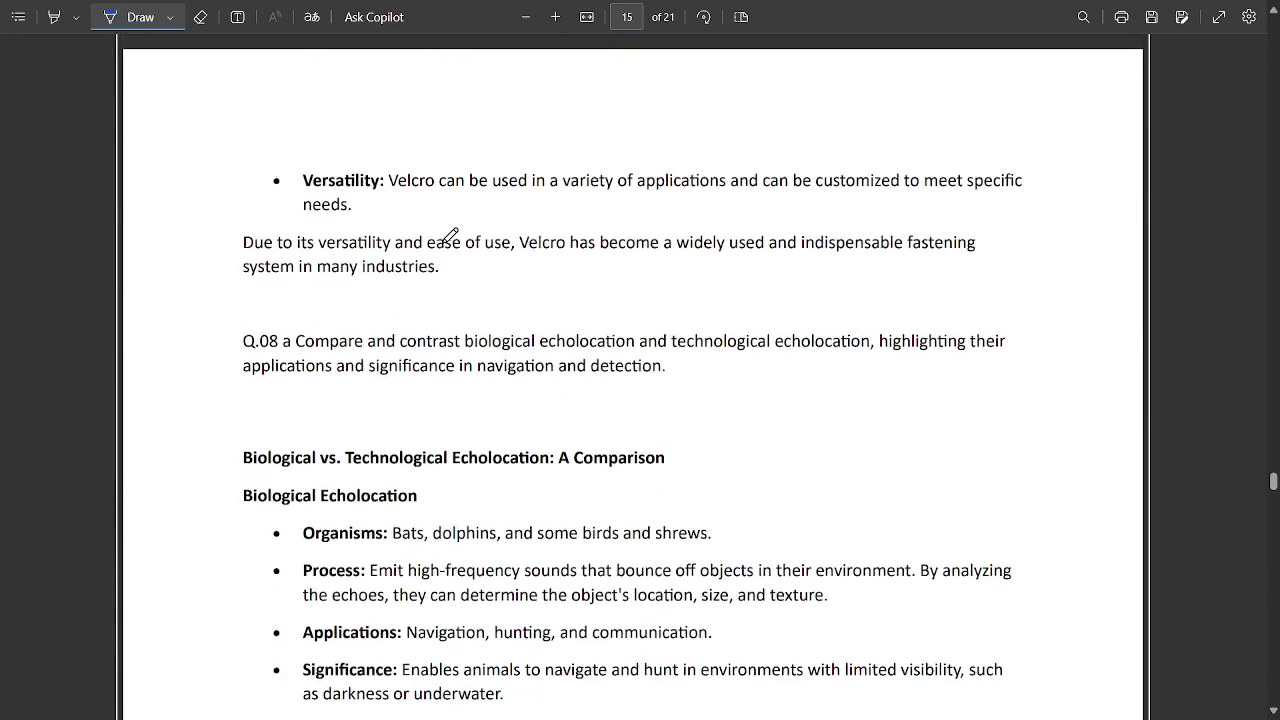
{"action": "scroll", "scroll_direction": "down", "scroll_amount": 3}
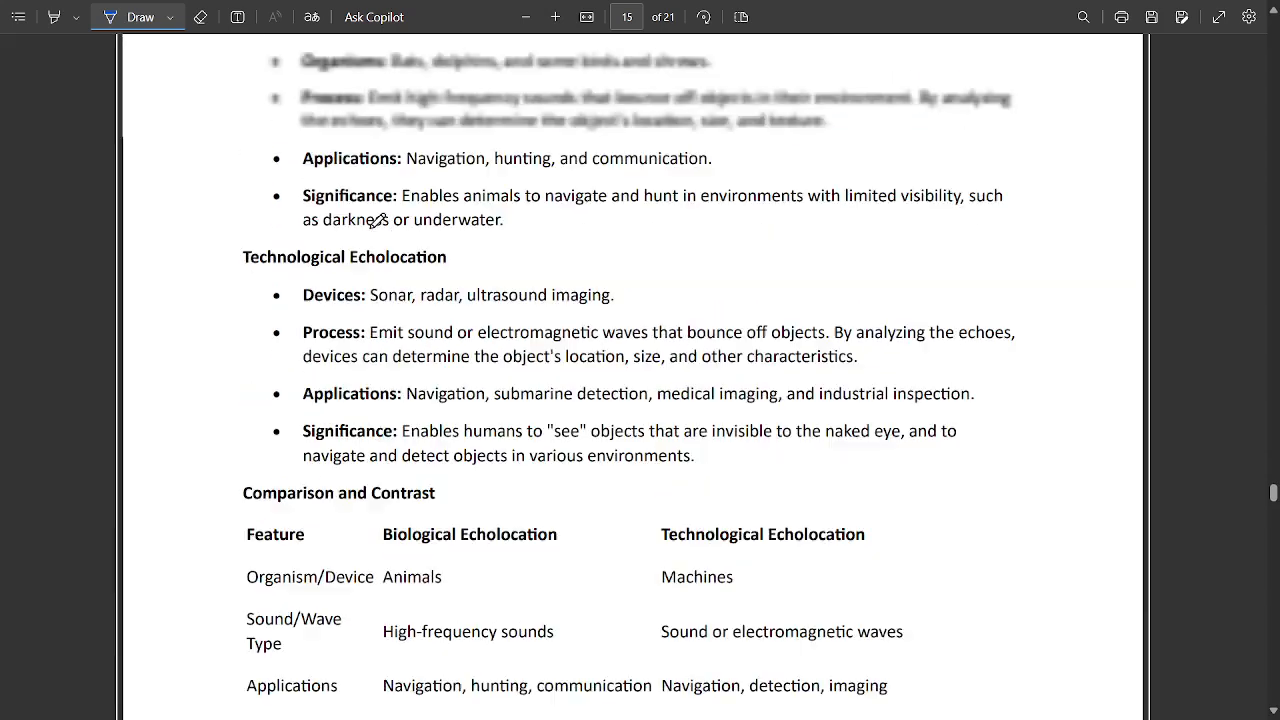
{"action": "scroll", "scroll_direction": "up", "scroll_amount": 3}
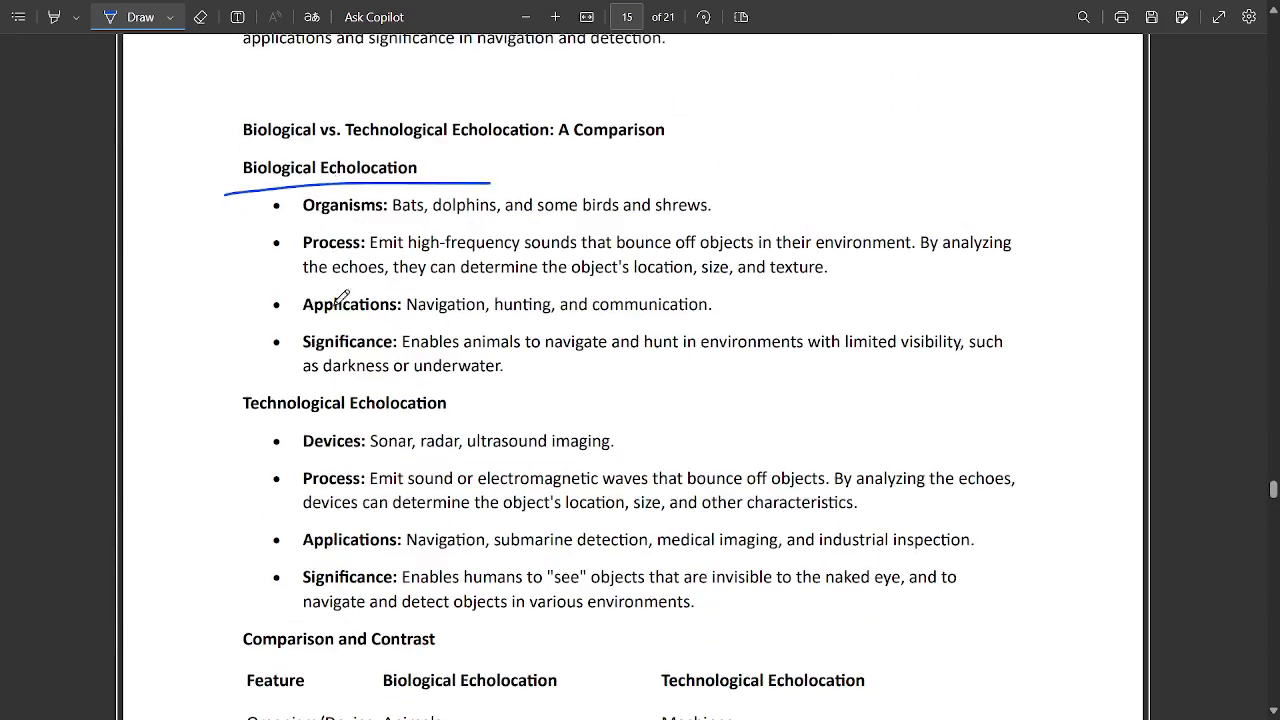
{"action": "left_click_drag", "start_coordinate": [228, 417], "coordinate": [447, 415]}
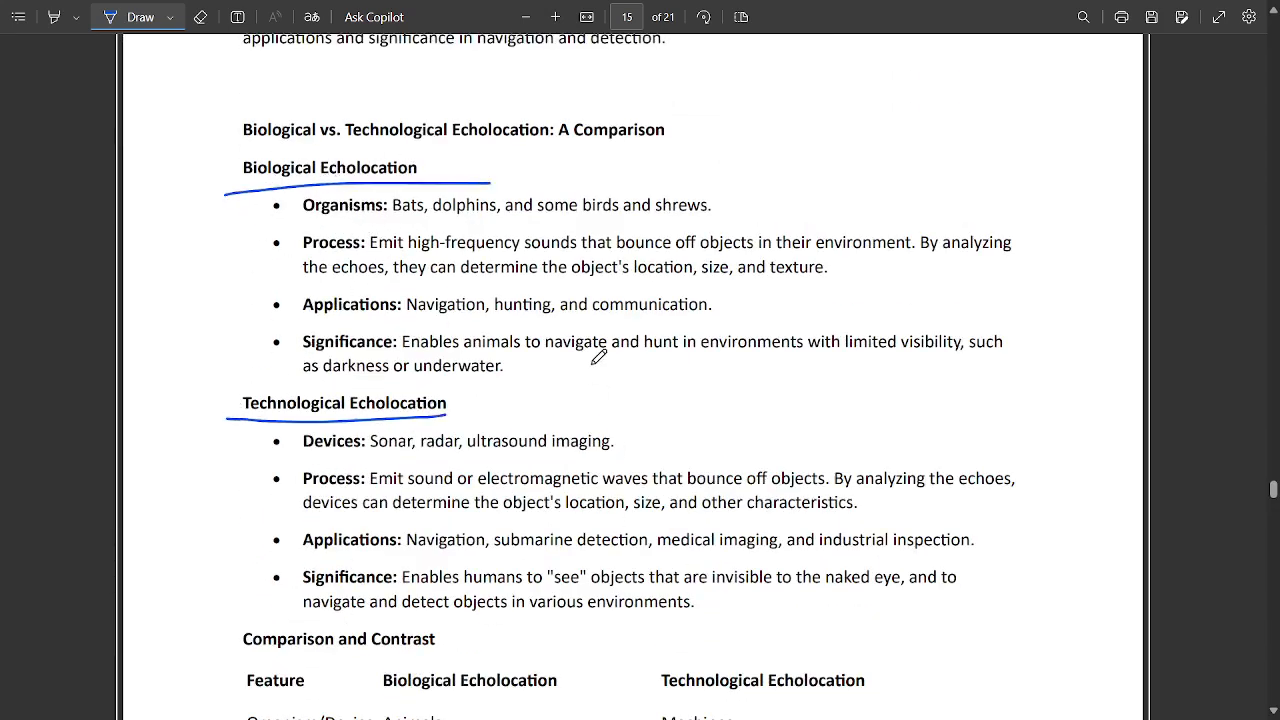
{"action": "scroll", "scroll_direction": "down", "scroll_amount": 3}
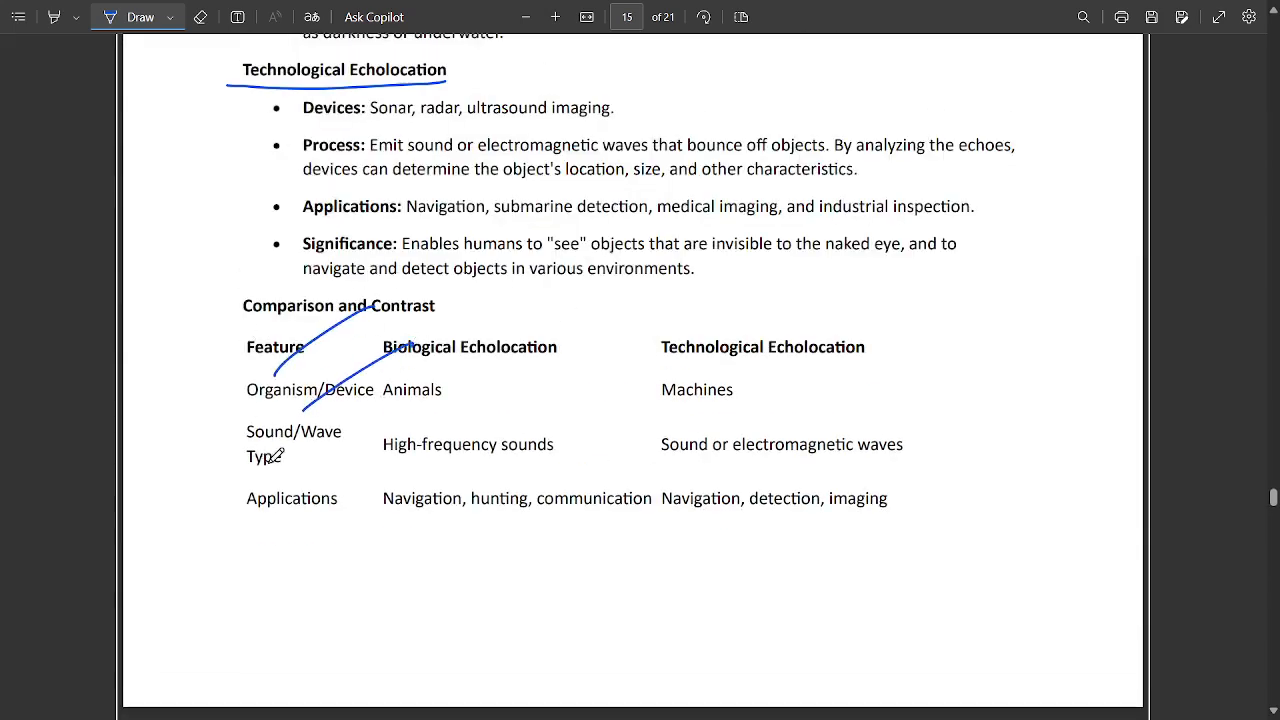
{"action": "scroll", "scroll_direction": "down", "scroll_amount": 3}
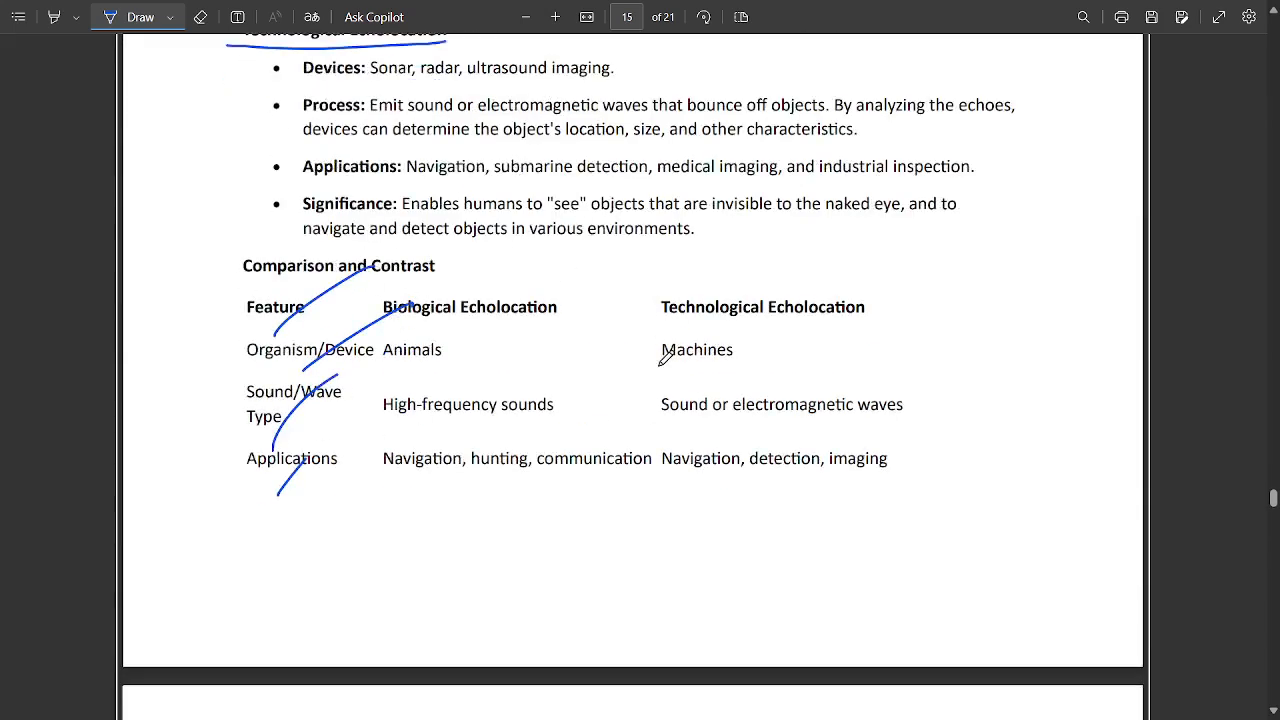
{"action": "scroll", "scroll_direction": "down", "scroll_amount": 3}
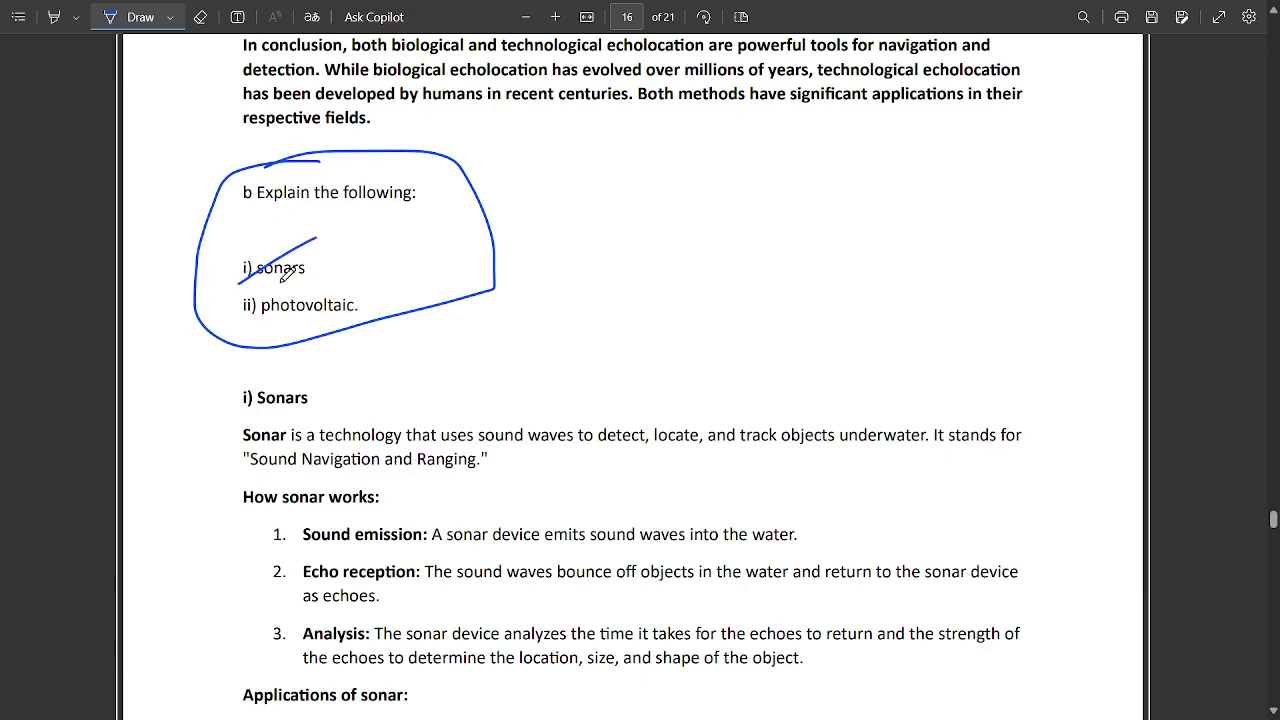
Step: Tick the Echo reception sonar step, then scroll through the photovoltaic section on page 17
{"action": "scroll", "scroll_direction": "down", "scroll_amount": 3}
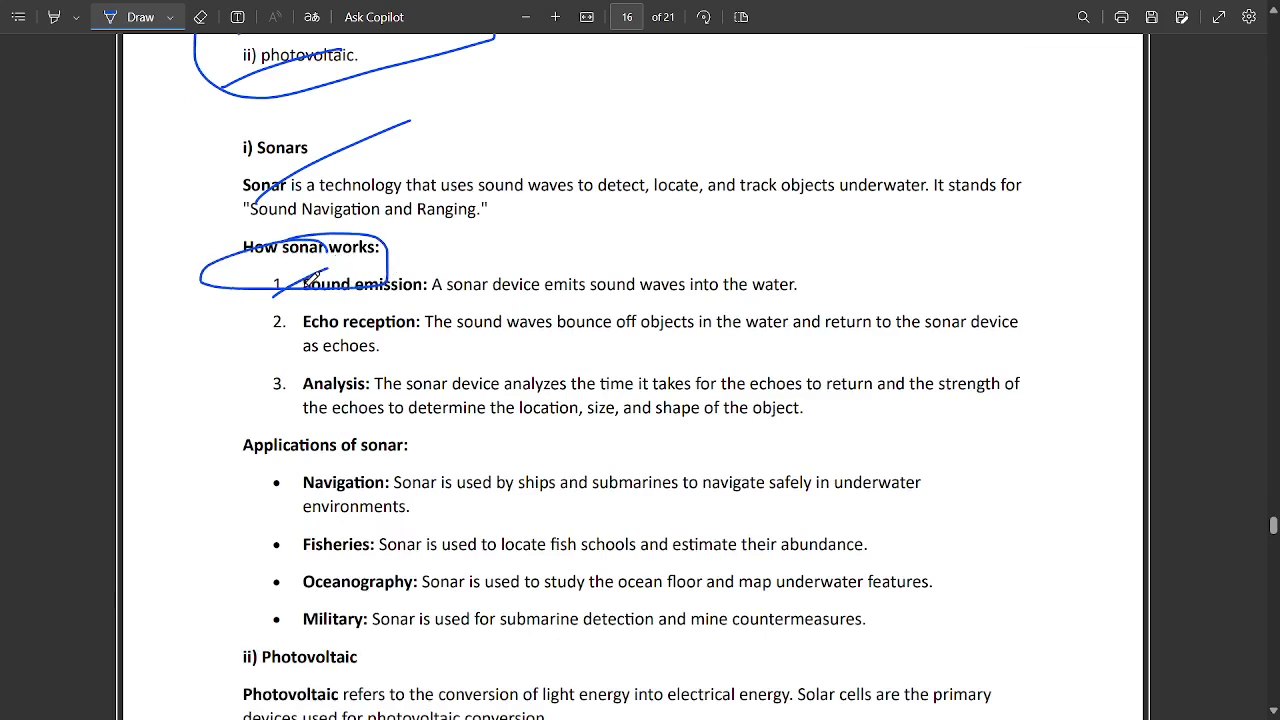
{"action": "left_click_drag", "start_coordinate": [340, 300], "coordinate": [275, 350]}
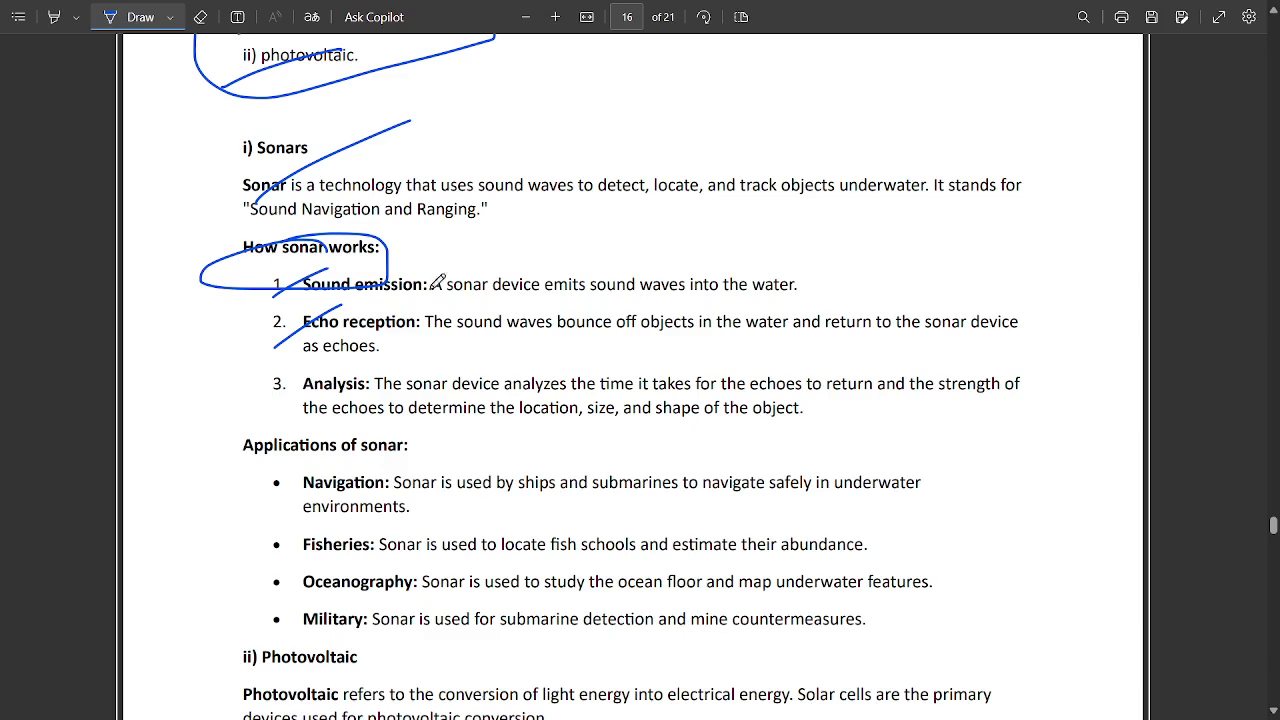
{"action": "mouse_move", "coordinate": [664, 343]}
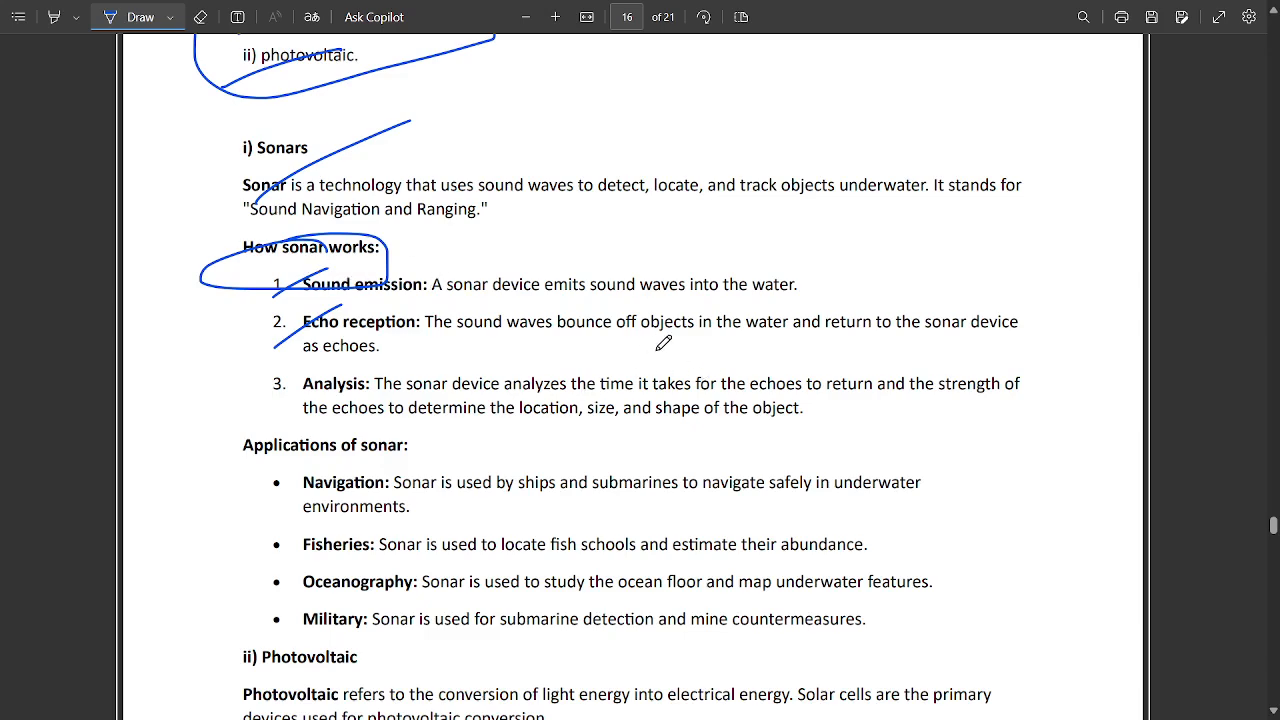
{"action": "mouse_move", "coordinate": [275, 419]}
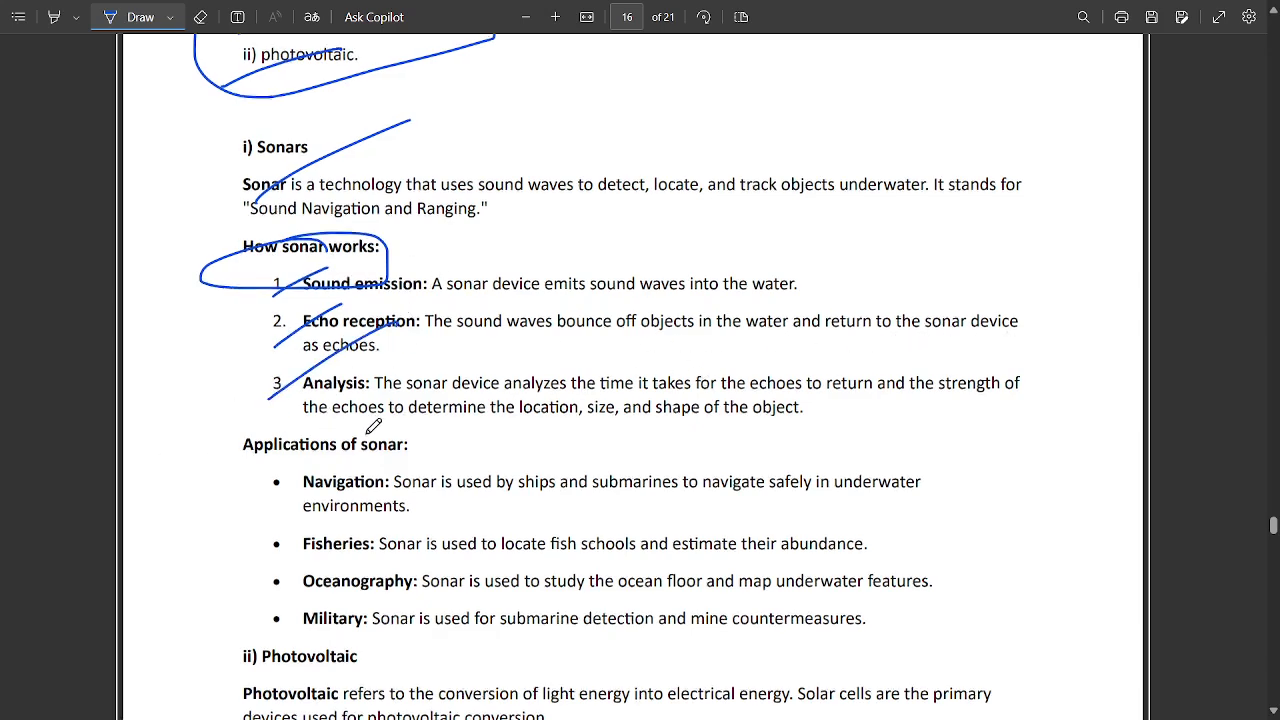
{"action": "scroll", "scroll_direction": "down", "scroll_amount": 3}
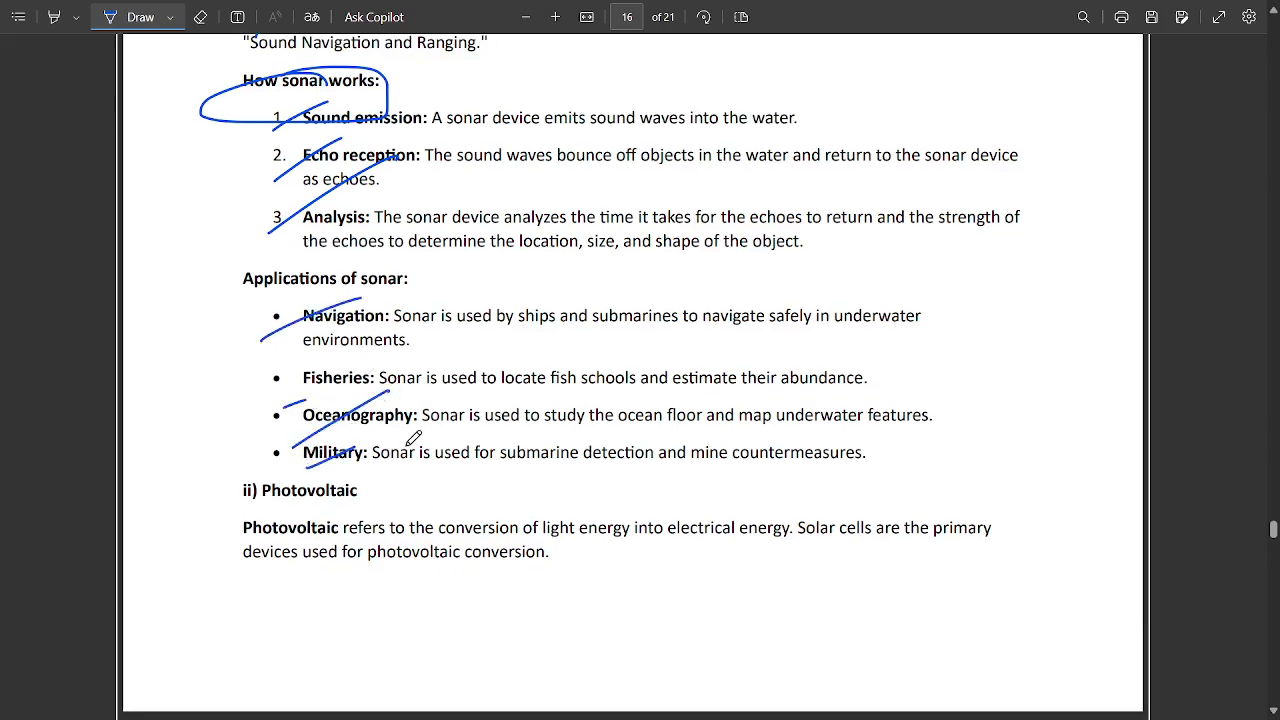
{"action": "scroll", "scroll_direction": "down", "scroll_amount": 3}
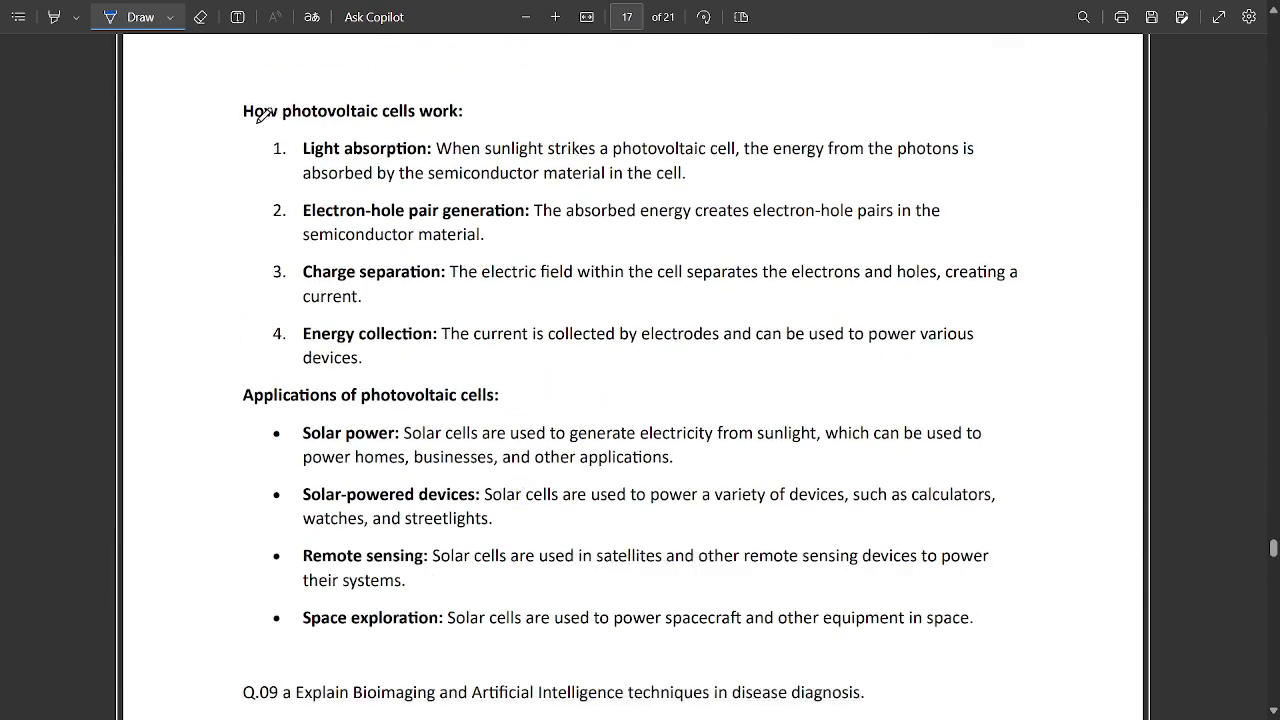
{"action": "scroll", "scroll_direction": "down", "scroll_amount": 3}
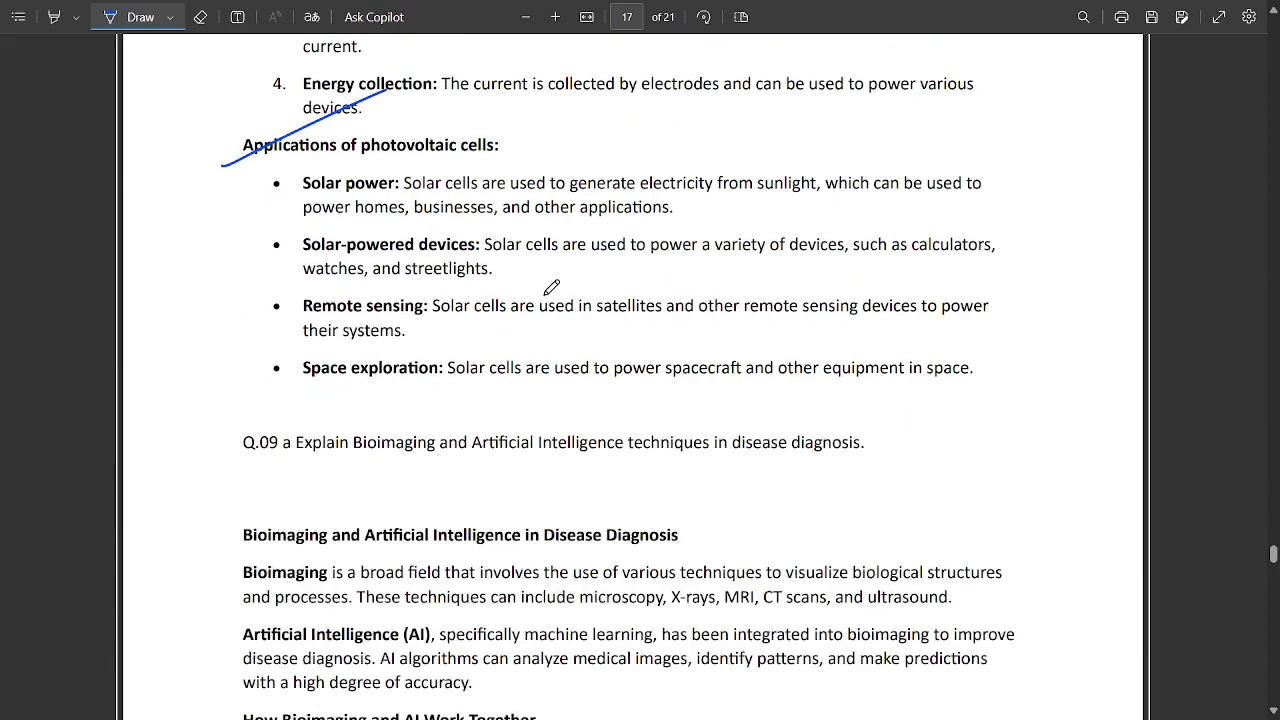
{"action": "scroll", "scroll_direction": "down", "scroll_amount": 3}
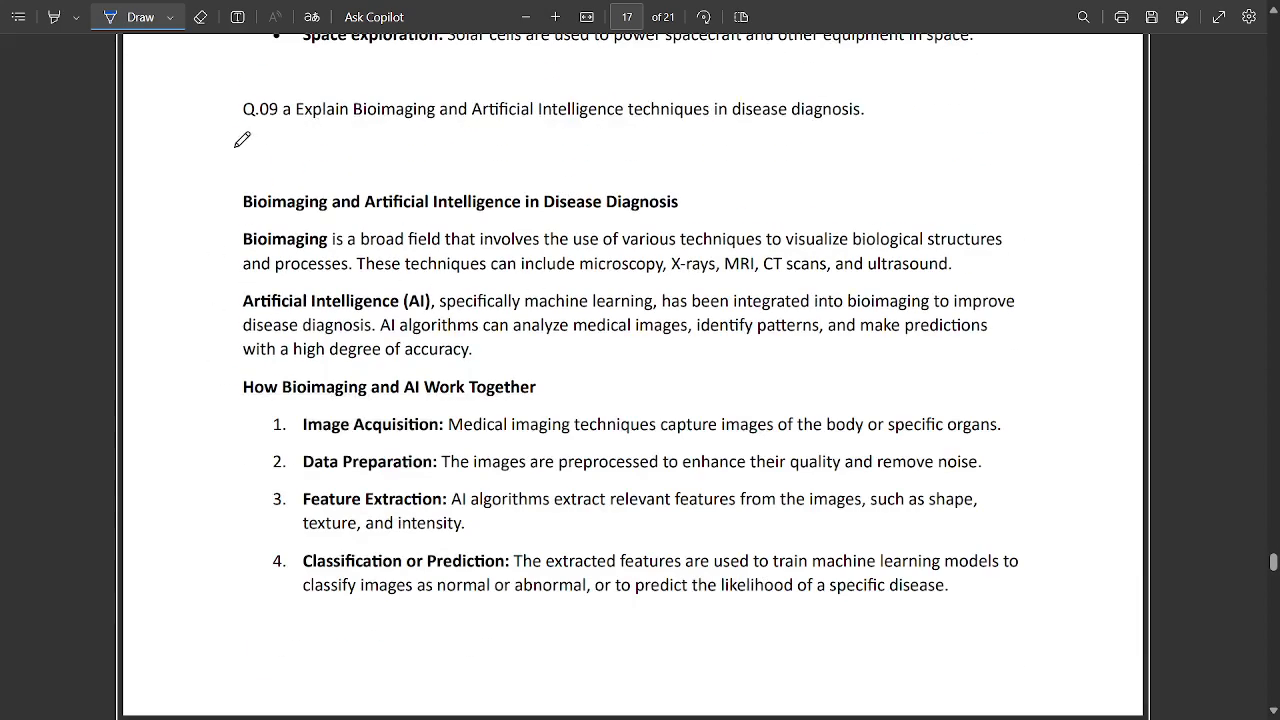
{"action": "scroll", "scroll_direction": "up", "scroll_amount": 3}
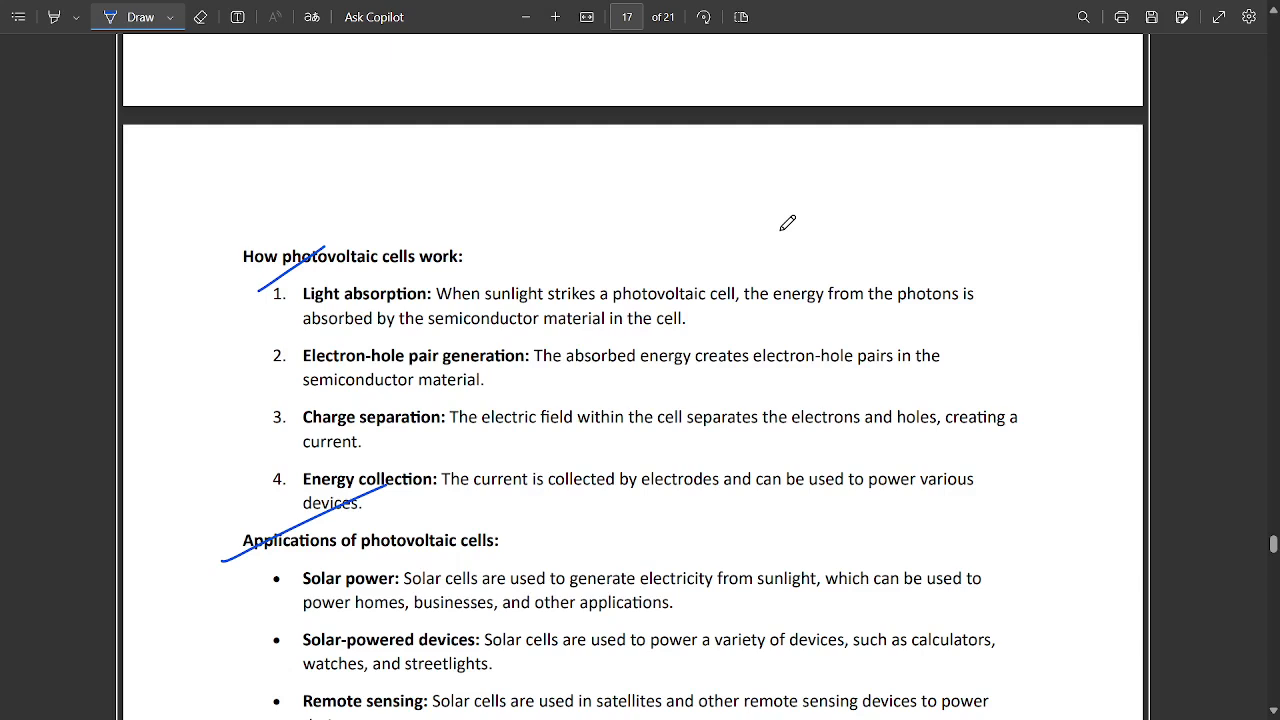